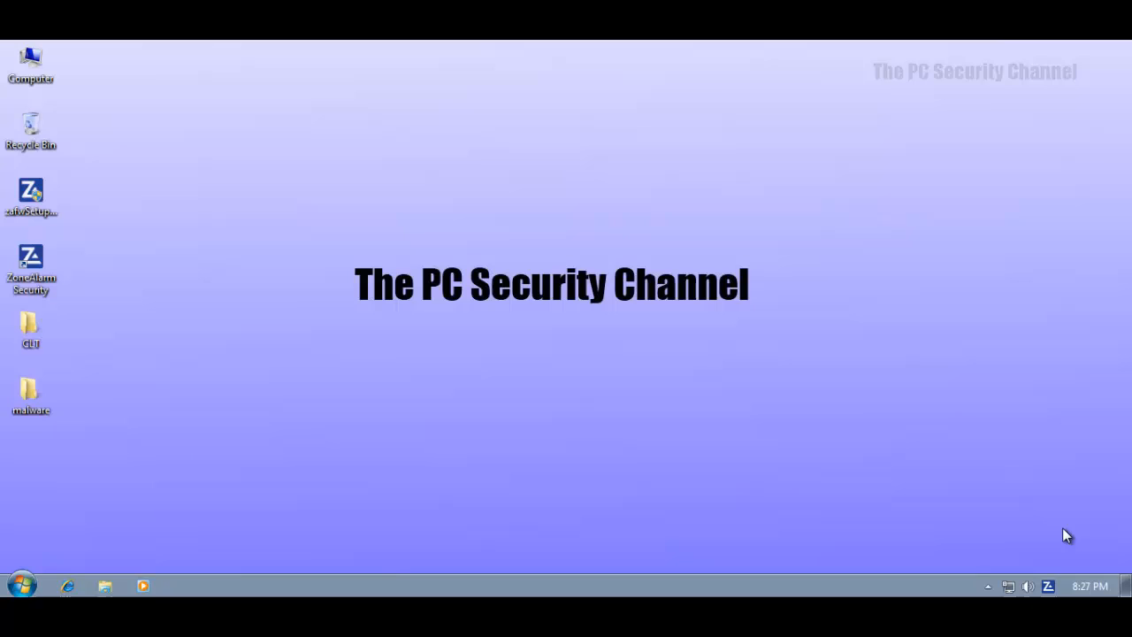
mouse_move(1061, 565)
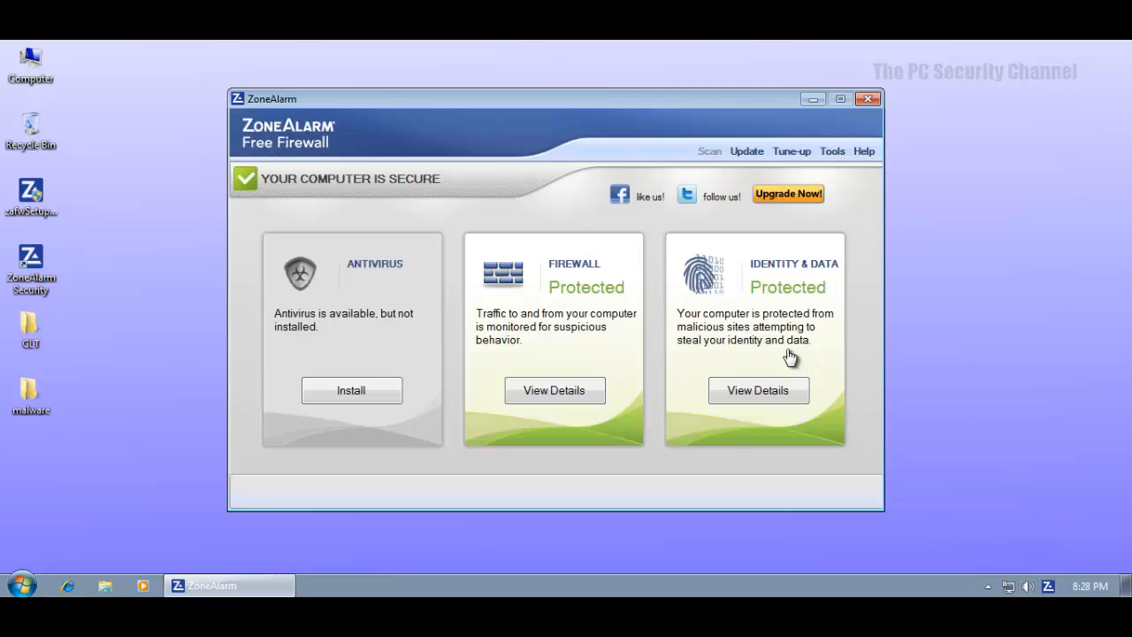
mouse_move(541, 129)
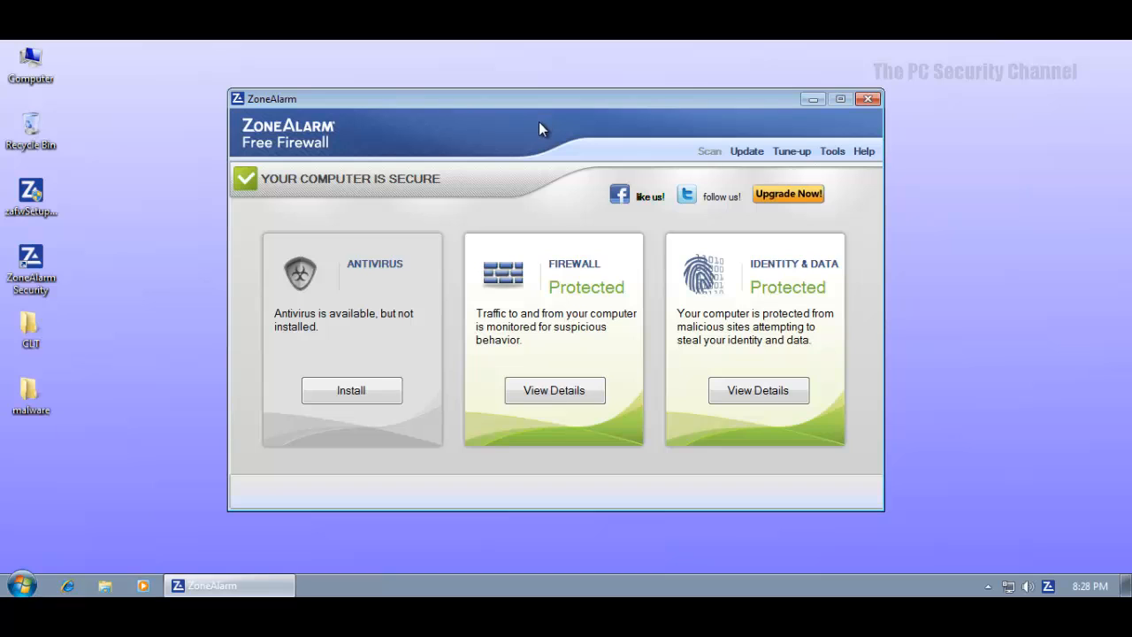
mouse_move(553, 391)
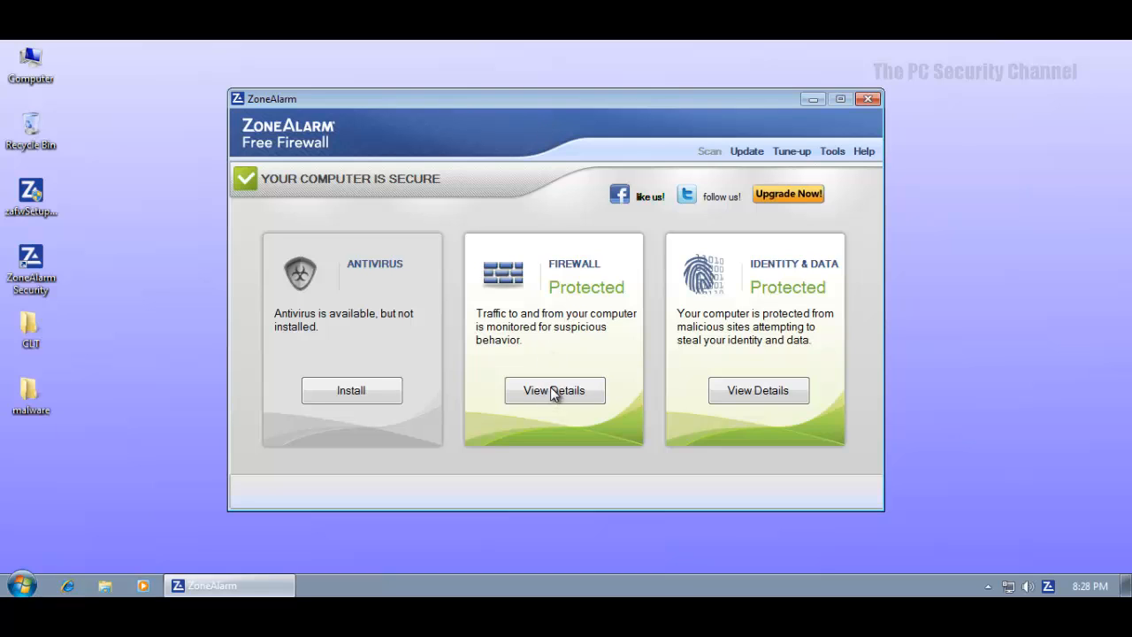
mouse_move(443, 219)
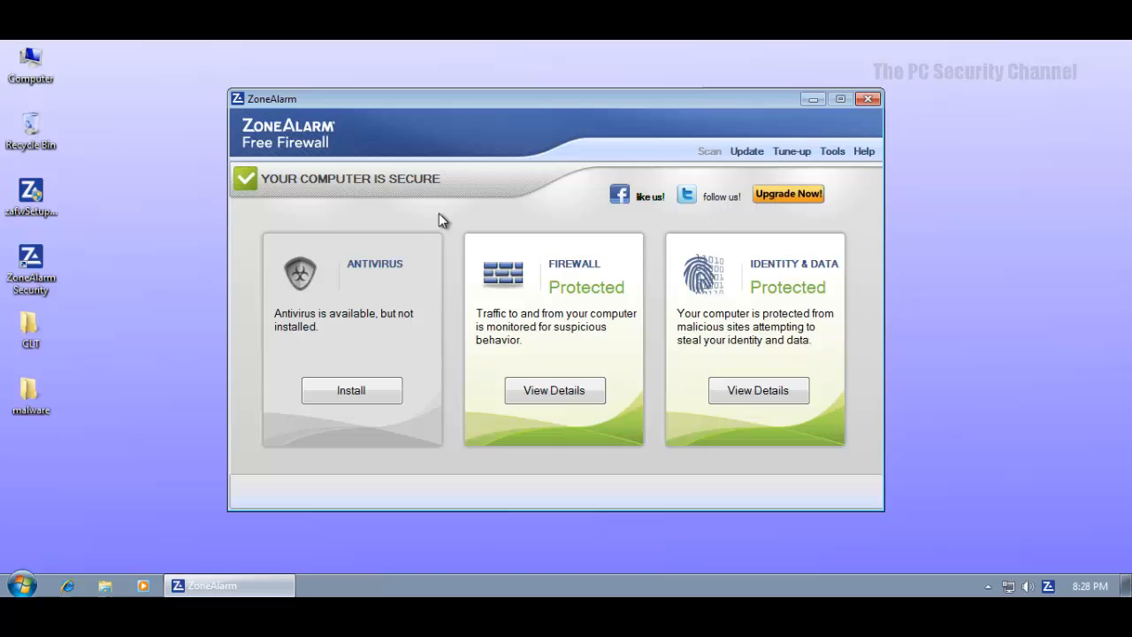
mouse_move(384, 354)
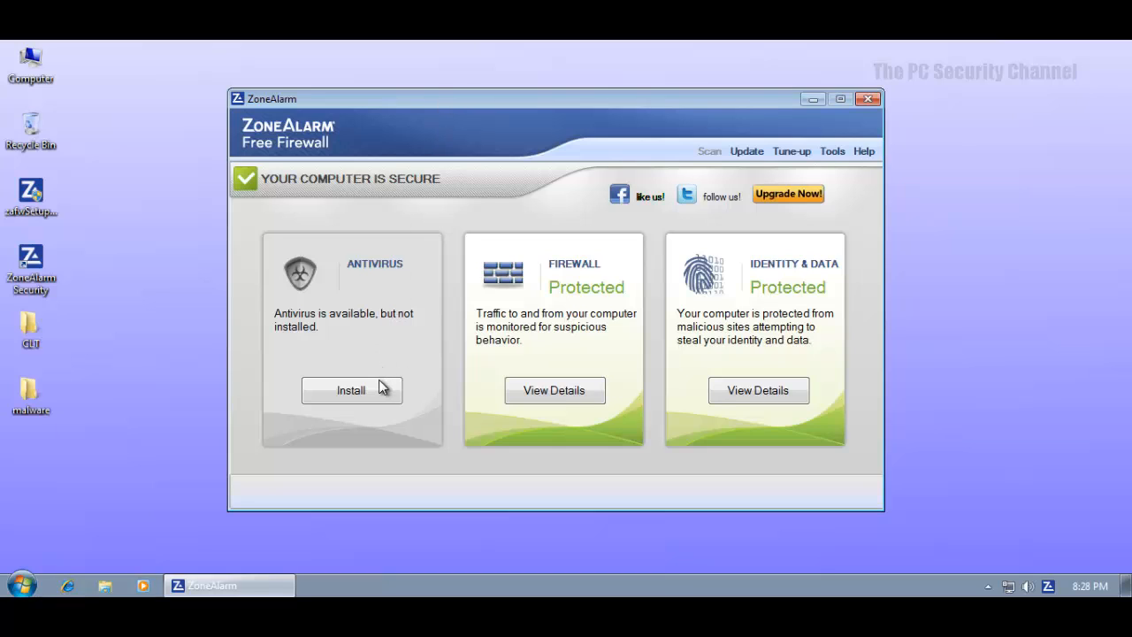
mouse_move(644, 229)
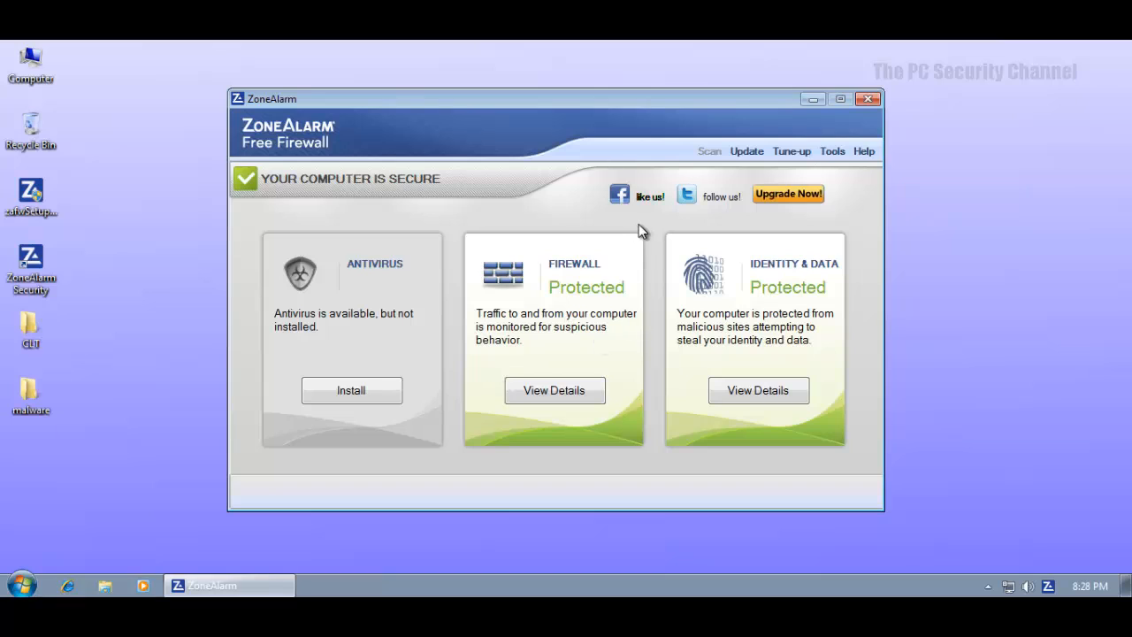
mouse_move(467, 102)
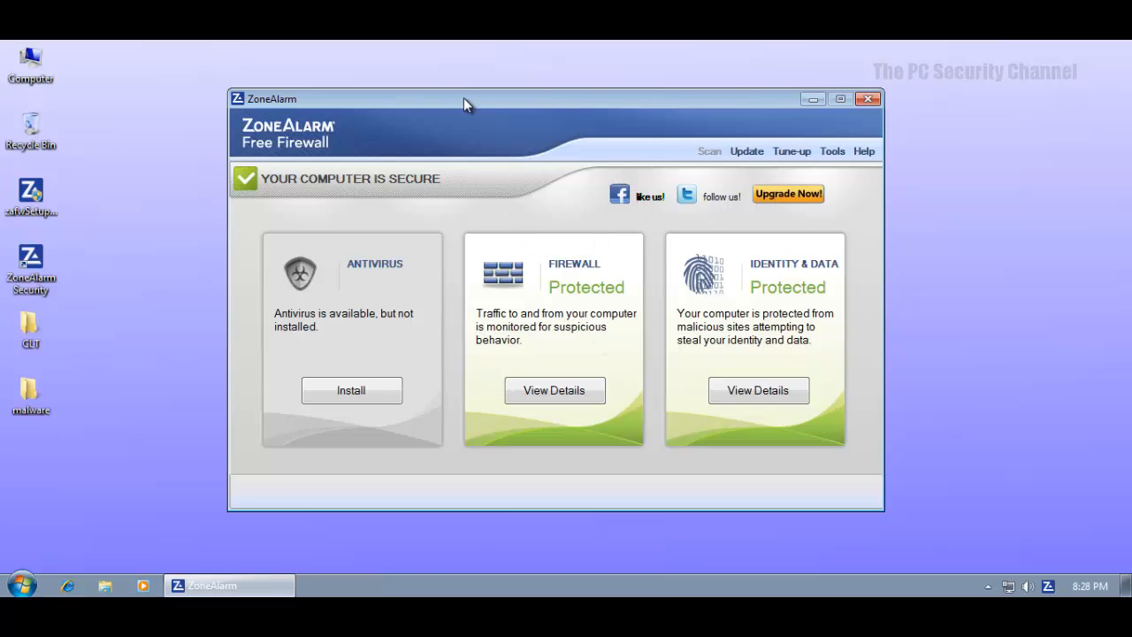
mouse_move(488, 88)
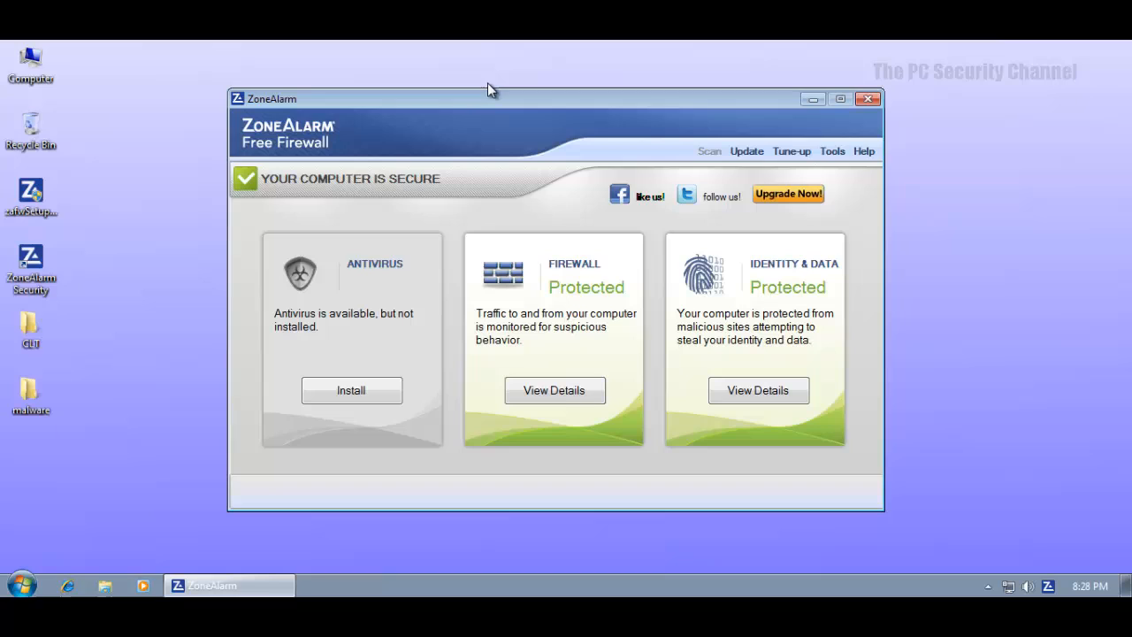
mouse_move(491, 95)
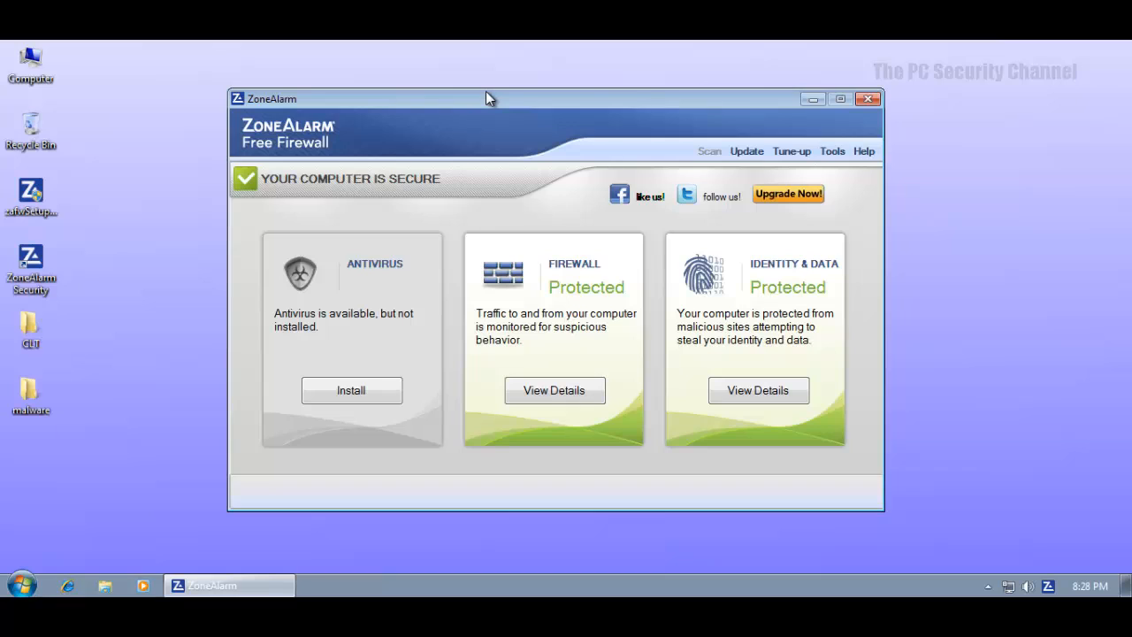
mouse_move(451, 163)
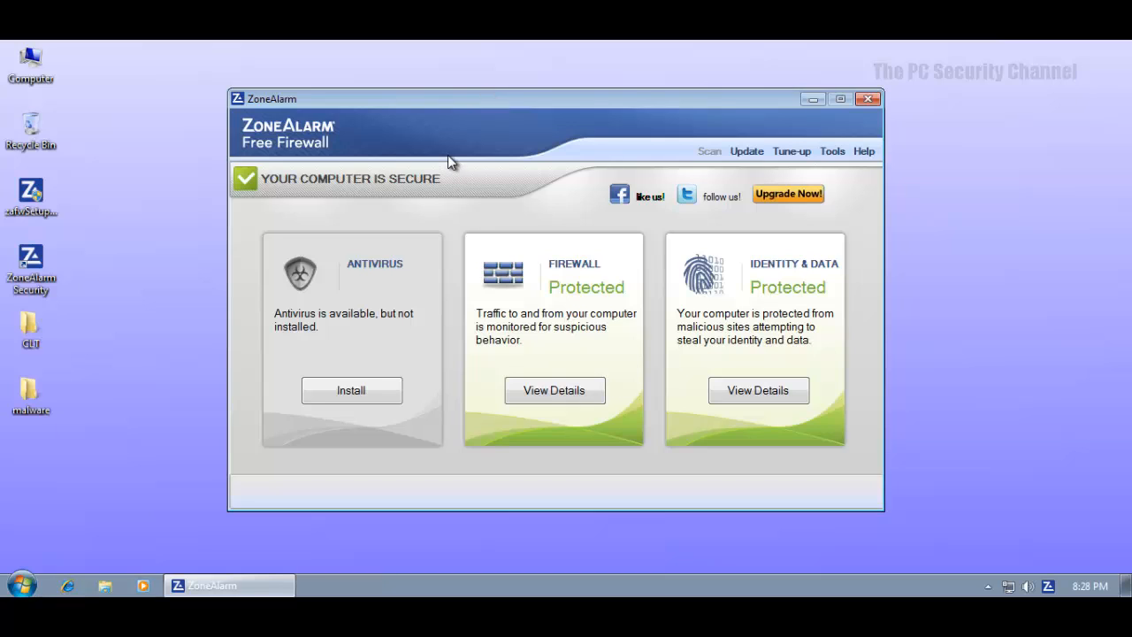
mouse_move(535, 150)
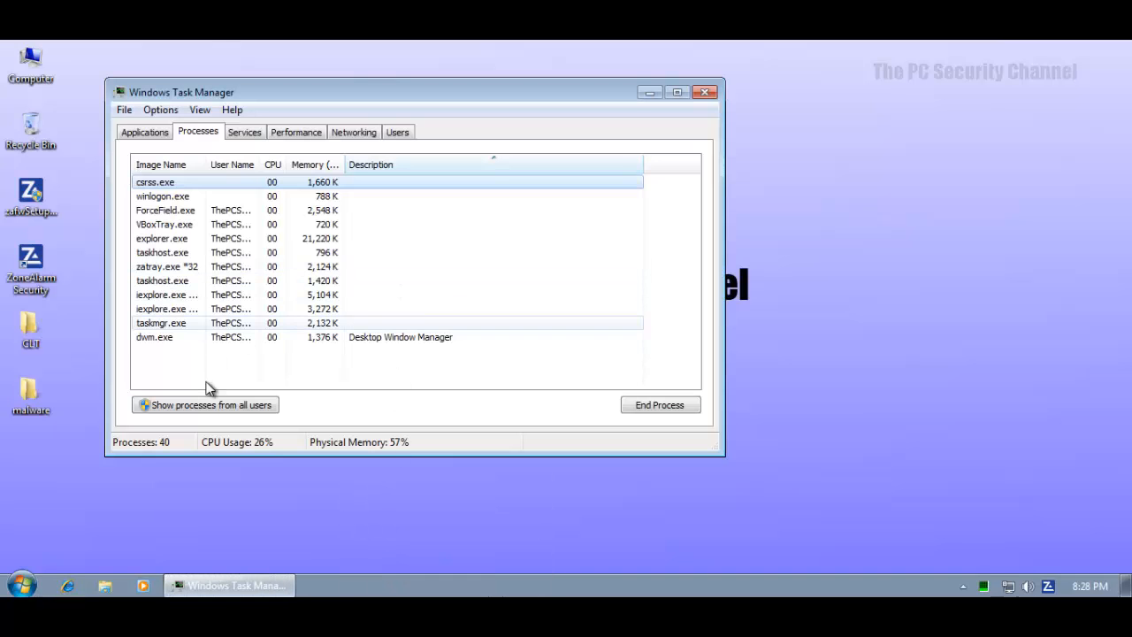
Step: Show processes from all users in Task Manager, scroll the list, then close it
left_click(144, 403)
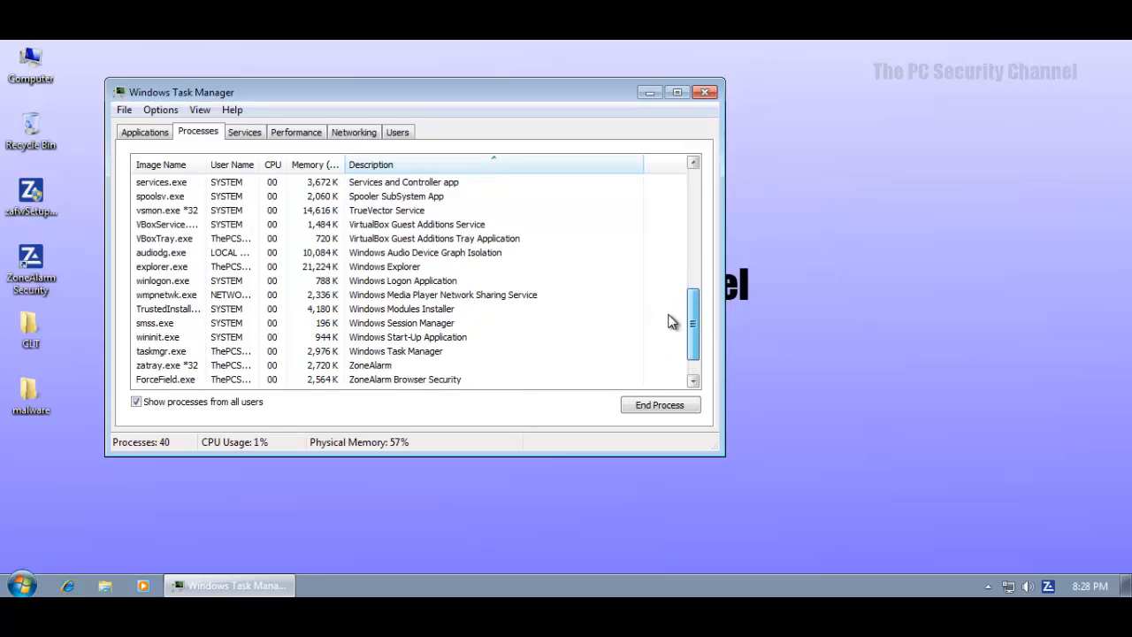
scroll("down", 3)
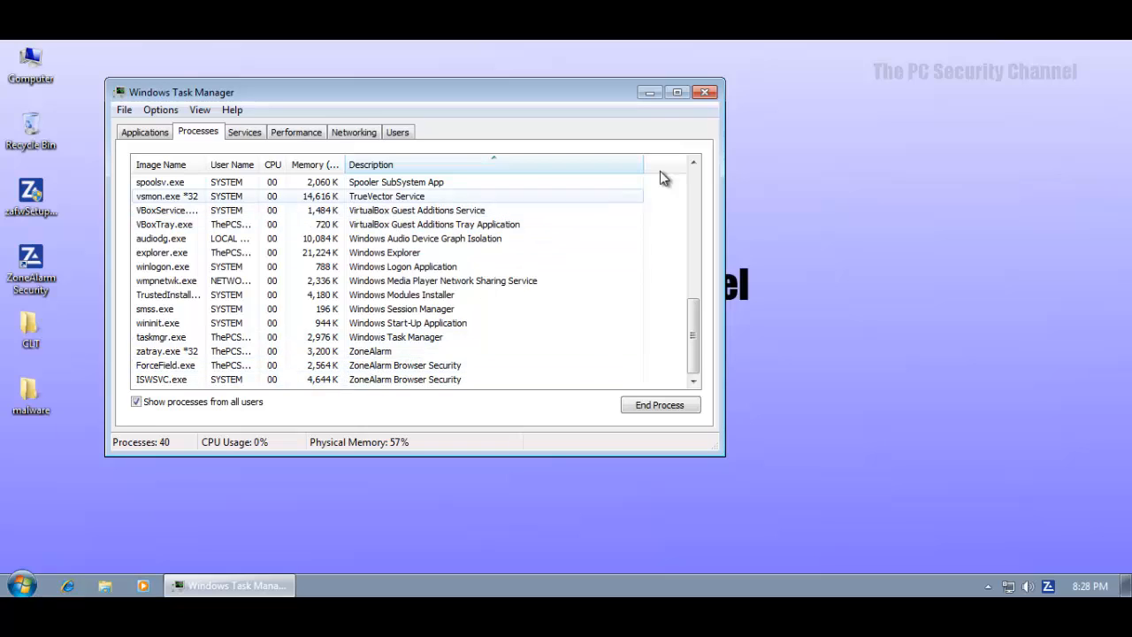
left_click(706, 92)
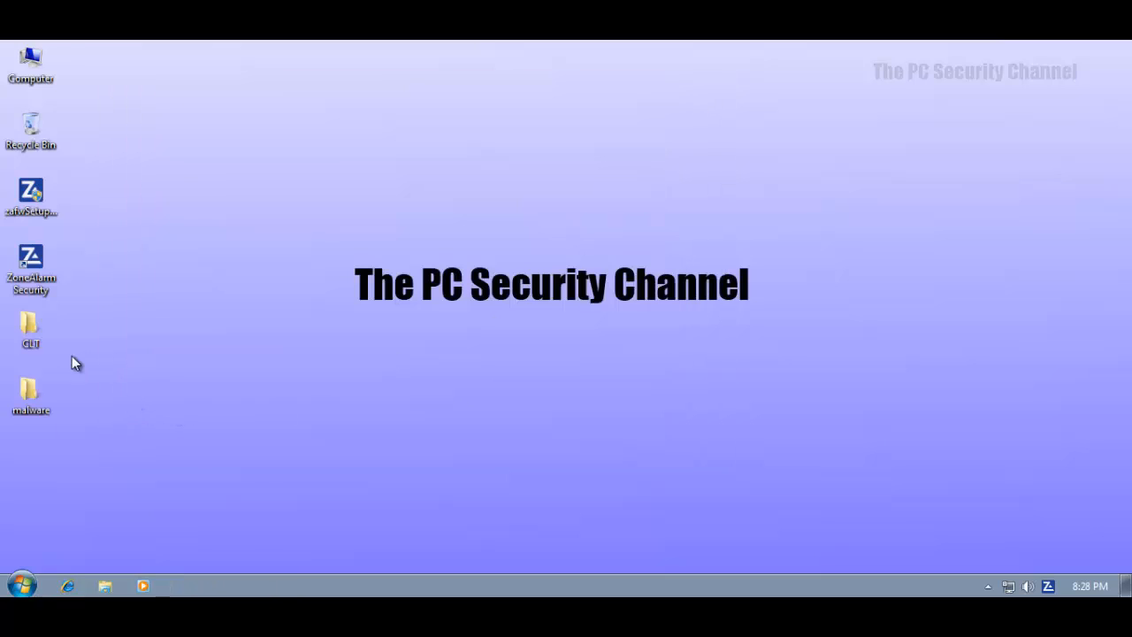
Step: Launch clt from the CLT folder, start the tests and deny ZoneAlarm's svchost and internet alerts
double_click(30, 327)
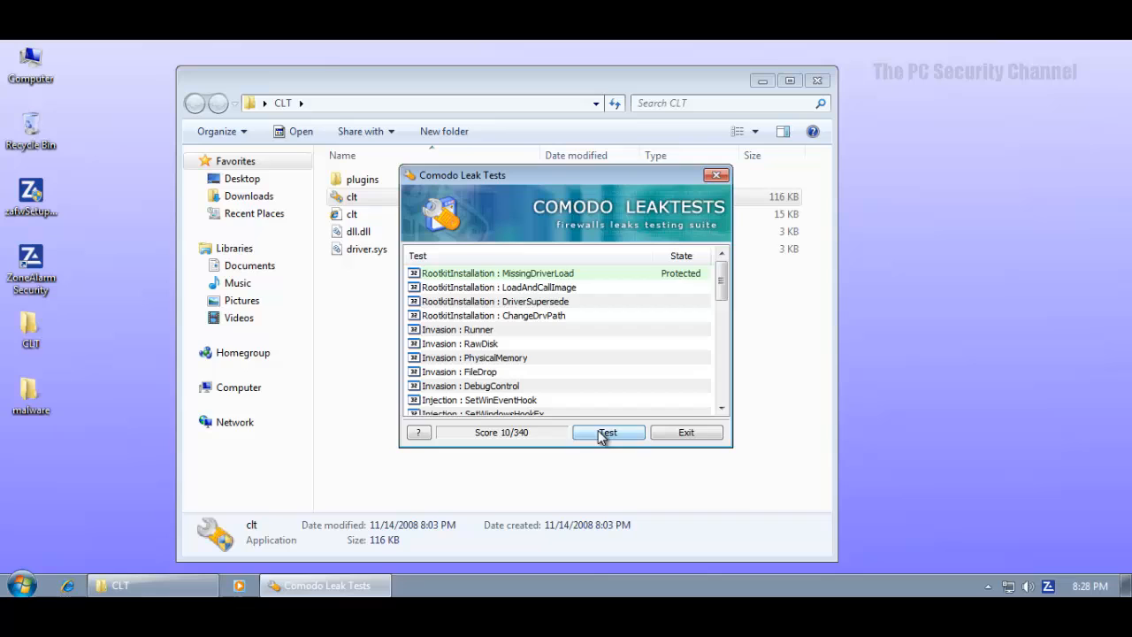
left_click(608, 432)
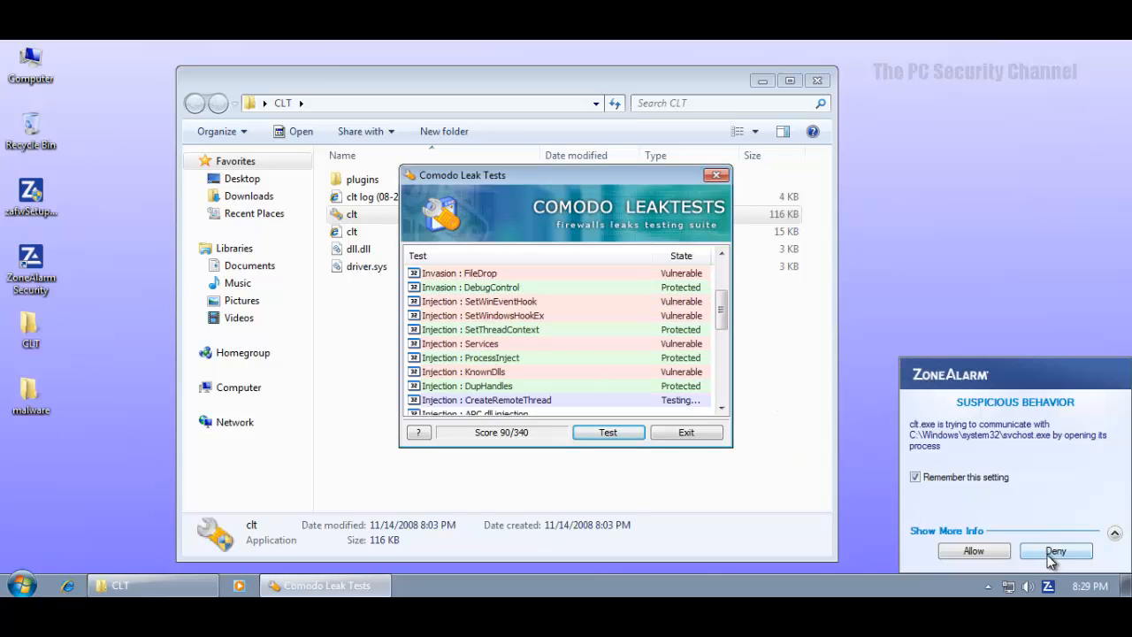
left_click(1054, 550)
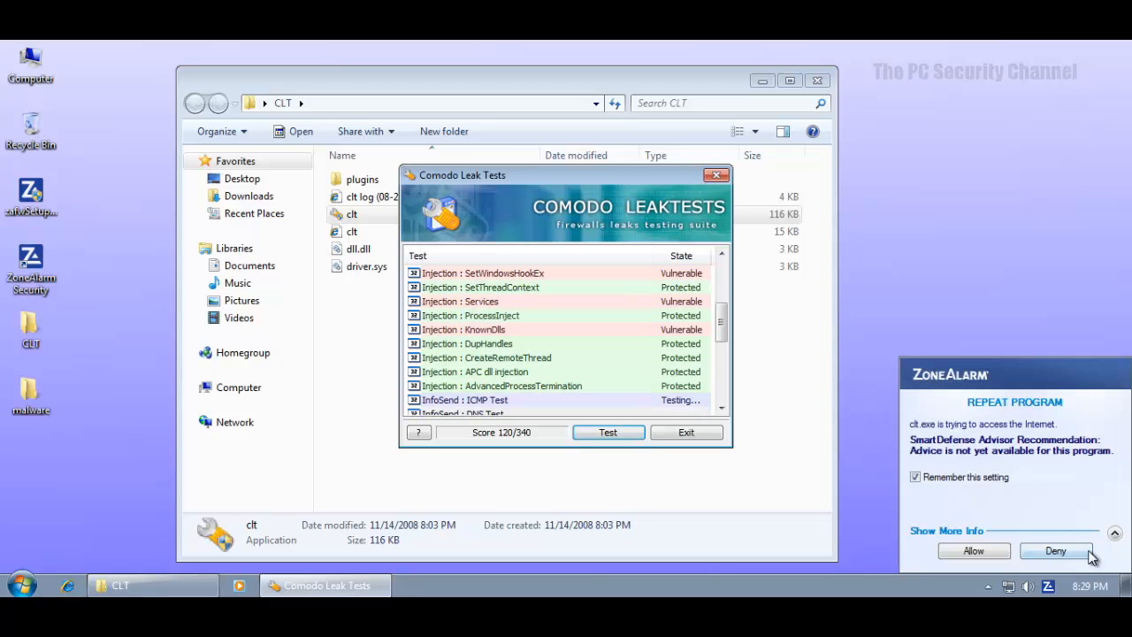
left_click(1055, 550)
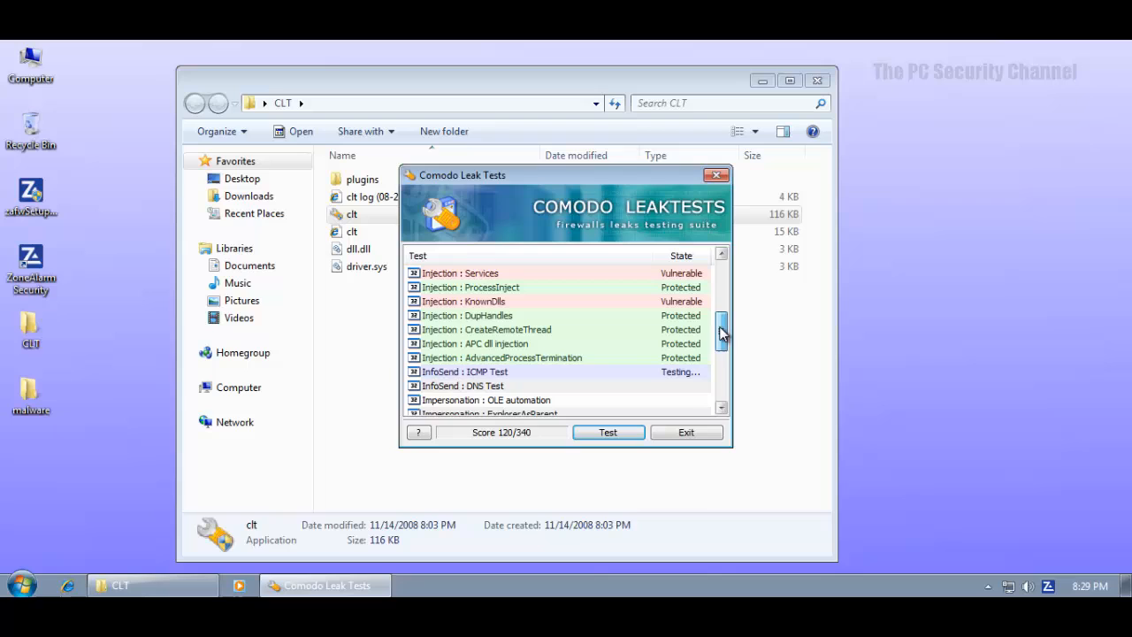
Step: Inspect the DupHandles, KnownDlls and following results in the leak test list
left_click(467, 300)
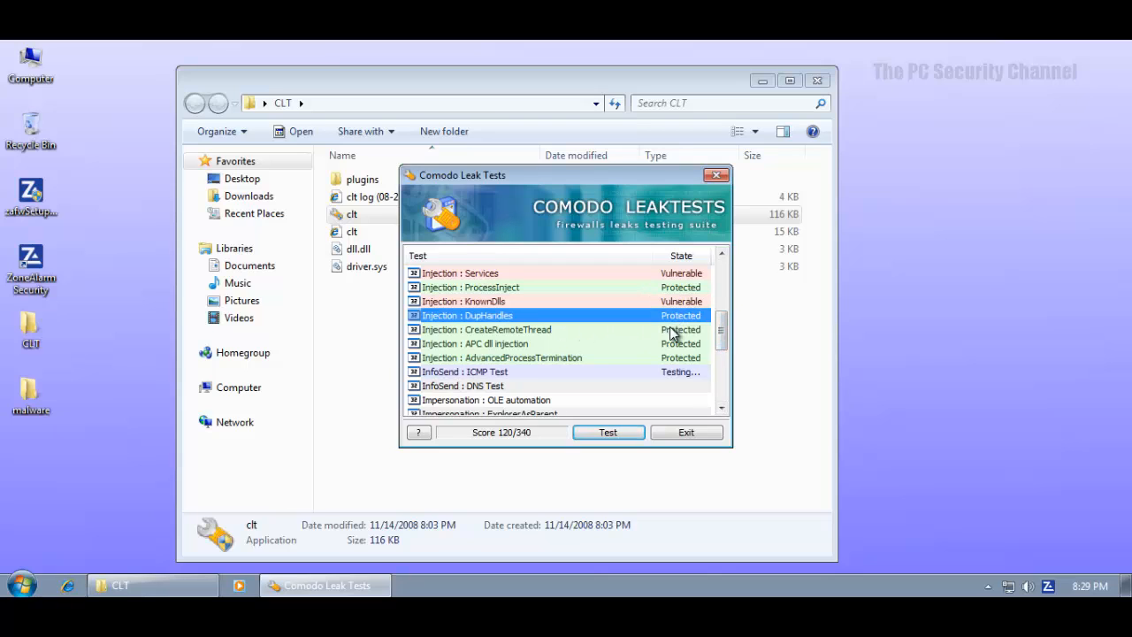
left_click(464, 300)
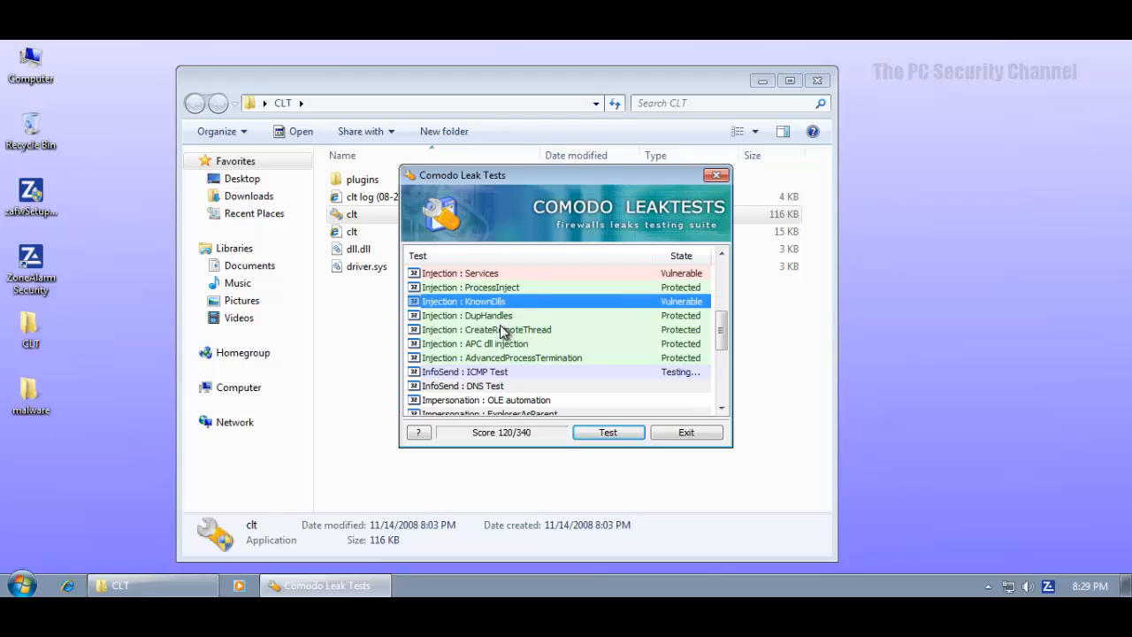
left_click(467, 315)
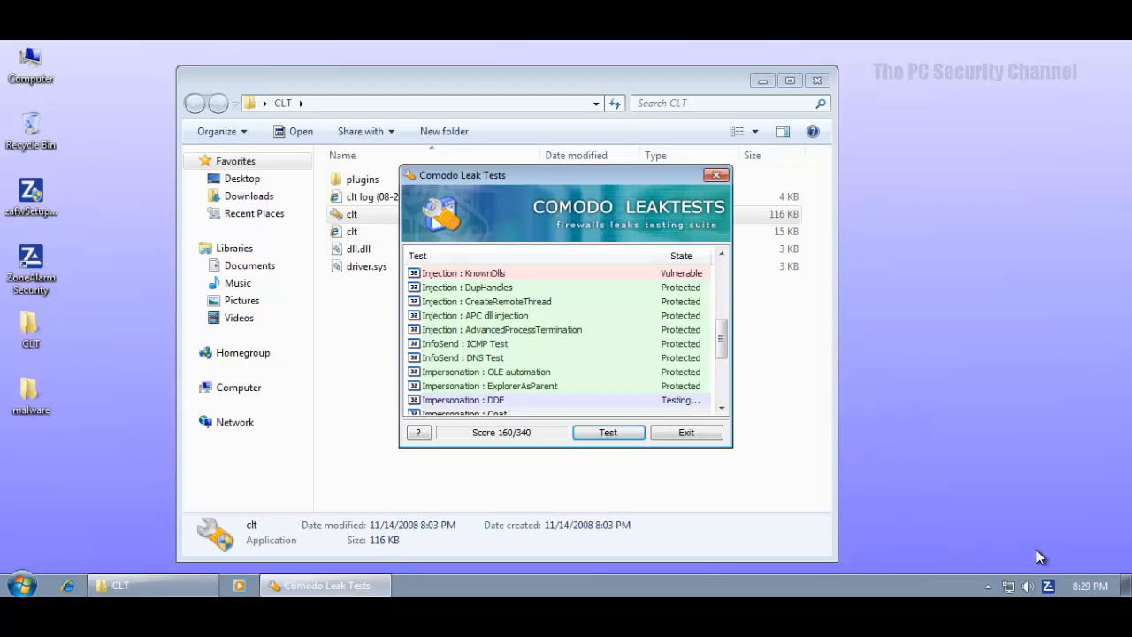
scroll("down", 3)
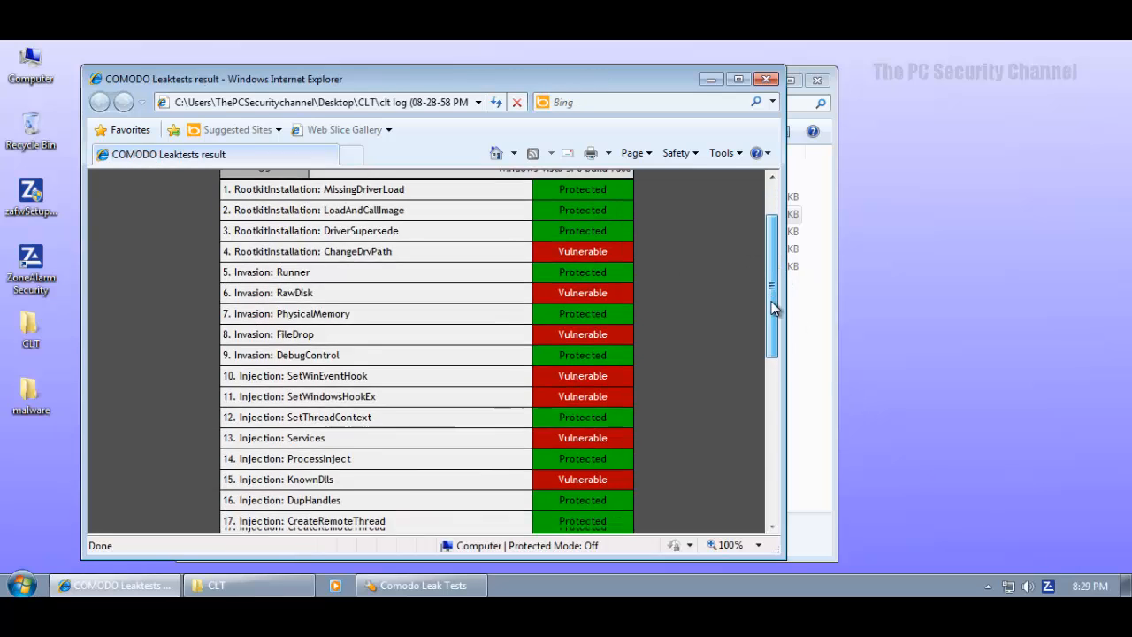
Step: Scroll the Comodo Leaktests report down to test 34 and the final 250/340 score
scroll("down", 3)
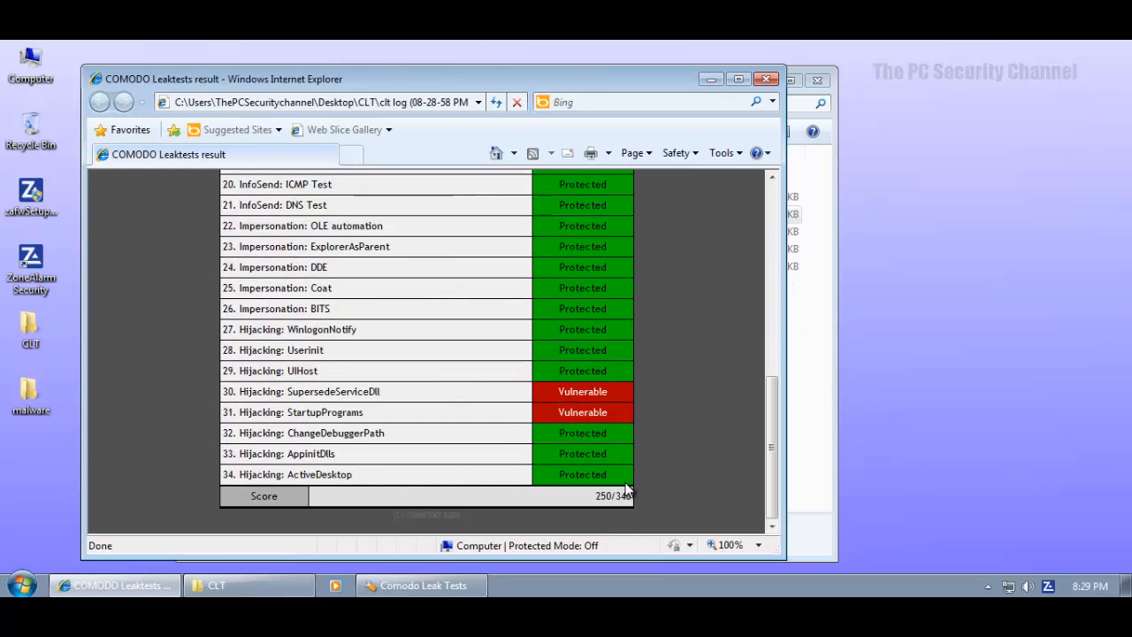
mouse_move(729, 292)
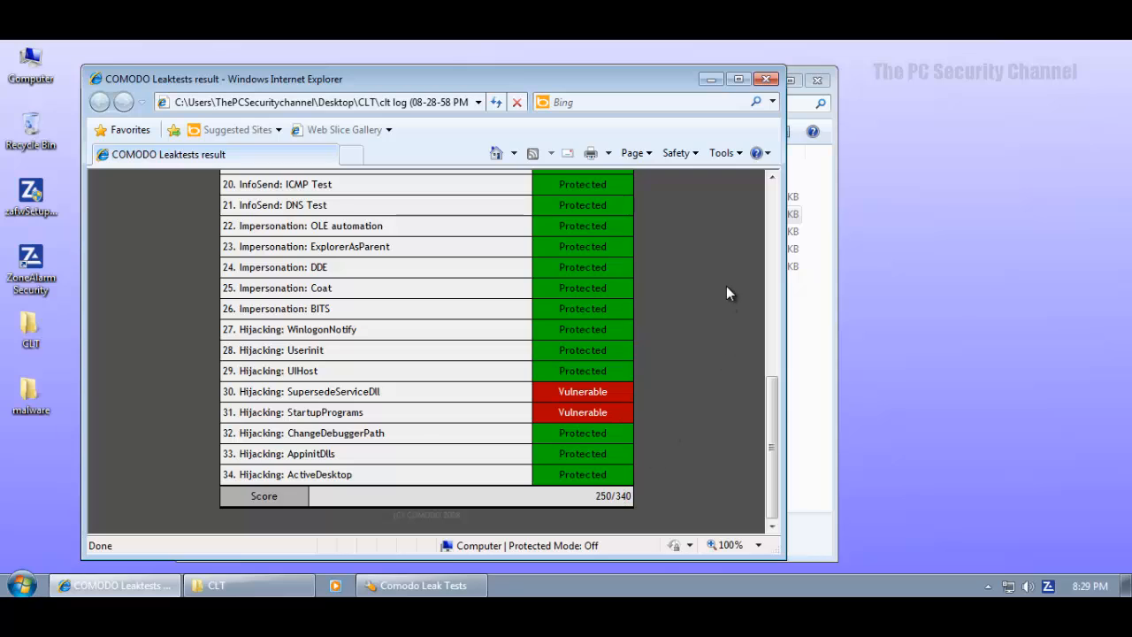
mouse_move(716, 290)
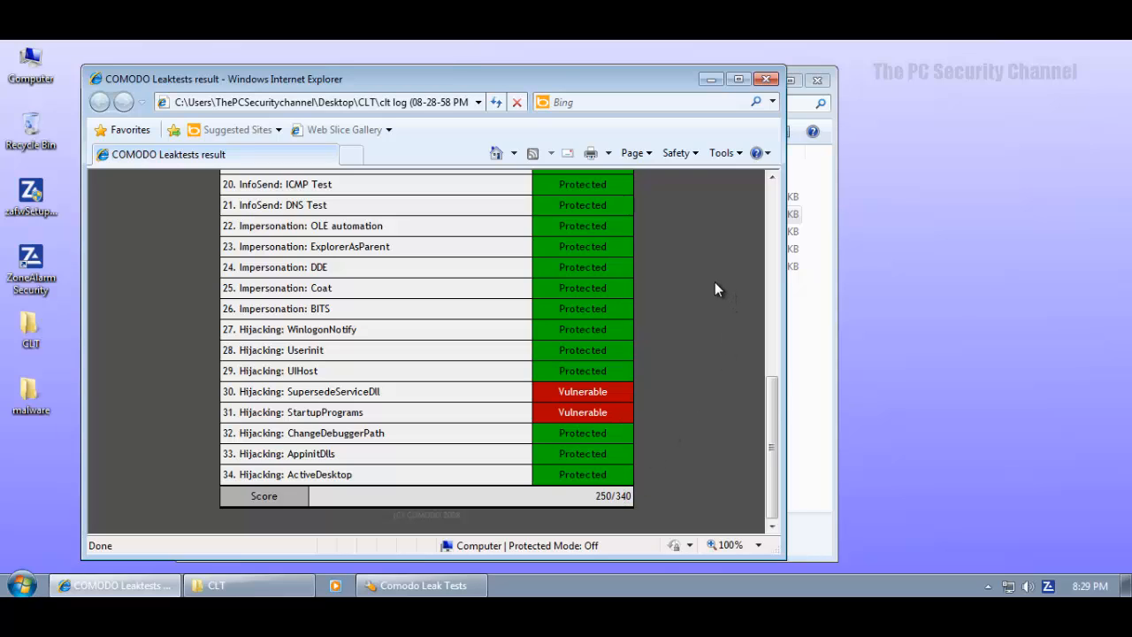
mouse_move(774, 416)
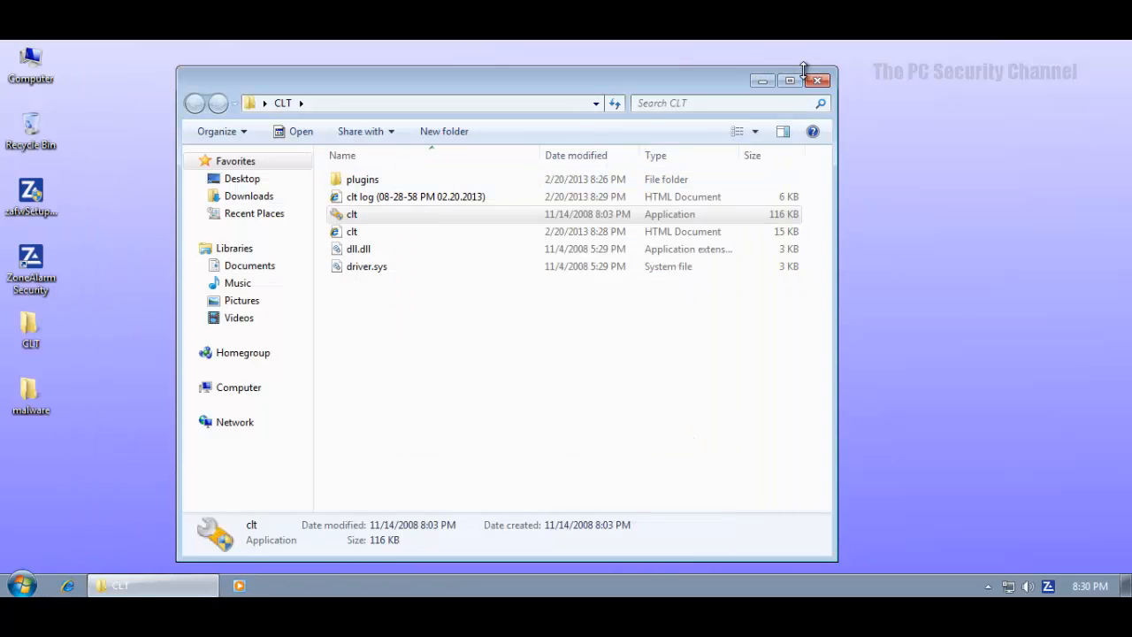
Step: Close the CLT folder and show the malware folder with its 500 malwarefiles from the top
left_click(817, 81)
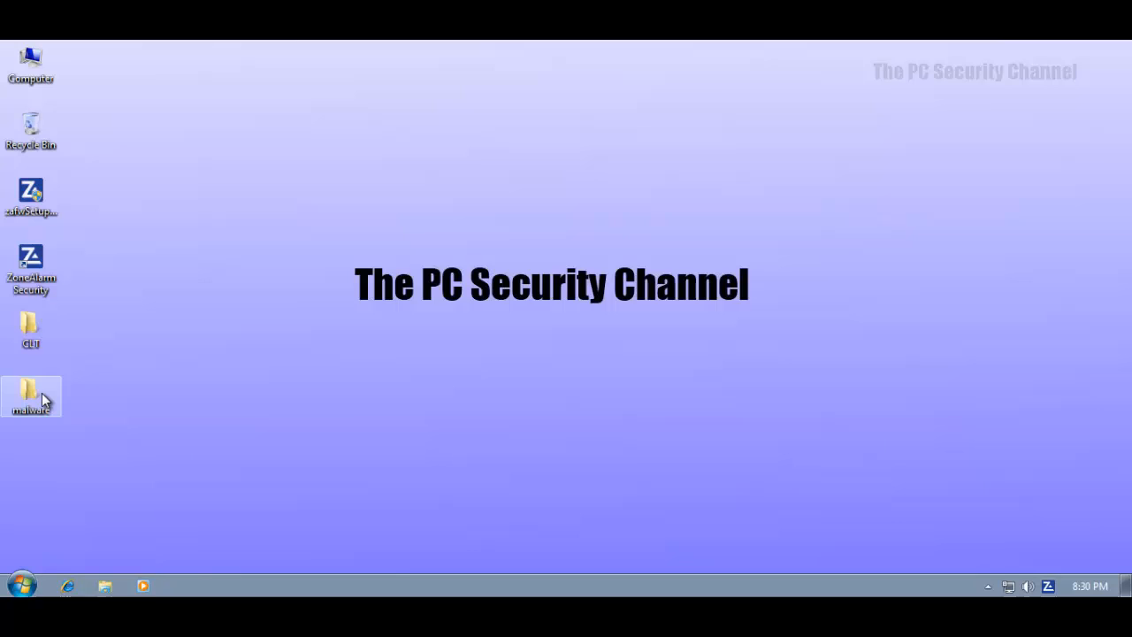
double_click(32, 397)
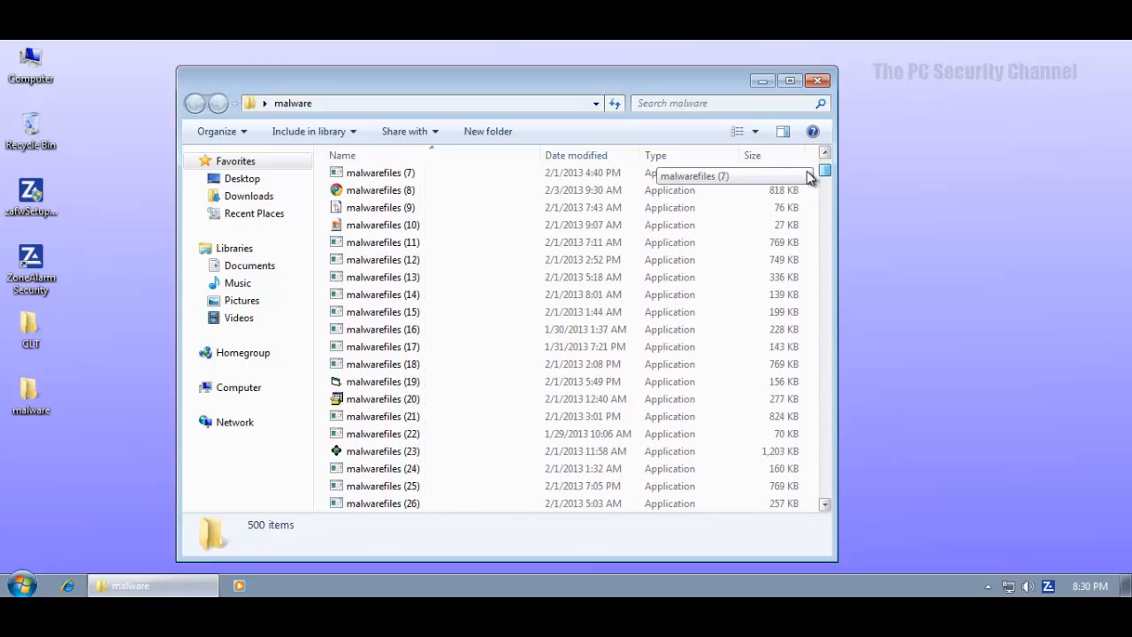
scroll("up", 3)
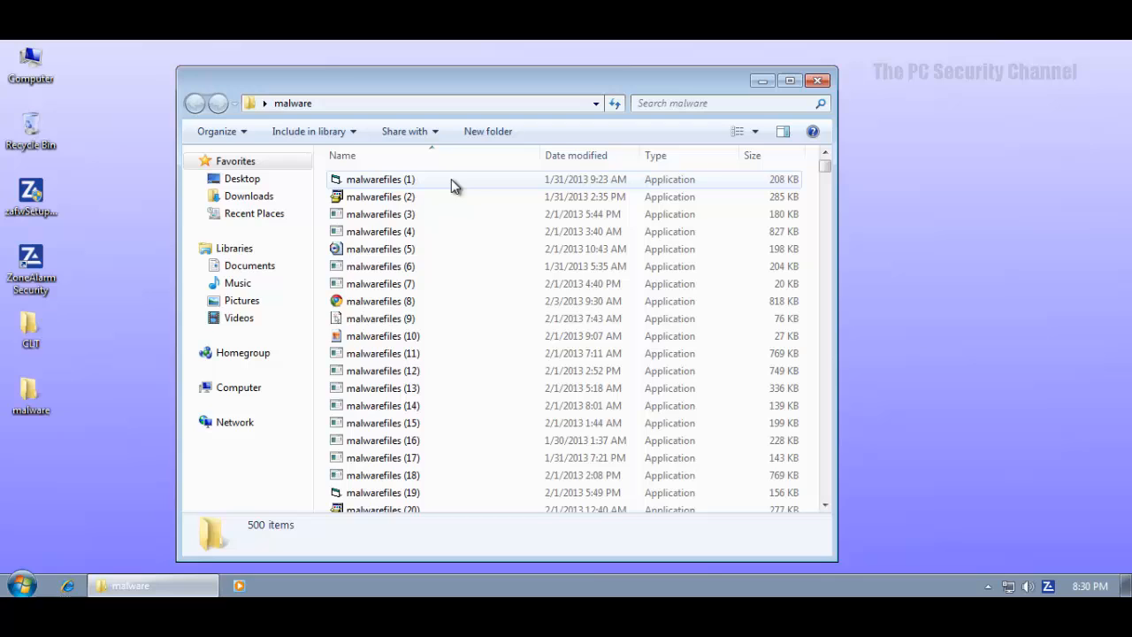
mouse_move(380, 178)
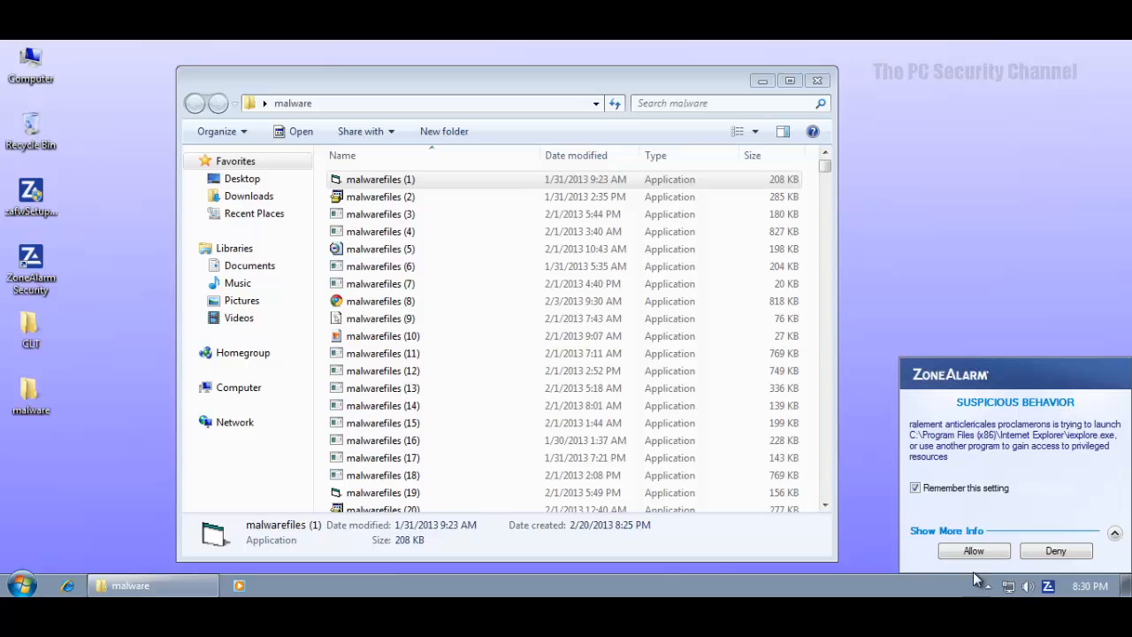
mouse_move(1110, 549)
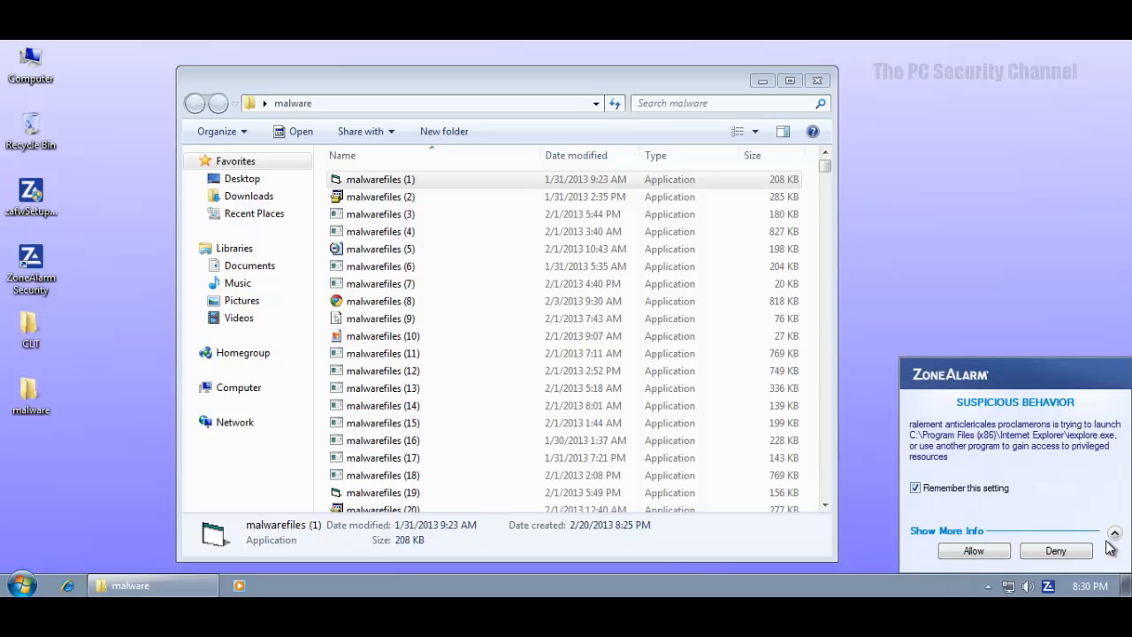
Step: Dismiss the Internet Explorer alert, deny the cmd.exe launch and acknowledge the Windows access error
left_click(1114, 532)
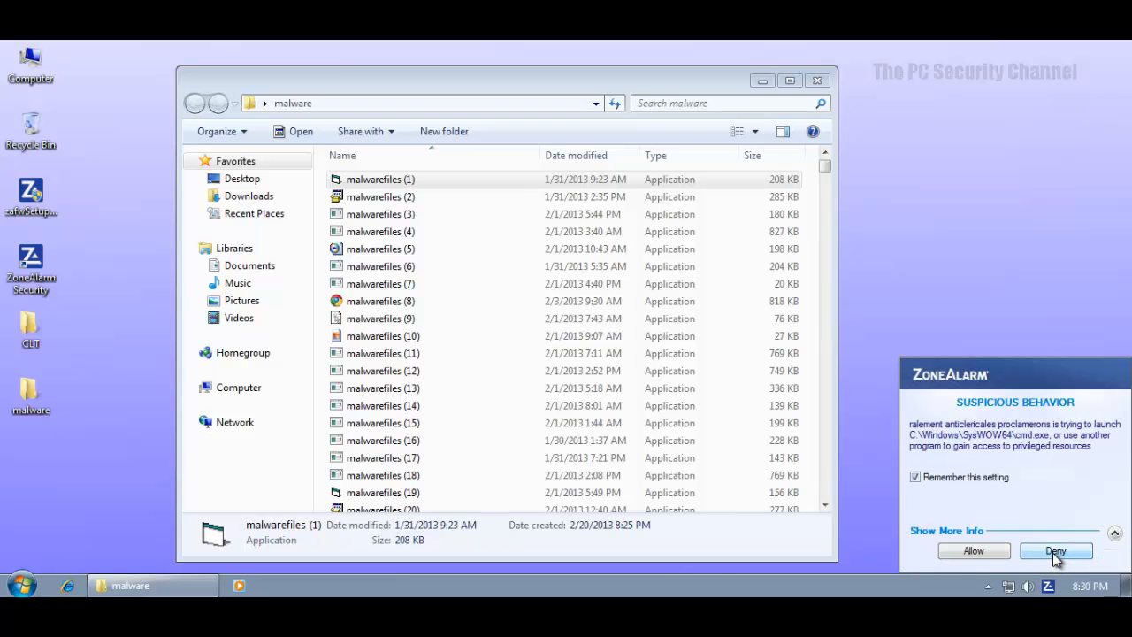
left_click(1054, 551)
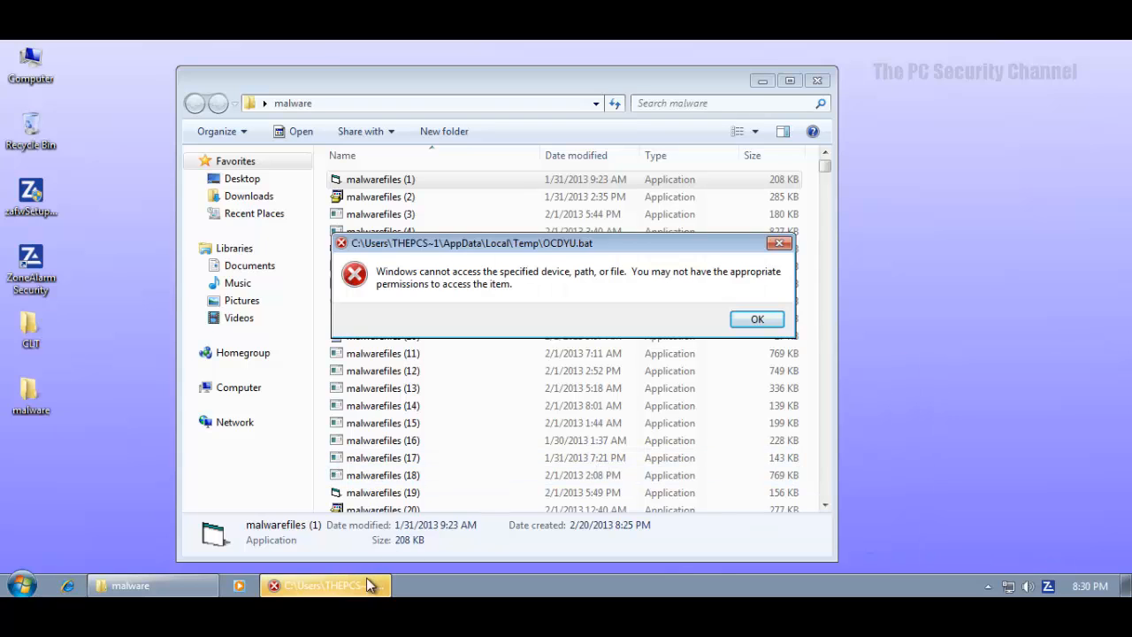
left_click(757, 318)
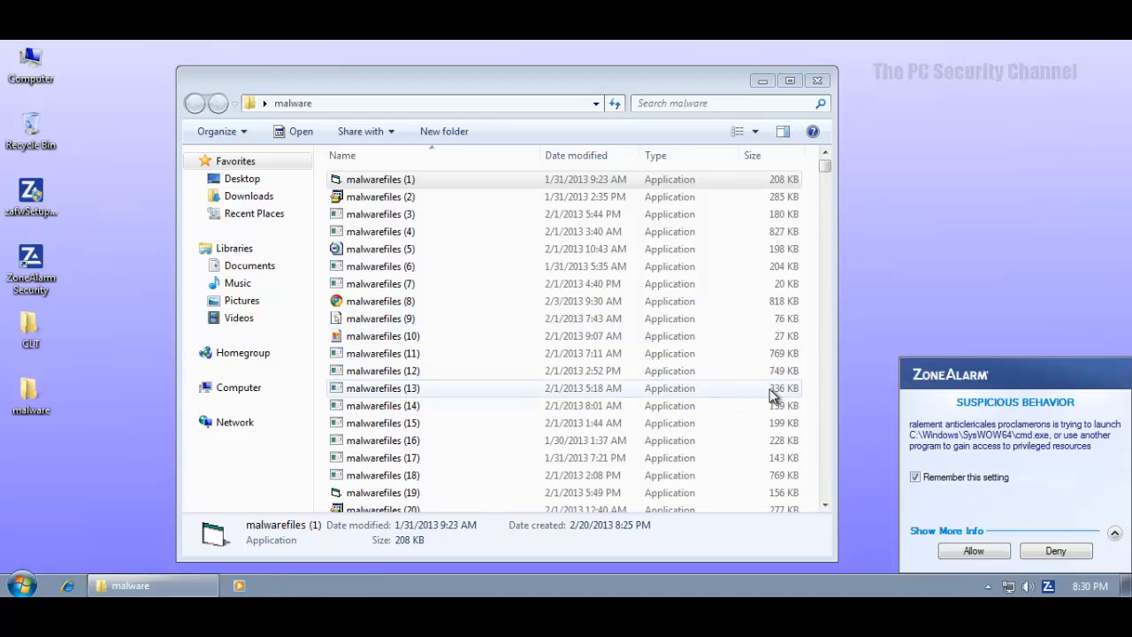
mouse_move(994, 439)
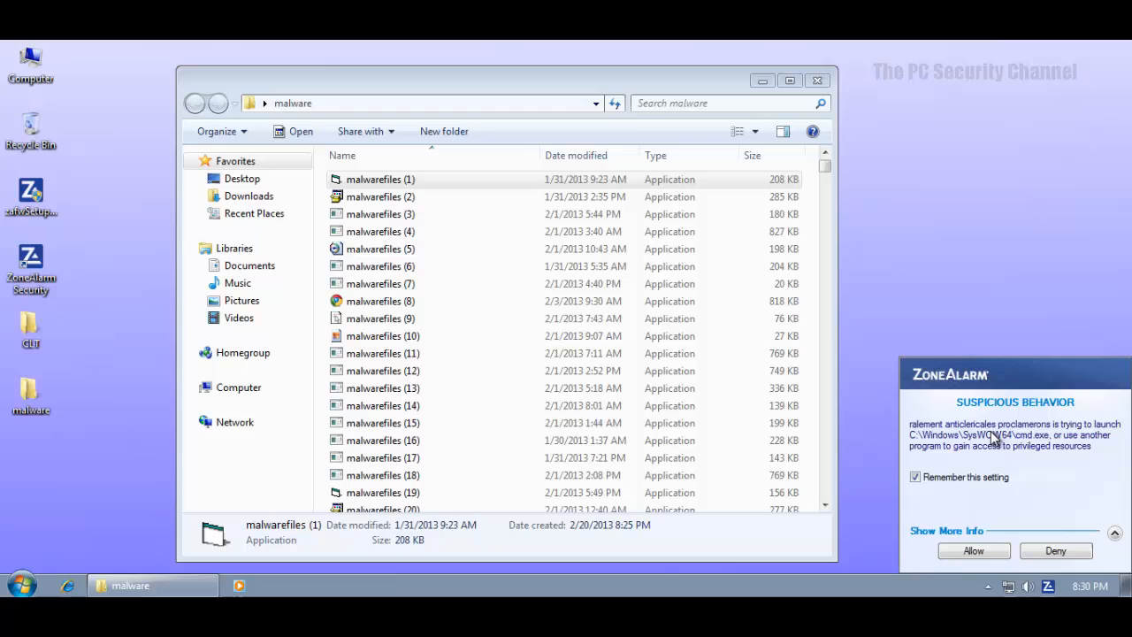
mouse_move(959, 308)
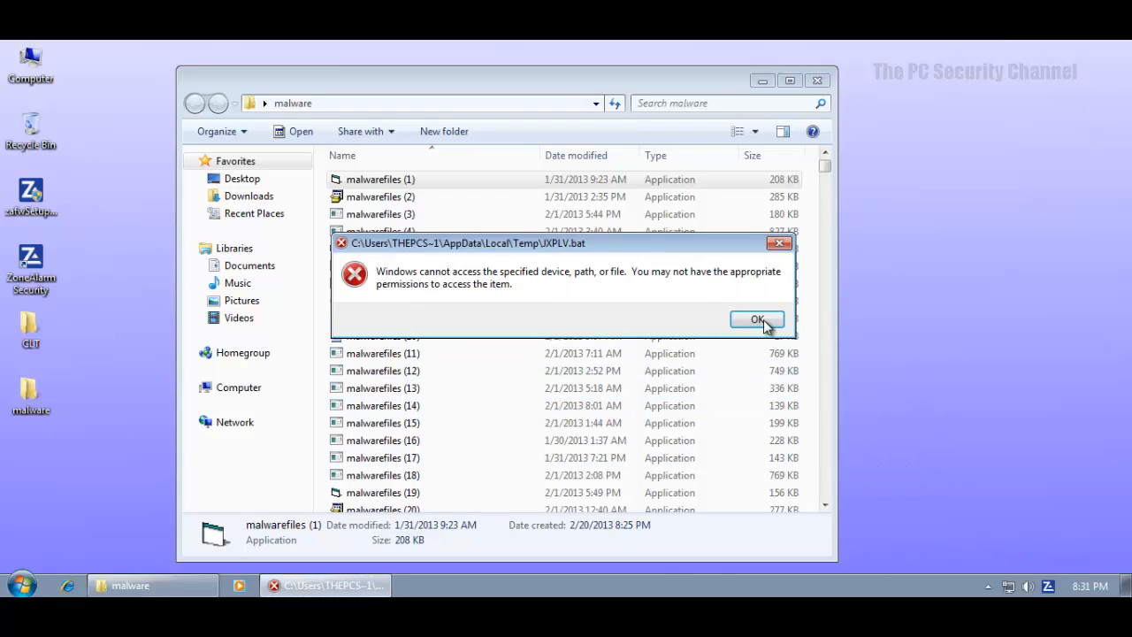
Step: Acknowledge the repeated batch-file access errors and deny the cmd.exe launch again
left_click(757, 318)
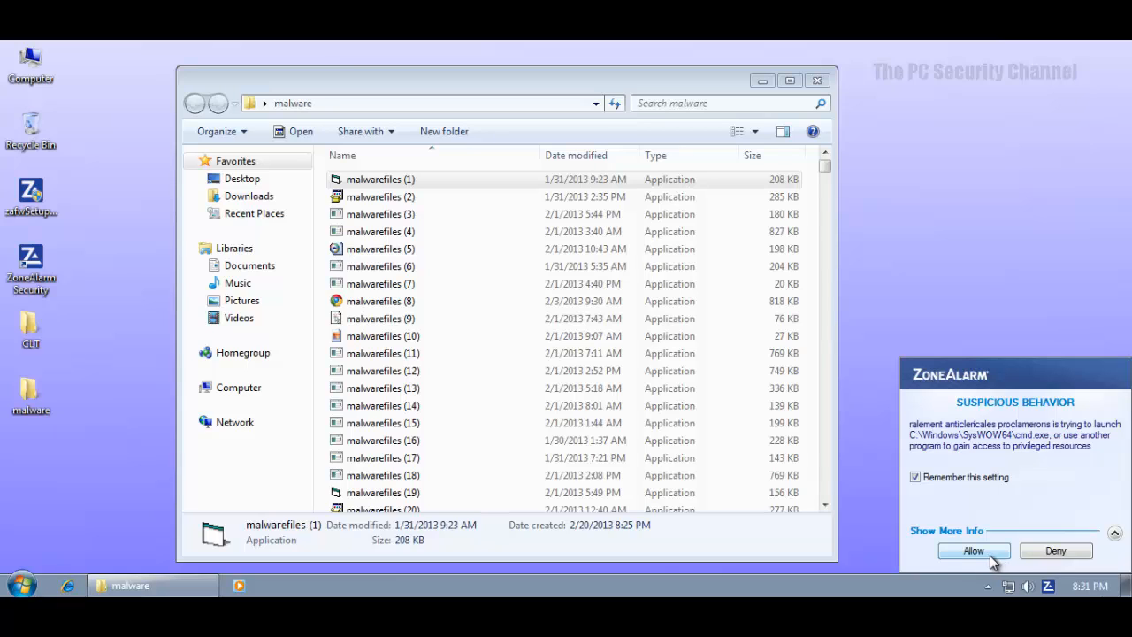
mouse_move(948, 555)
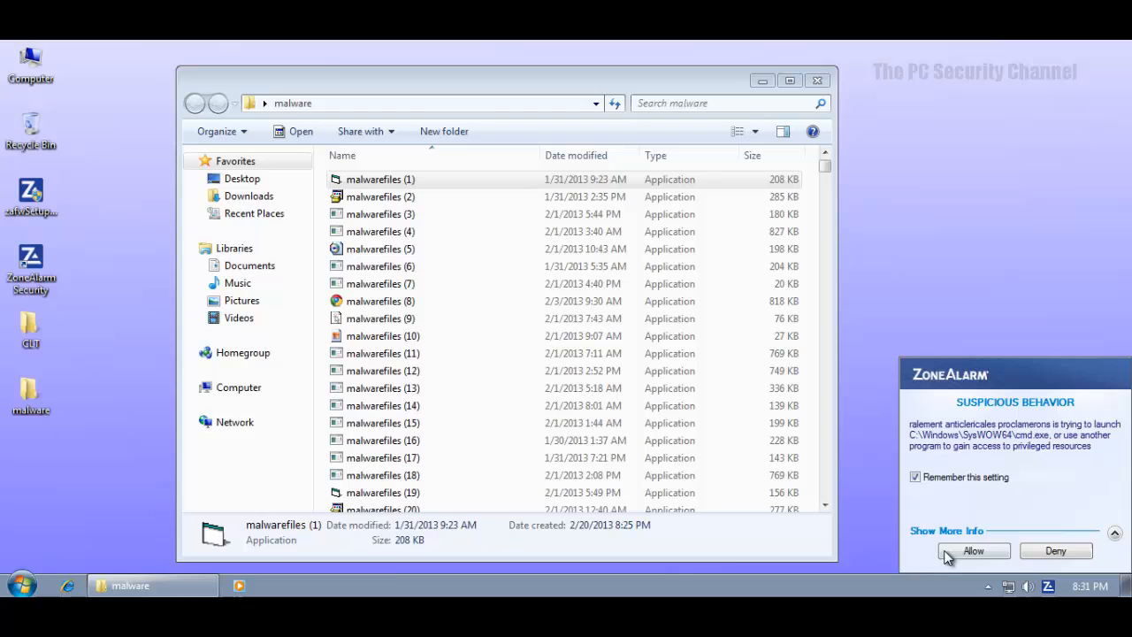
mouse_move(962, 537)
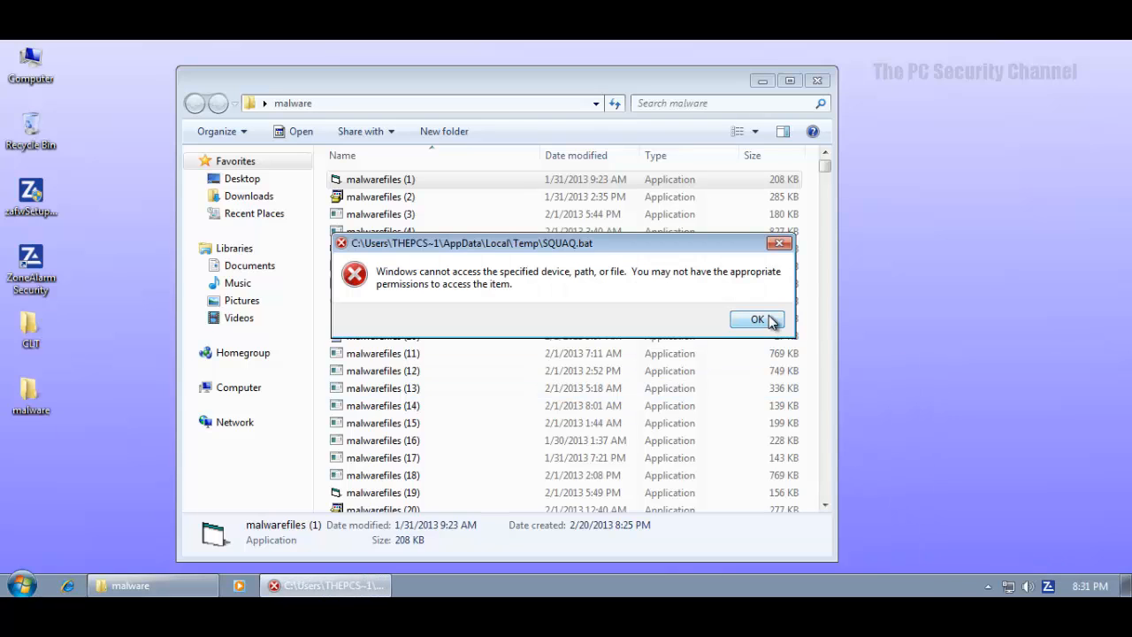
left_click(757, 318)
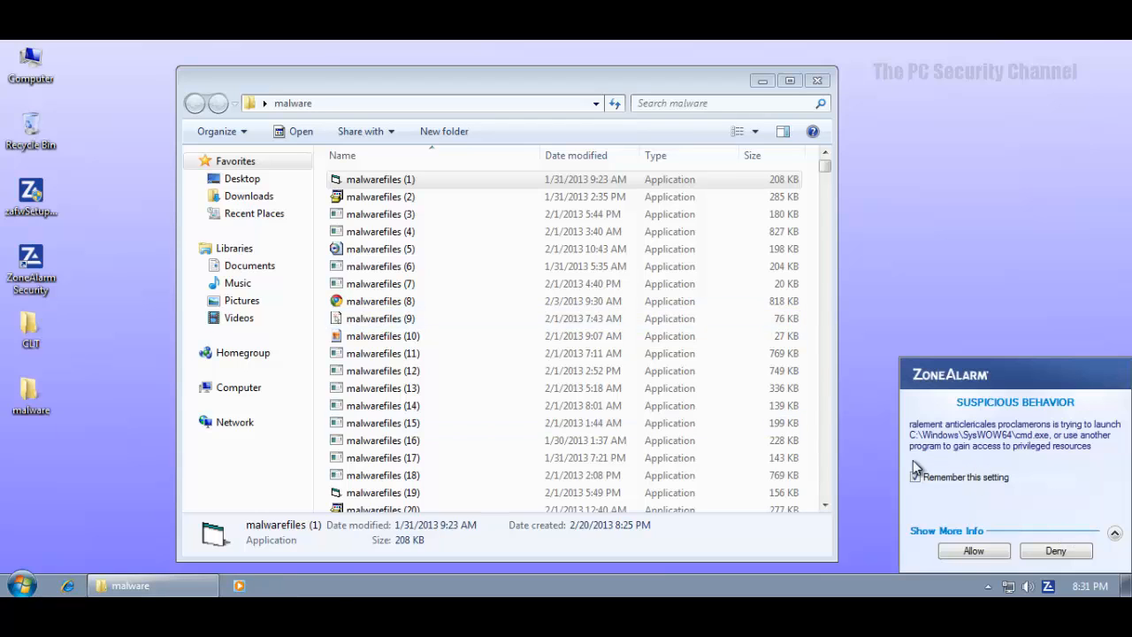
left_click(916, 478)
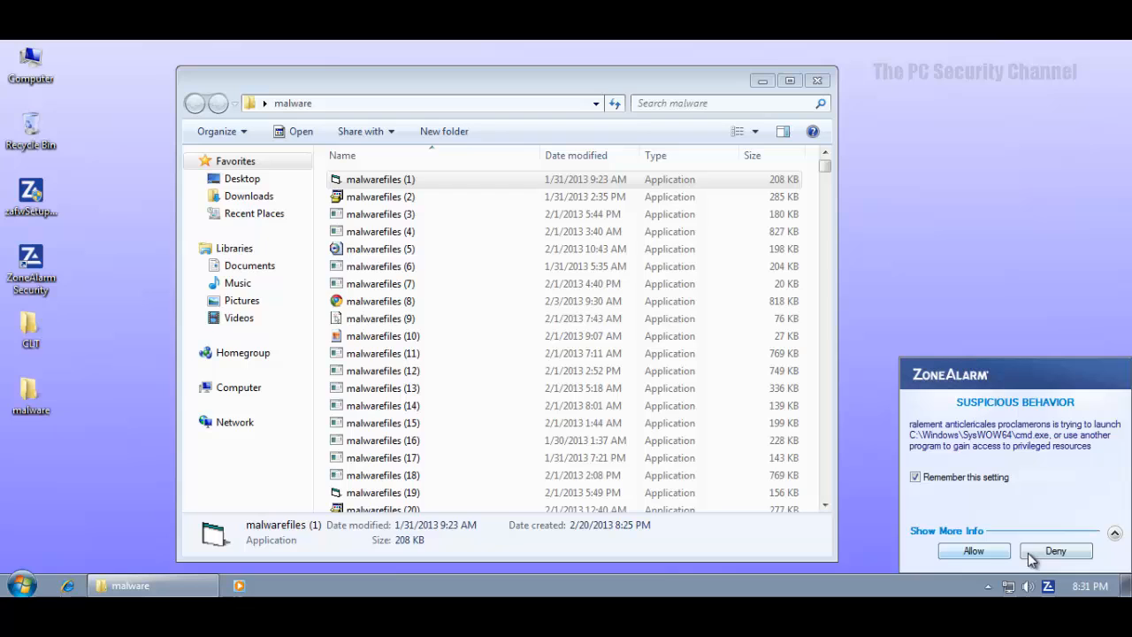
left_click(1054, 550)
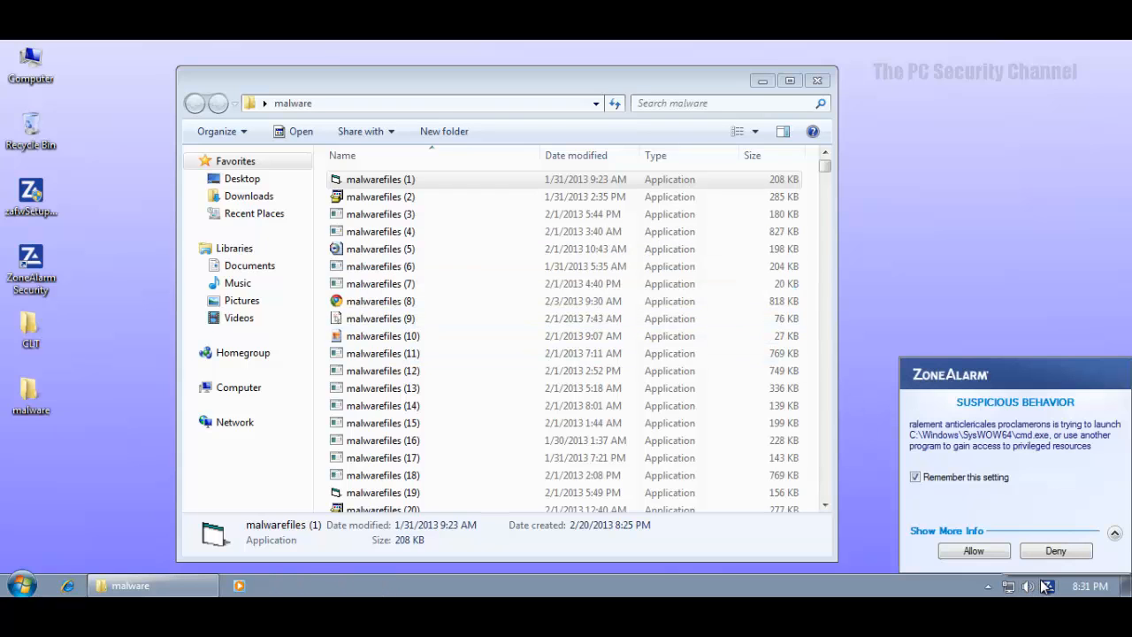
mouse_move(920, 559)
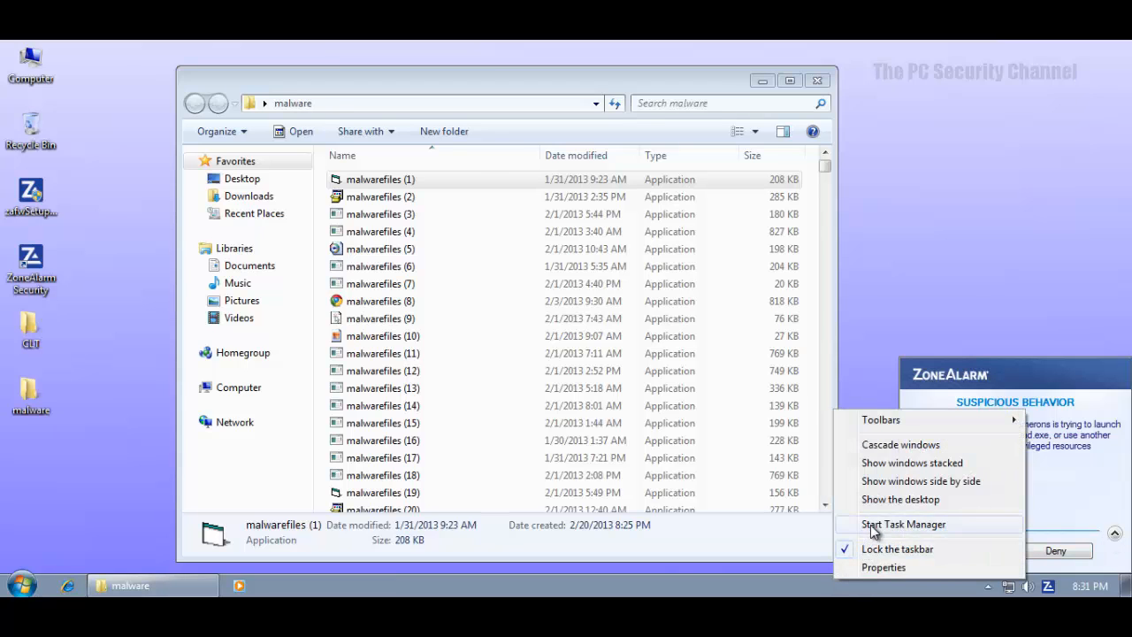
Step: Start Task Manager, scroll the processes and select a suspicious process to end
left_click(902, 524)
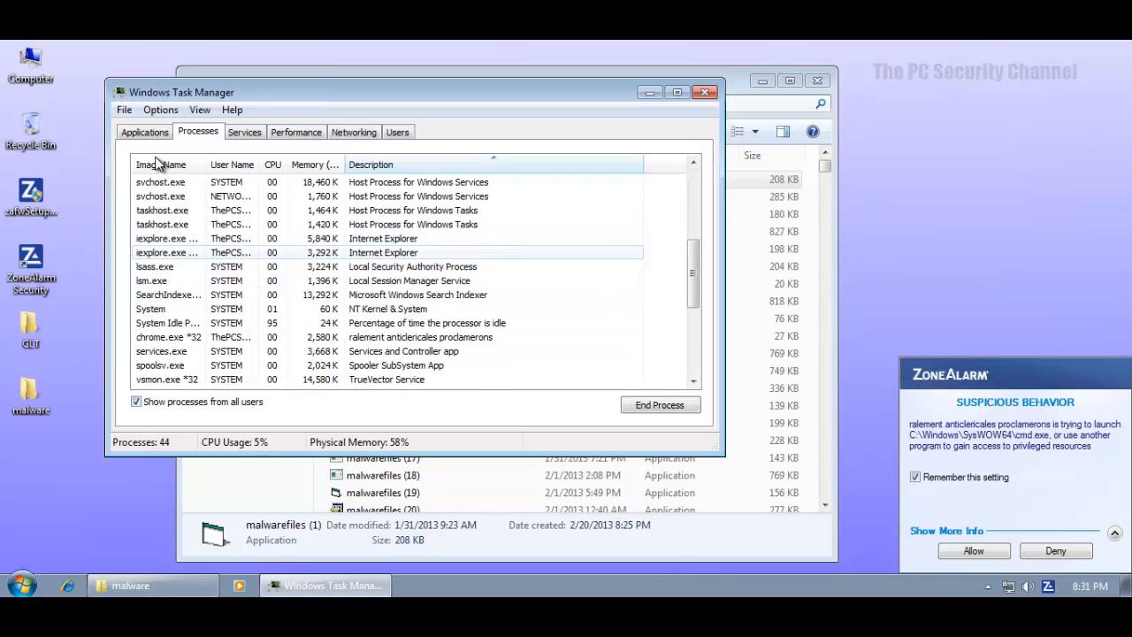
scroll("down", 3)
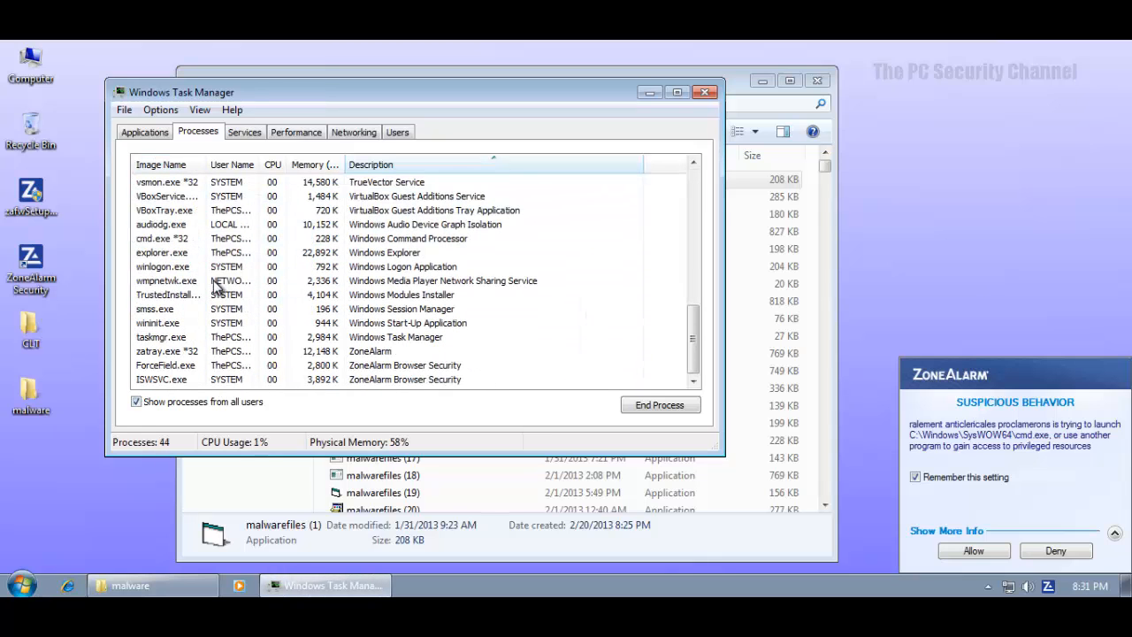
left_click(167, 279)
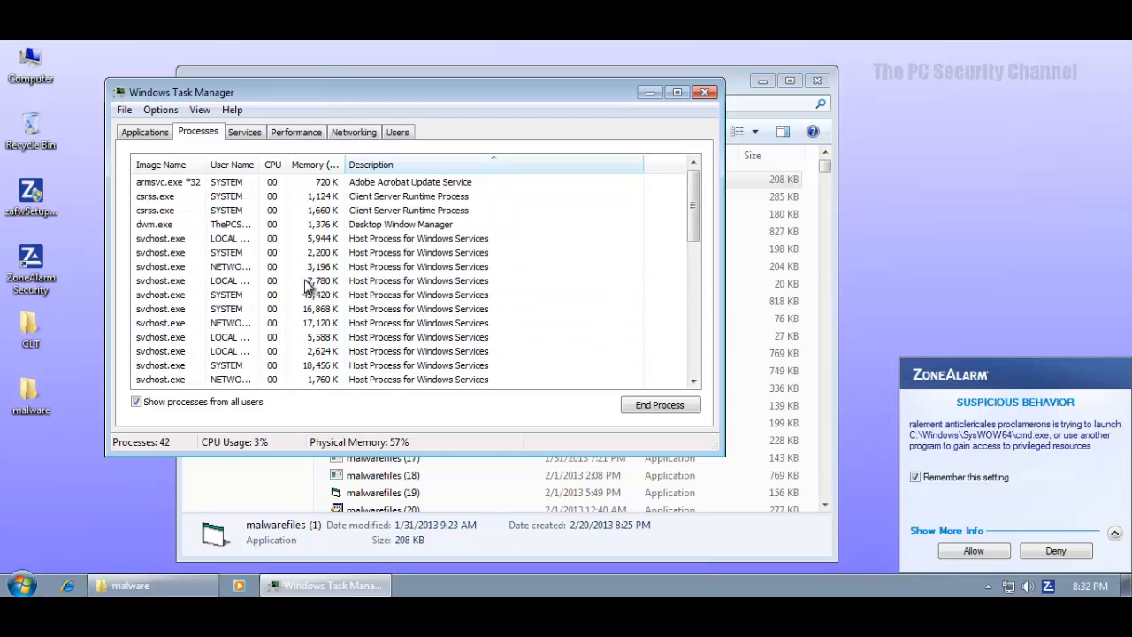
scroll("down", 3)
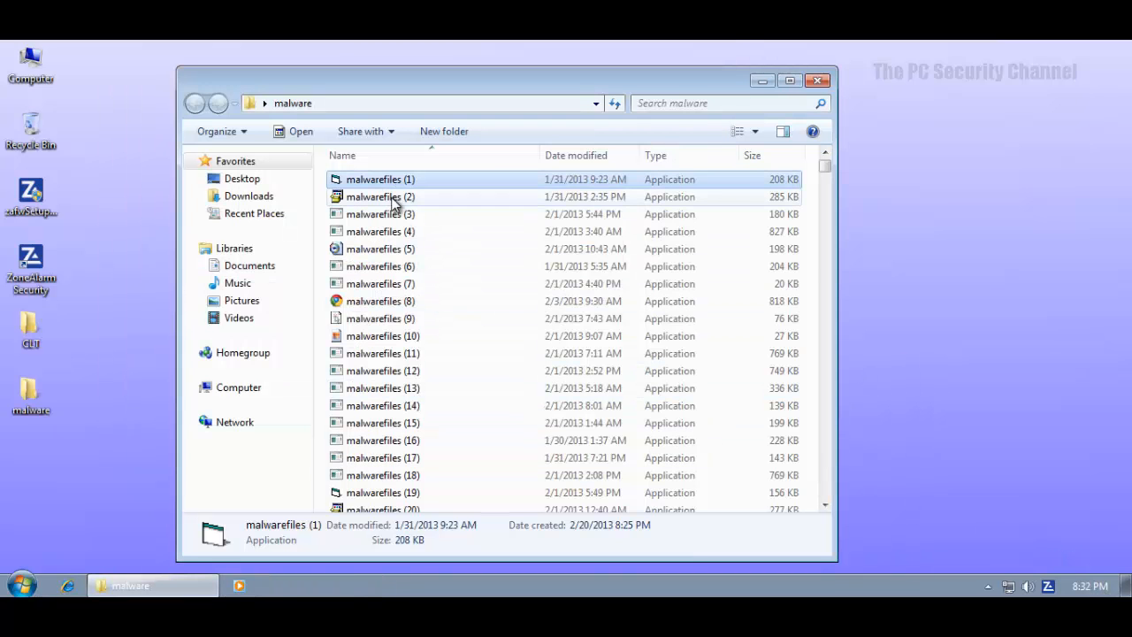
Step: Answer the explorer.exe alert and deny malwarefiles (16) launching cmd.exe
left_click(381, 301)
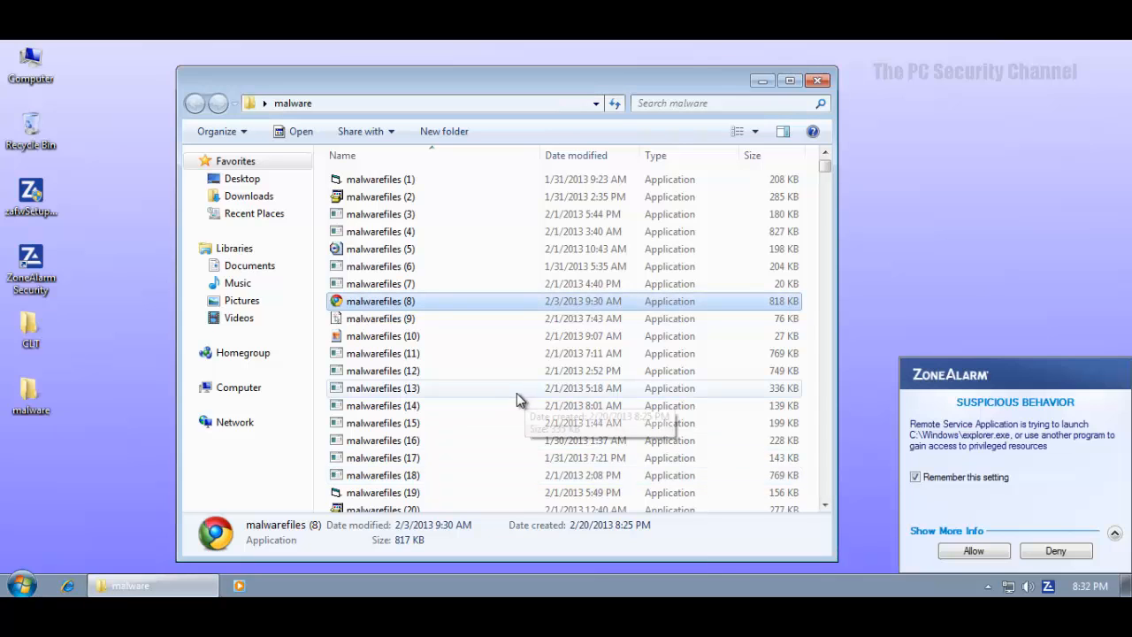
left_click(382, 439)
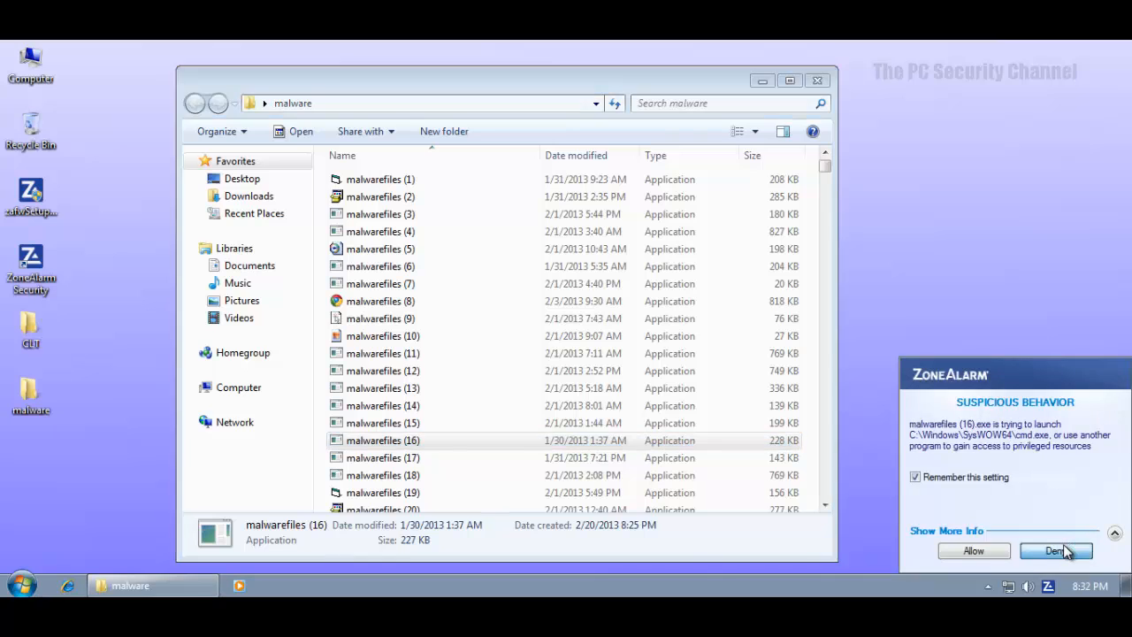
left_click(1056, 550)
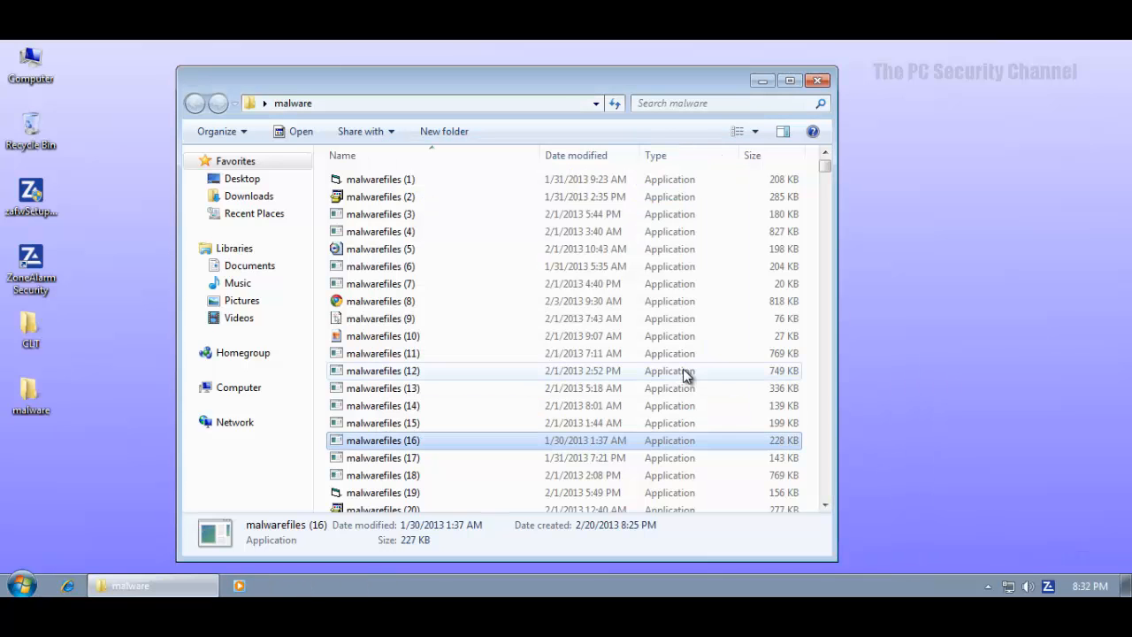
scroll("down", 3)
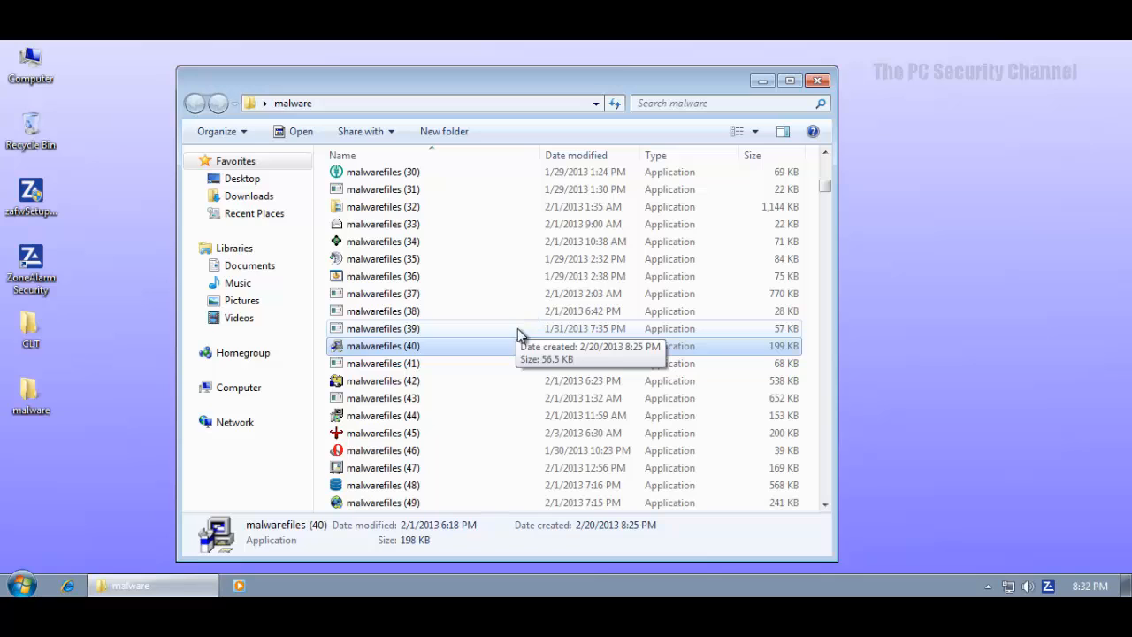
mouse_move(919, 499)
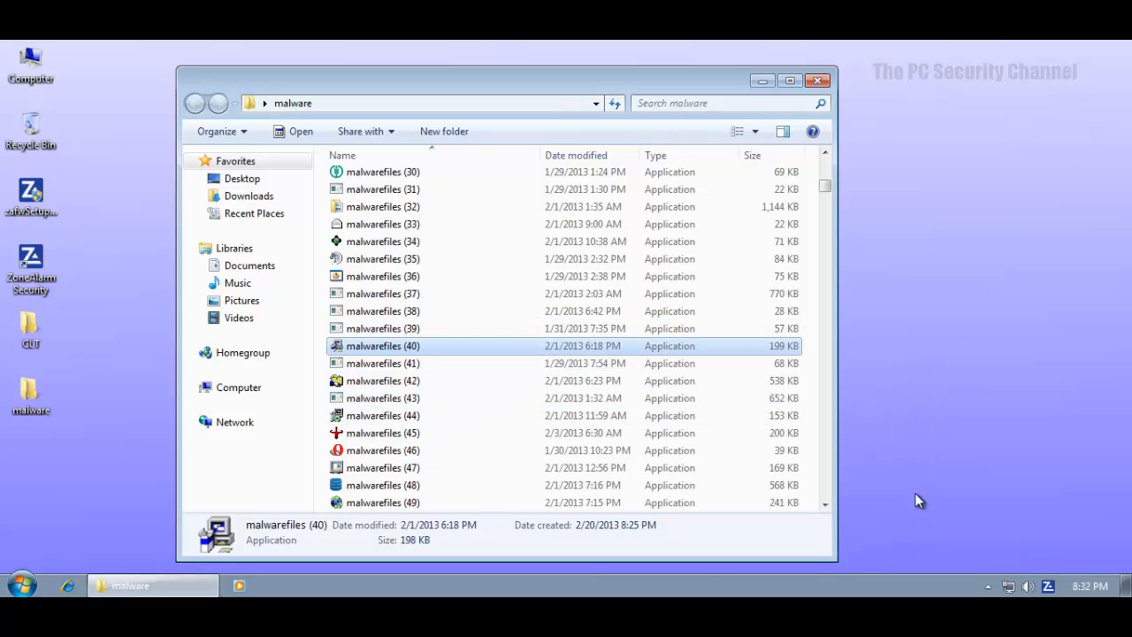
Step: Select and run malwarefiles (44) and (45), then scroll further down the samples
left_click(382, 414)
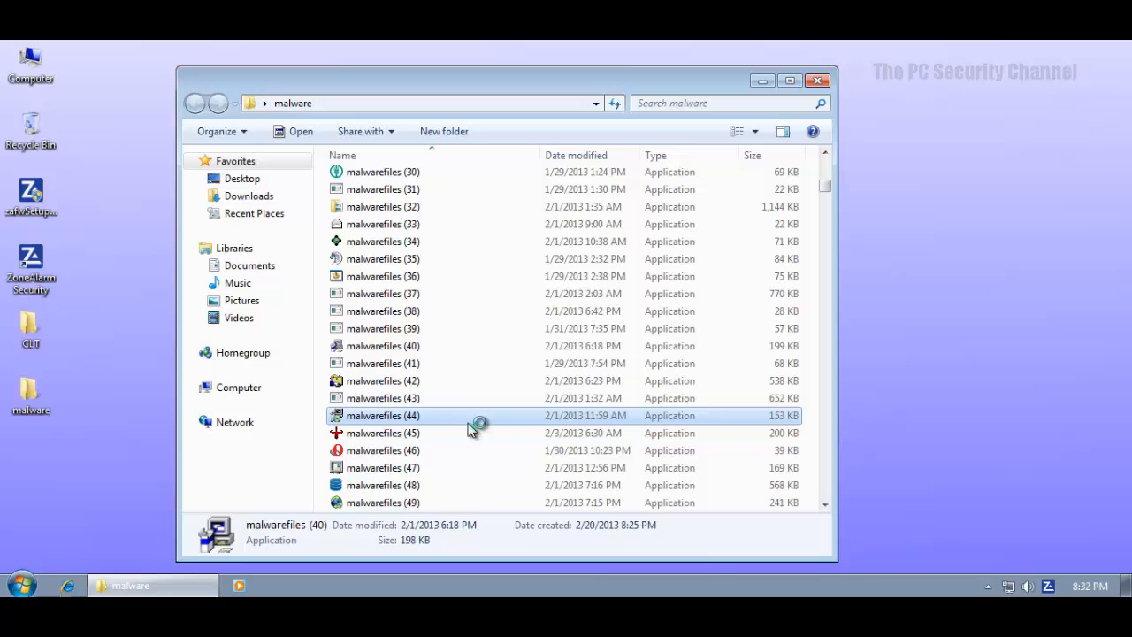
left_click(382, 432)
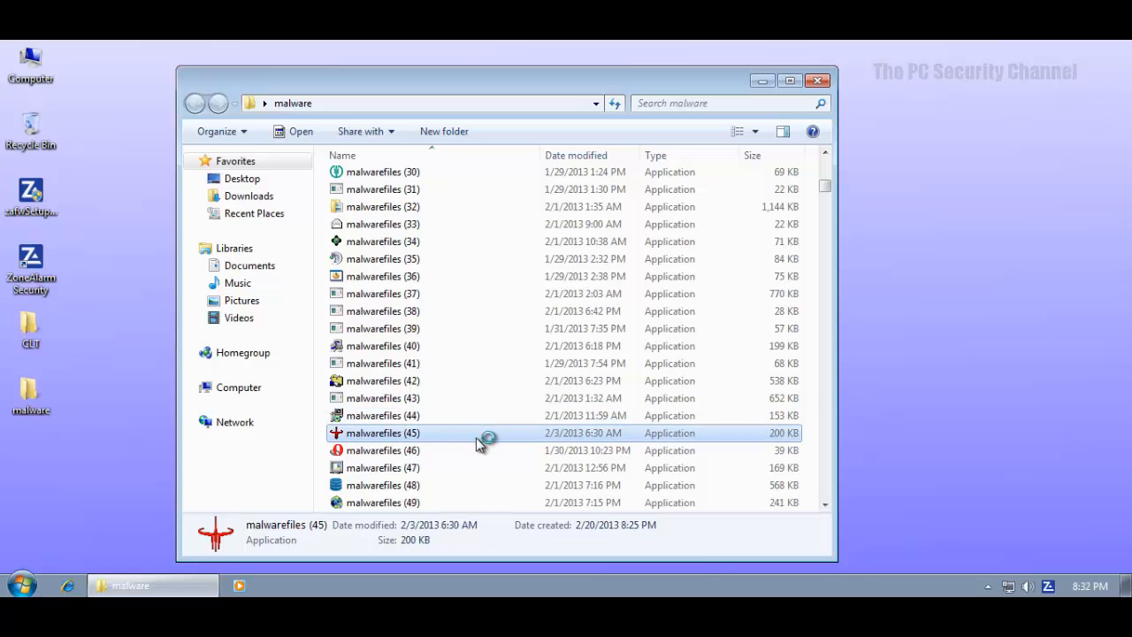
scroll("down", 3)
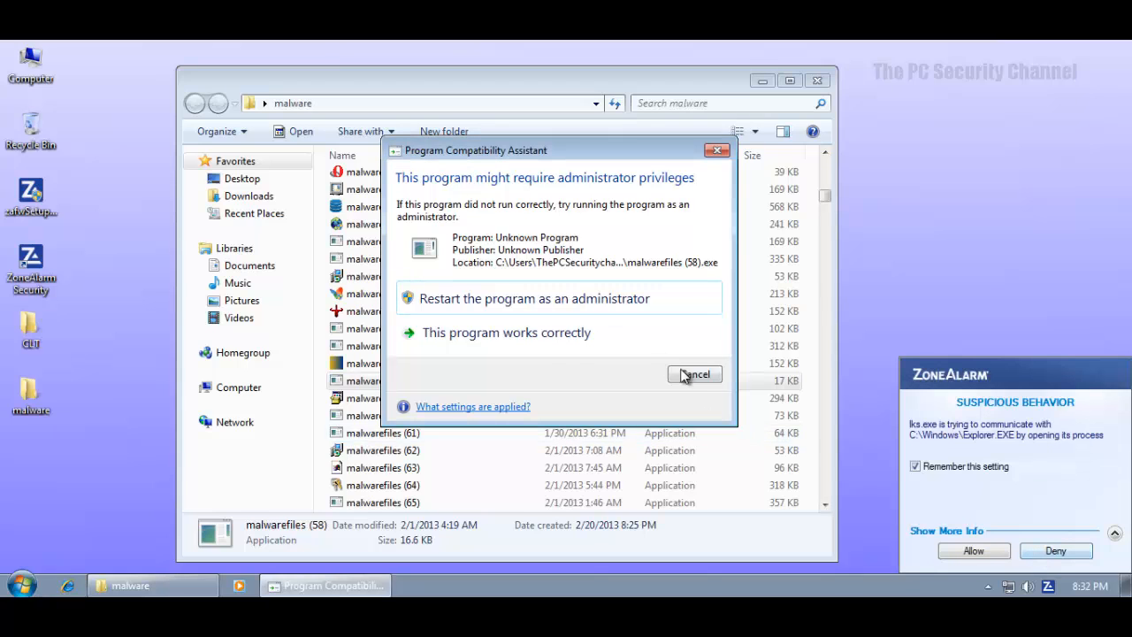
Step: Cancel the administrator-privileges prompt, deny the sample reaching Explorer and select malwarefiles (79)
left_click(695, 375)
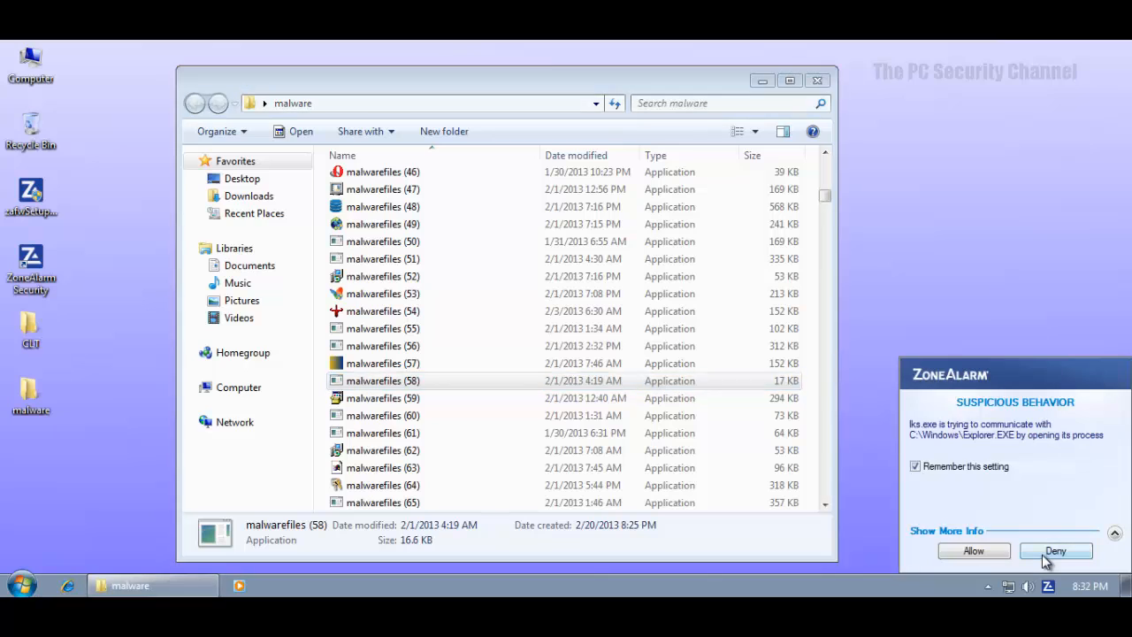
left_click(1054, 550)
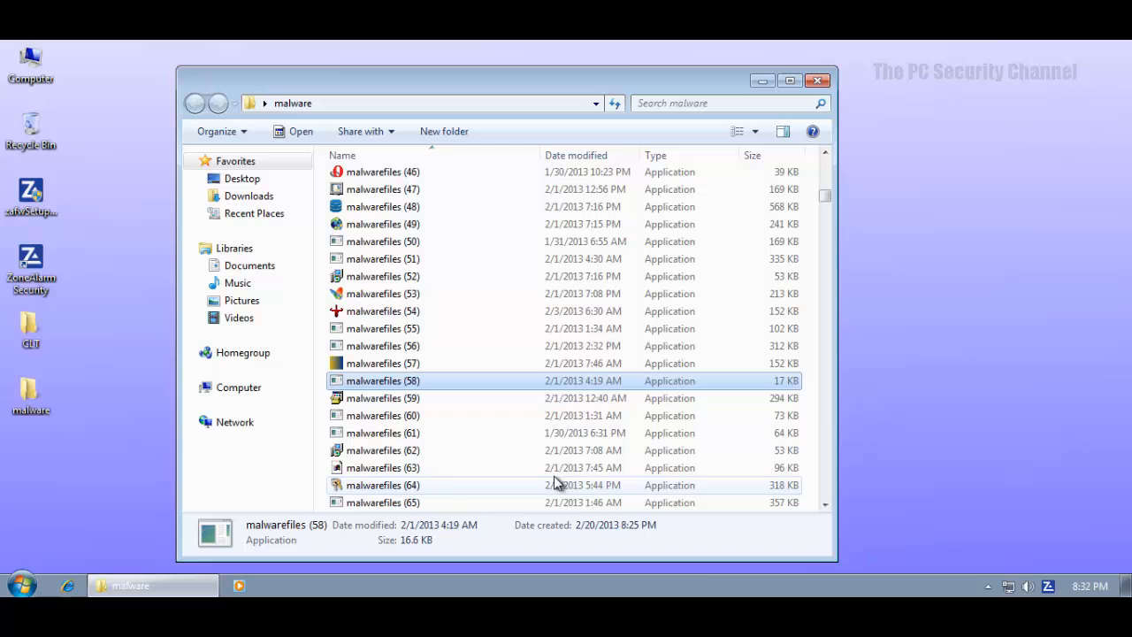
scroll("down", 3)
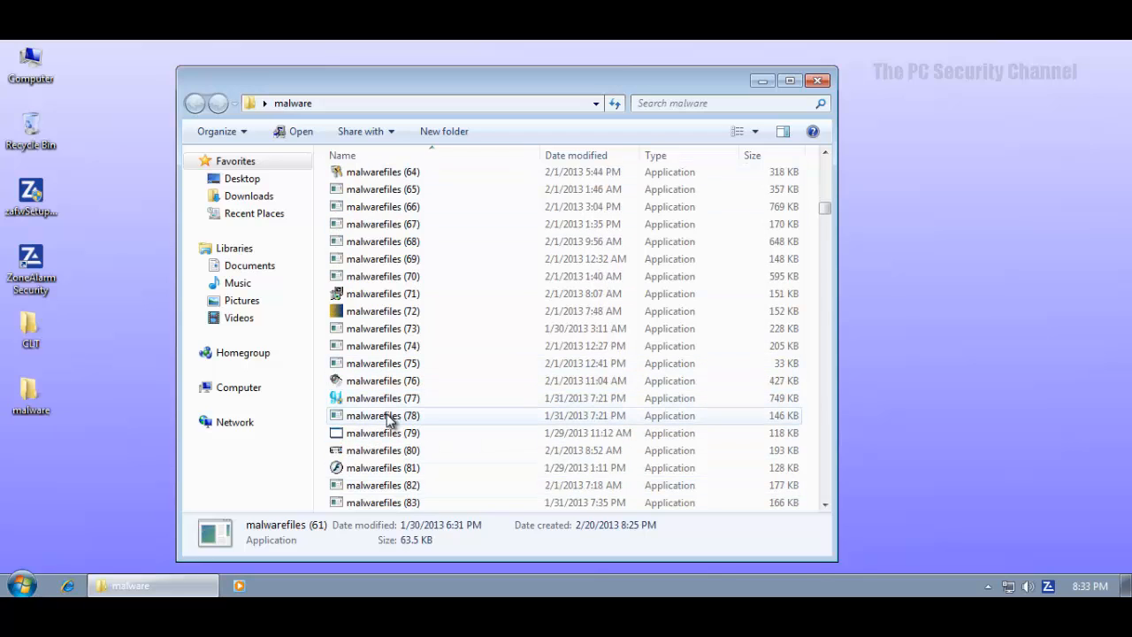
left_click(382, 432)
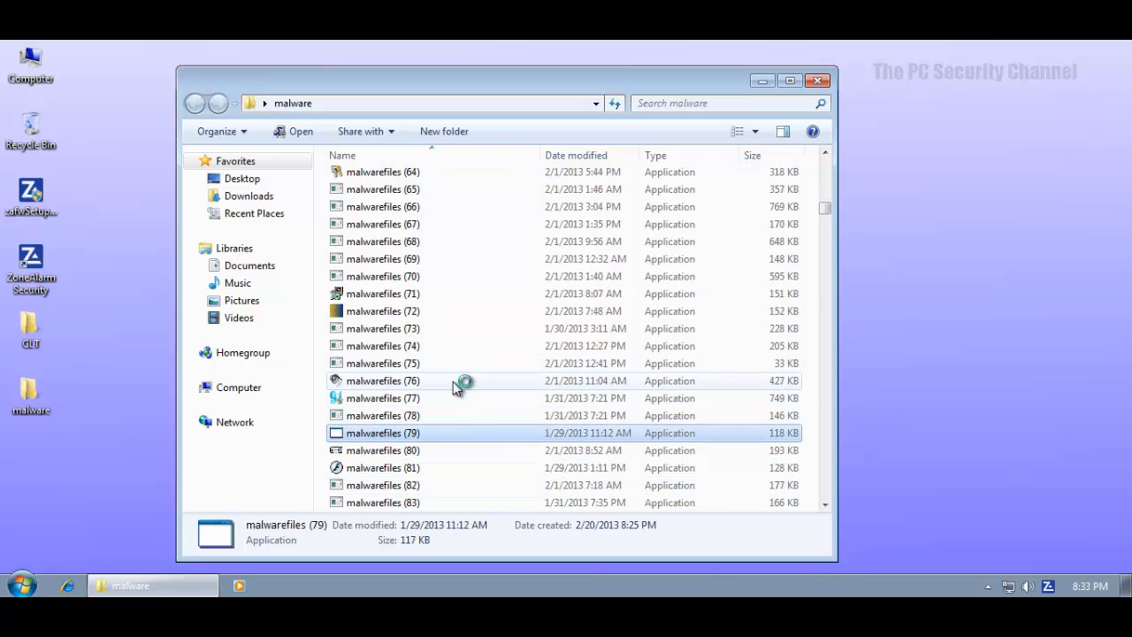
mouse_move(460, 375)
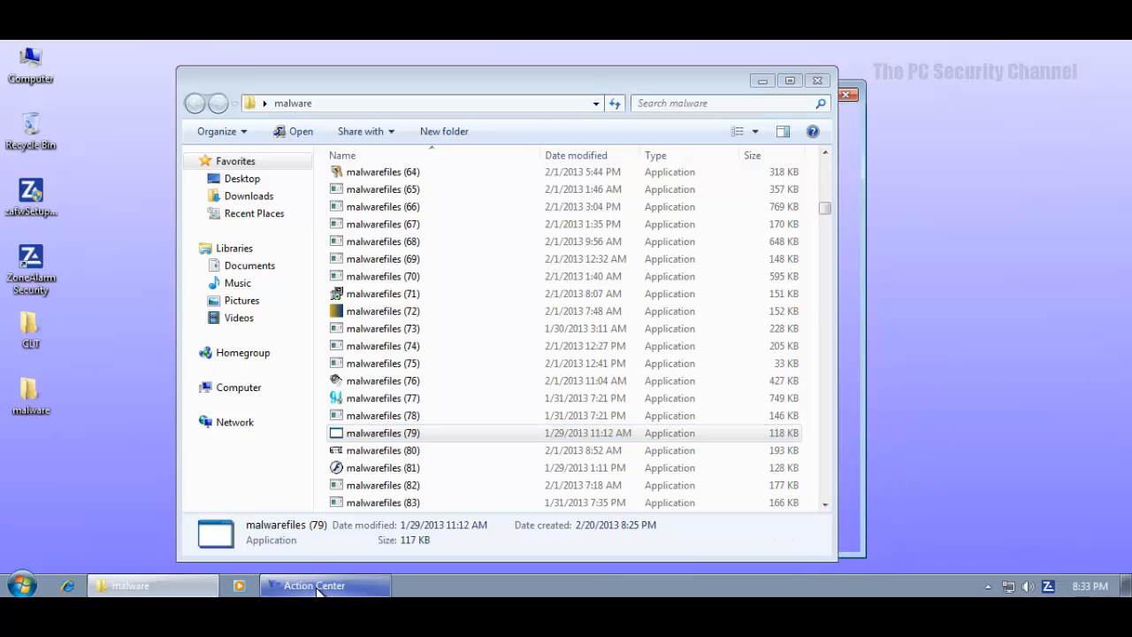
Step: View Action Center's Win 7 Total Security virus protection warning and close the window
left_click(315, 583)
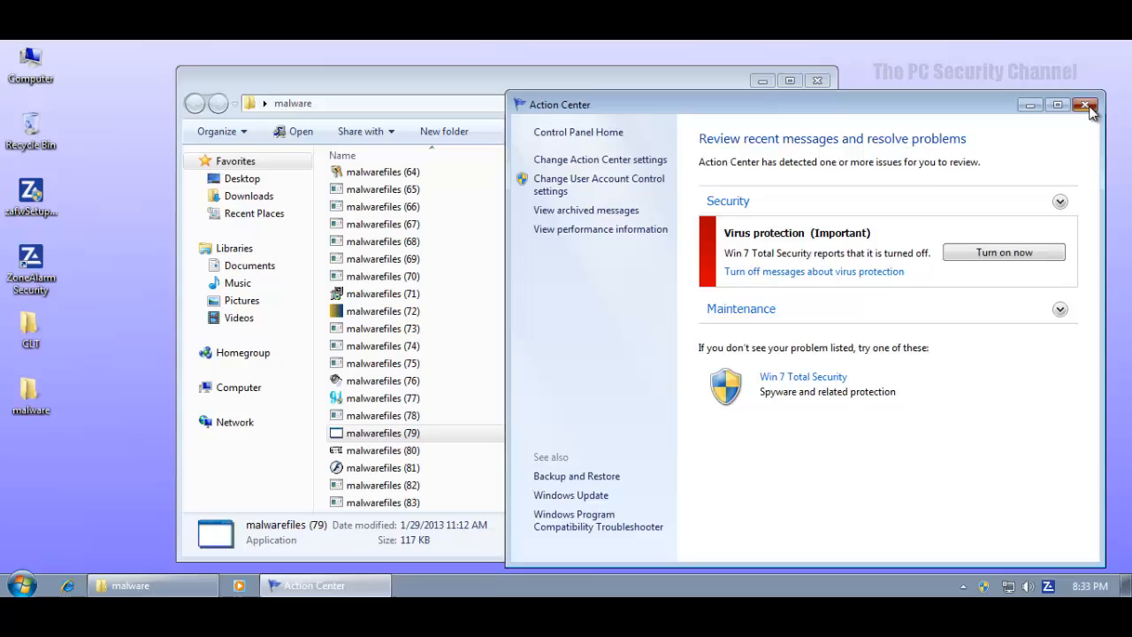
left_click(1086, 104)
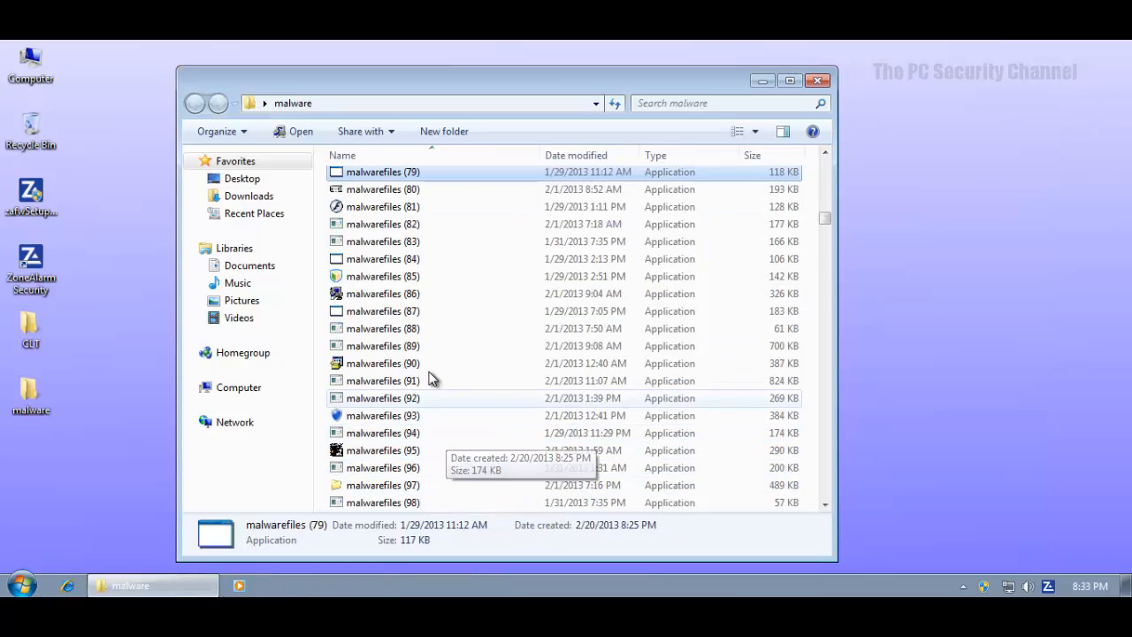
Step: Run samples malwarefiles (92), (105) and (119), closing the crashed Notepad
left_click(382, 396)
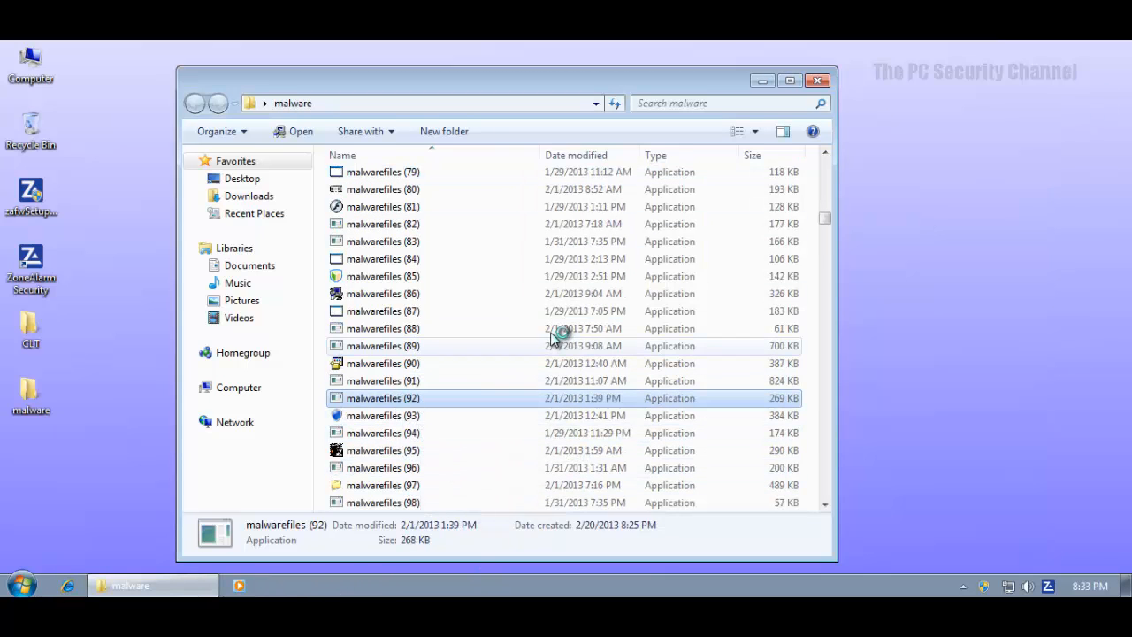
mouse_move(545, 365)
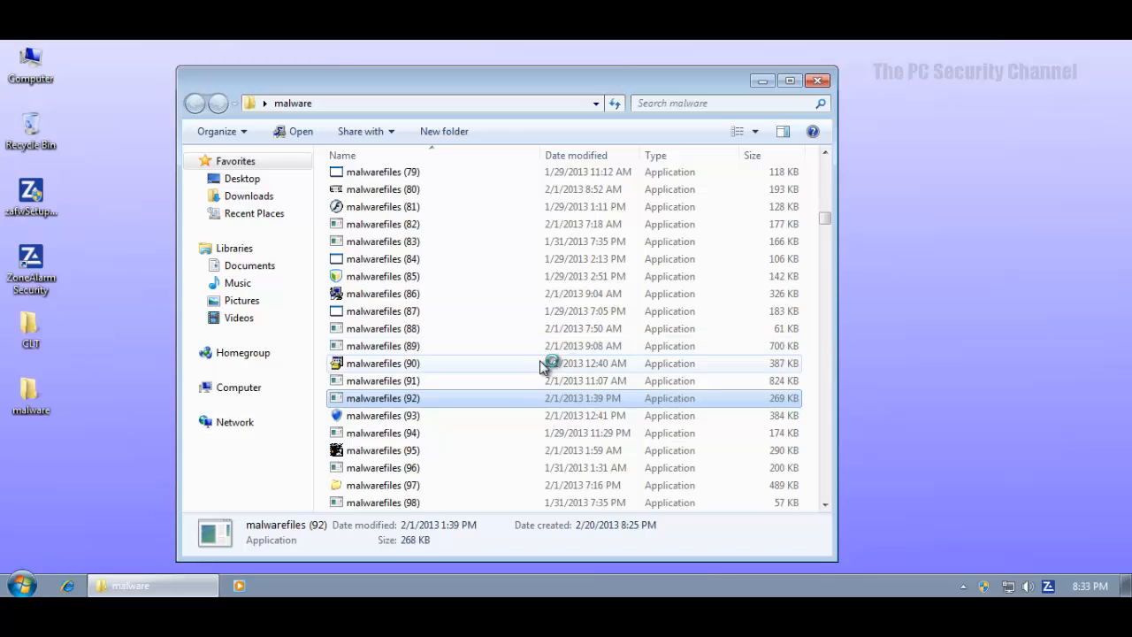
mouse_move(549, 364)
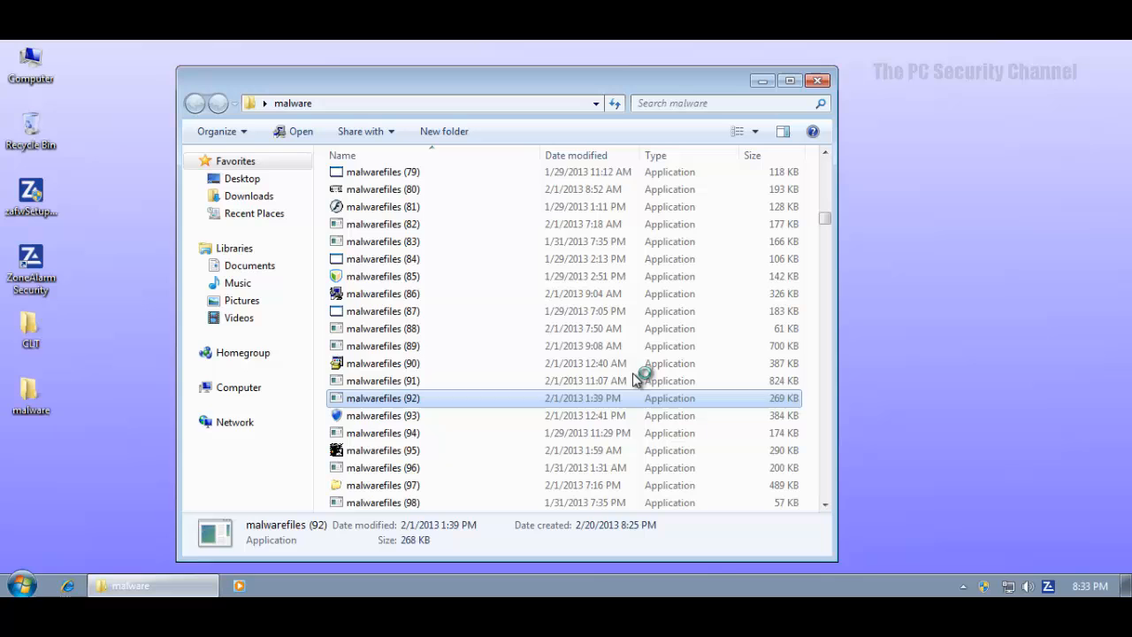
scroll("down", 3)
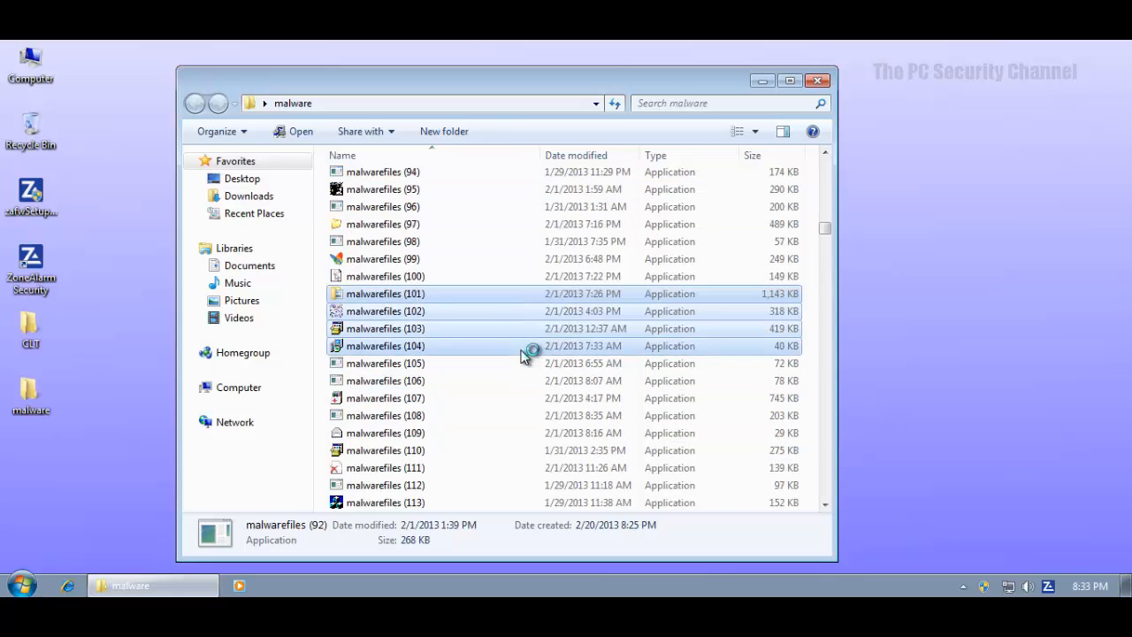
left_click(386, 363)
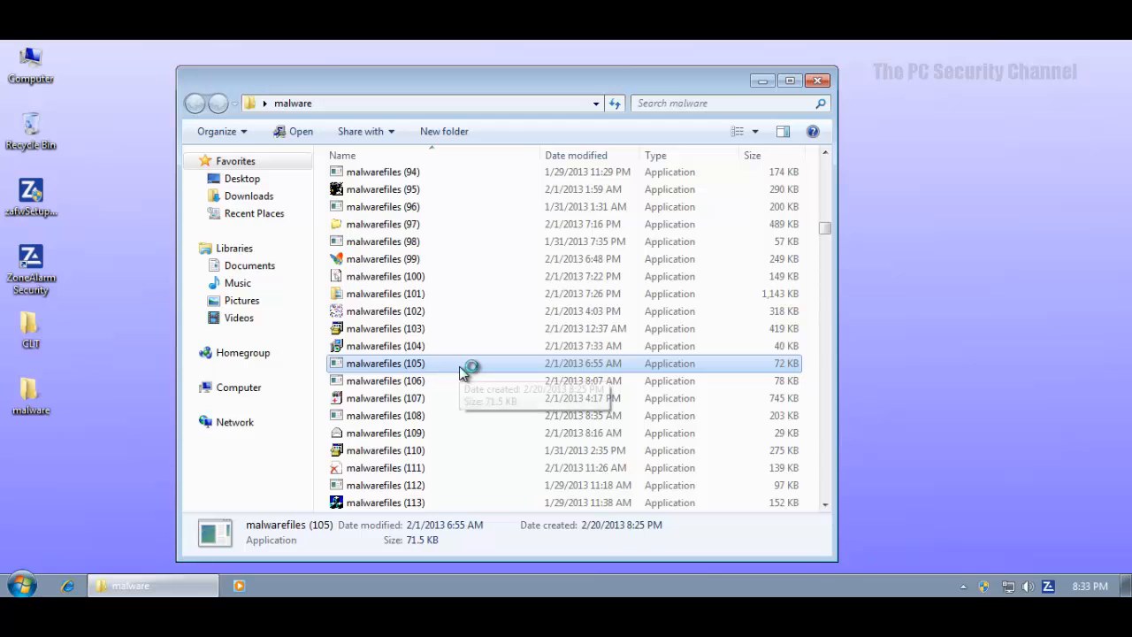
scroll("down", 3)
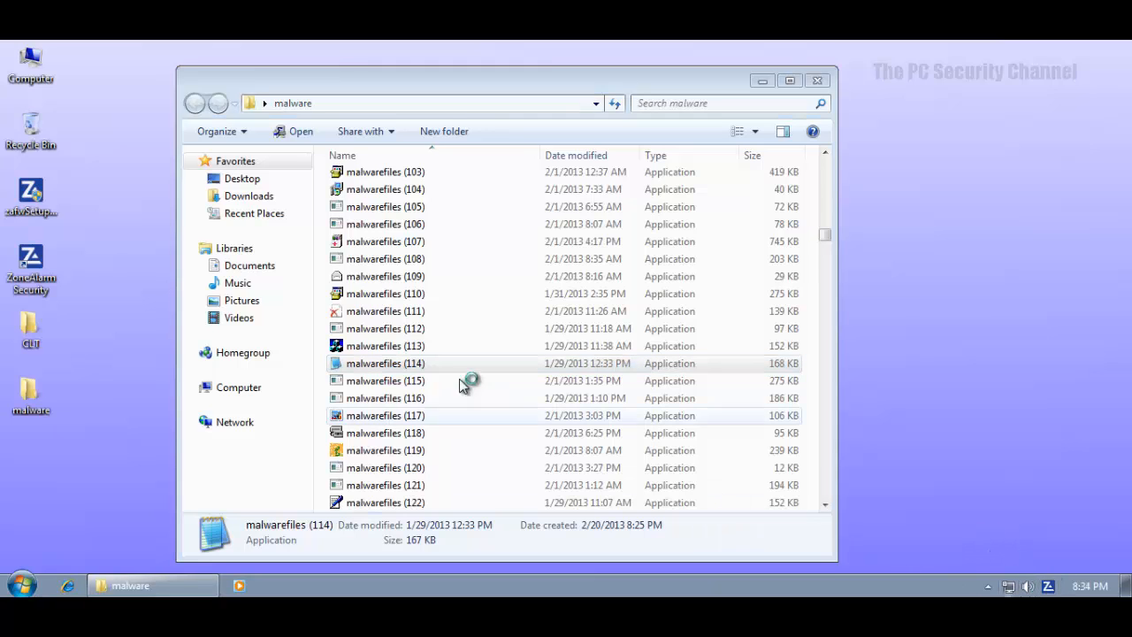
left_click(385, 451)
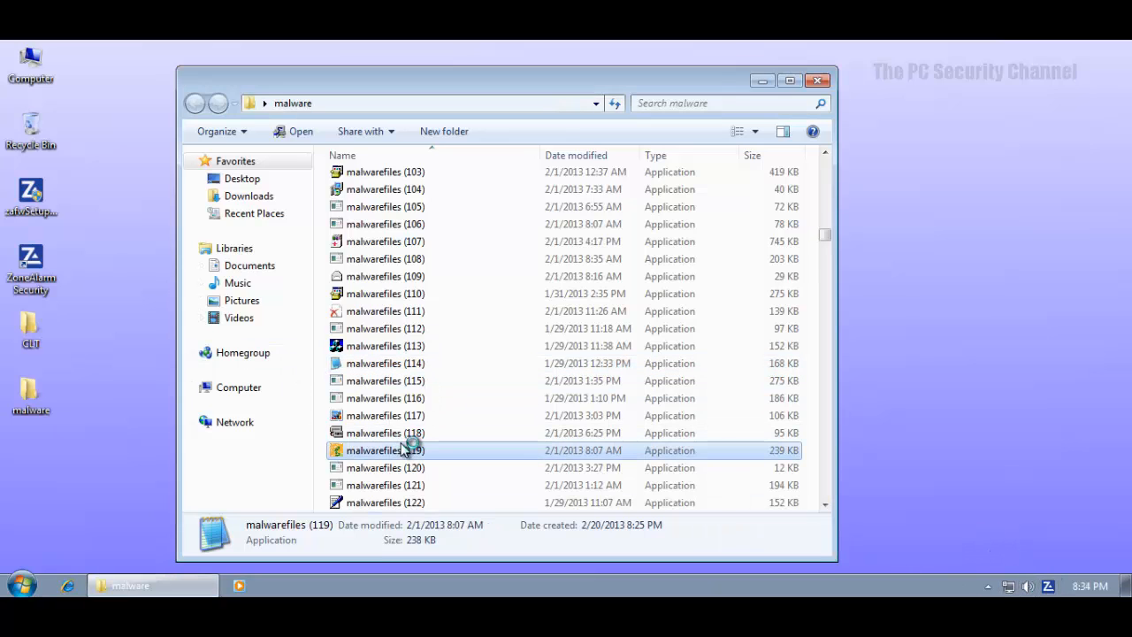
double_click(385, 451)
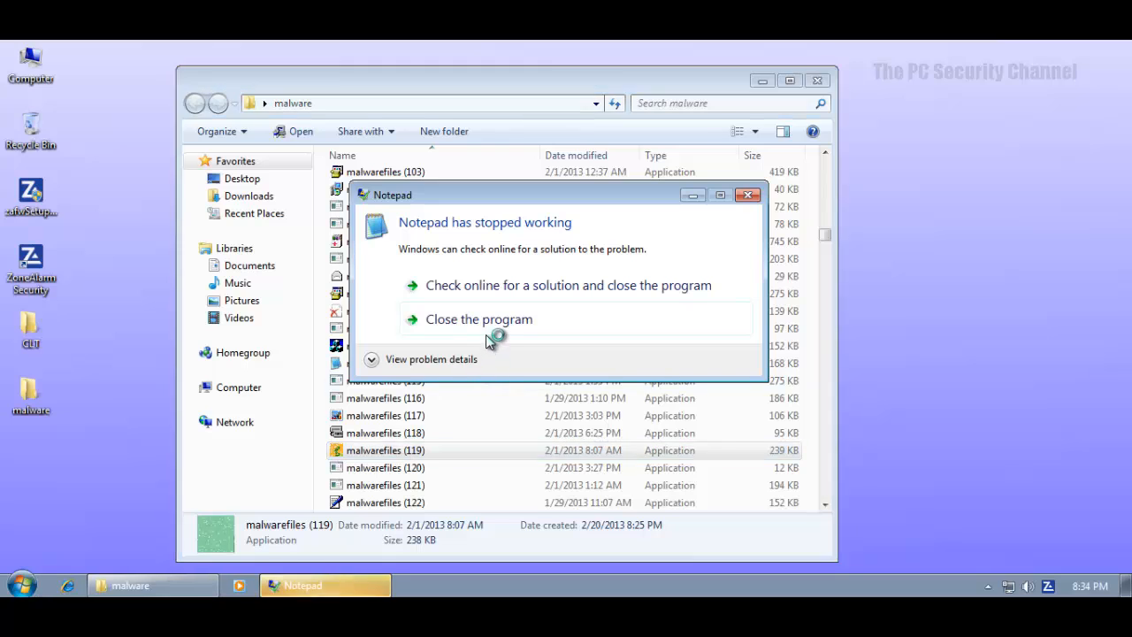
left_click(478, 318)
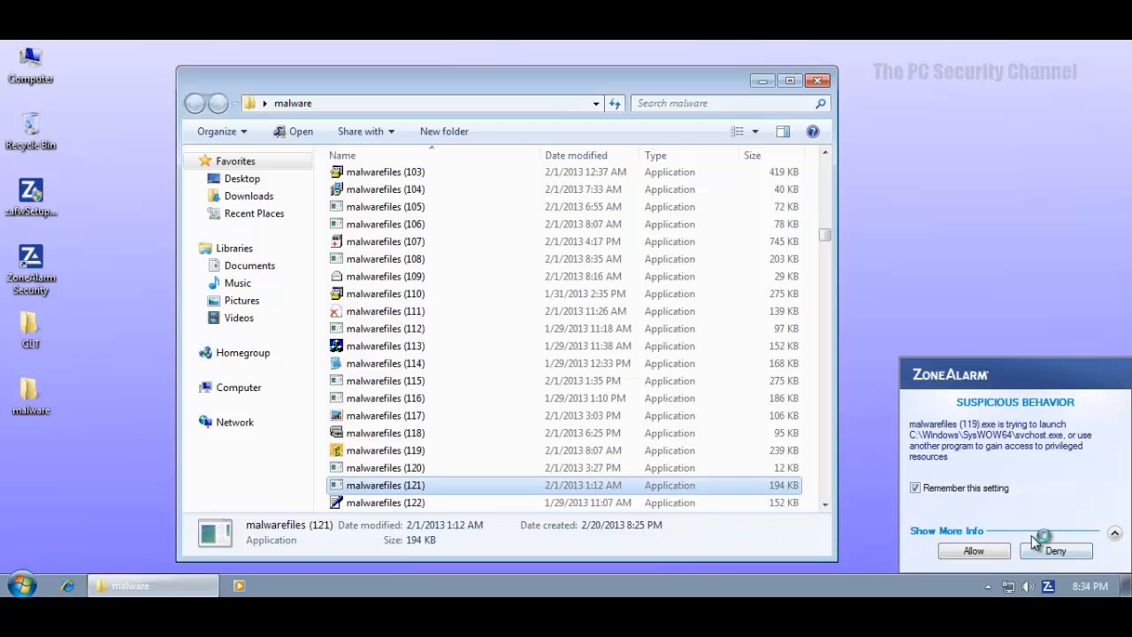
Step: Deny the Explorer launch, Explorer thread and Internet access alerts for malwarefiles (121)
left_click(1054, 550)
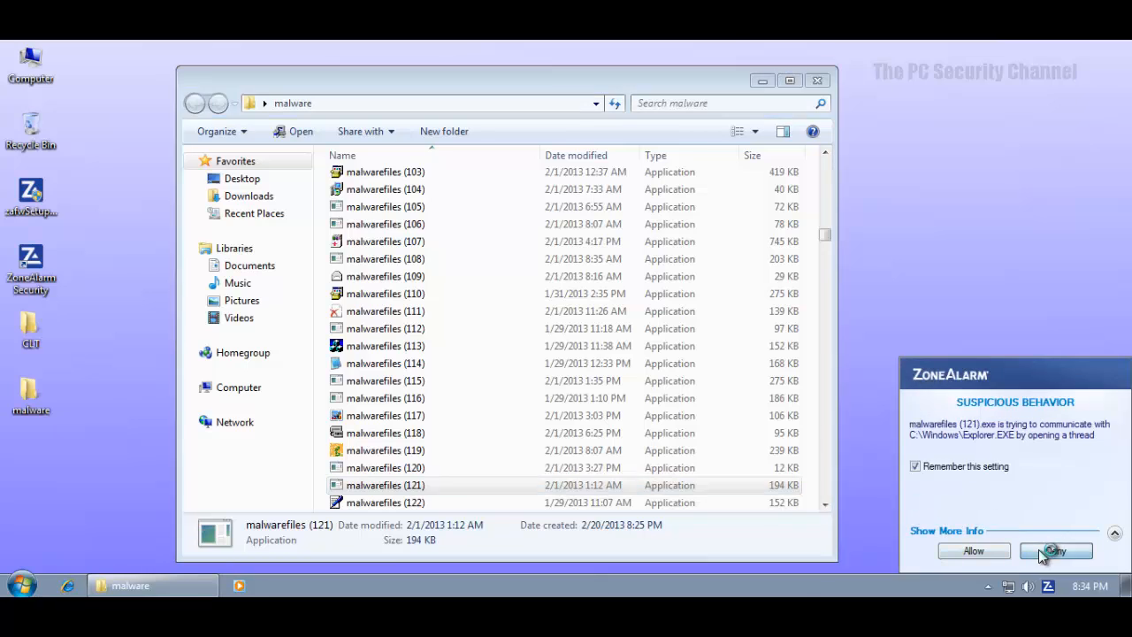
left_click(1054, 550)
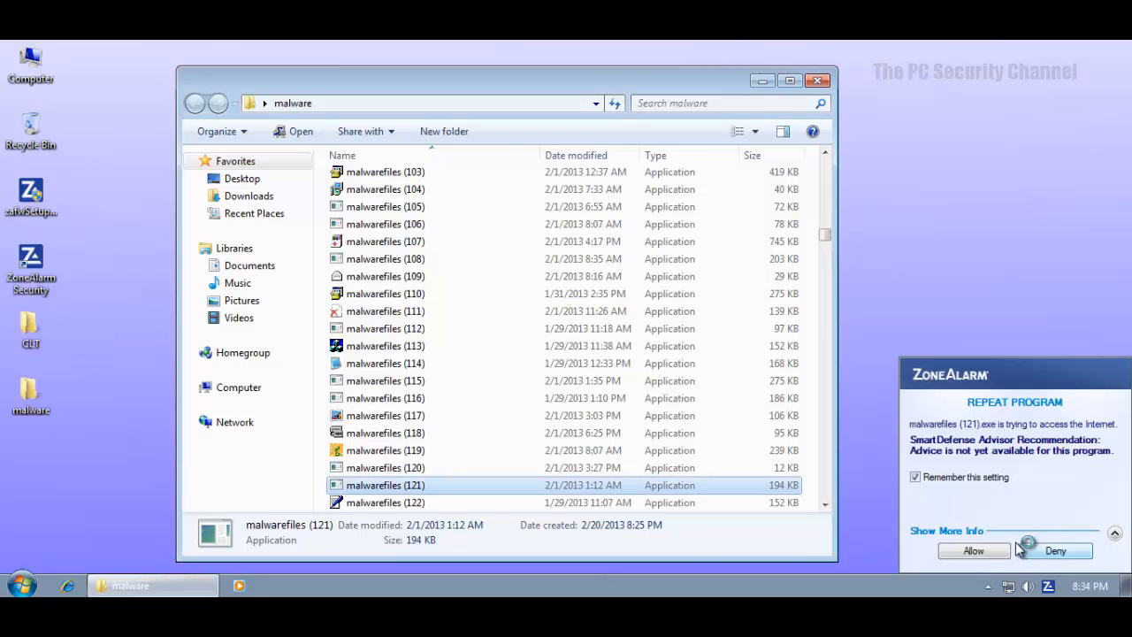
left_click(1054, 550)
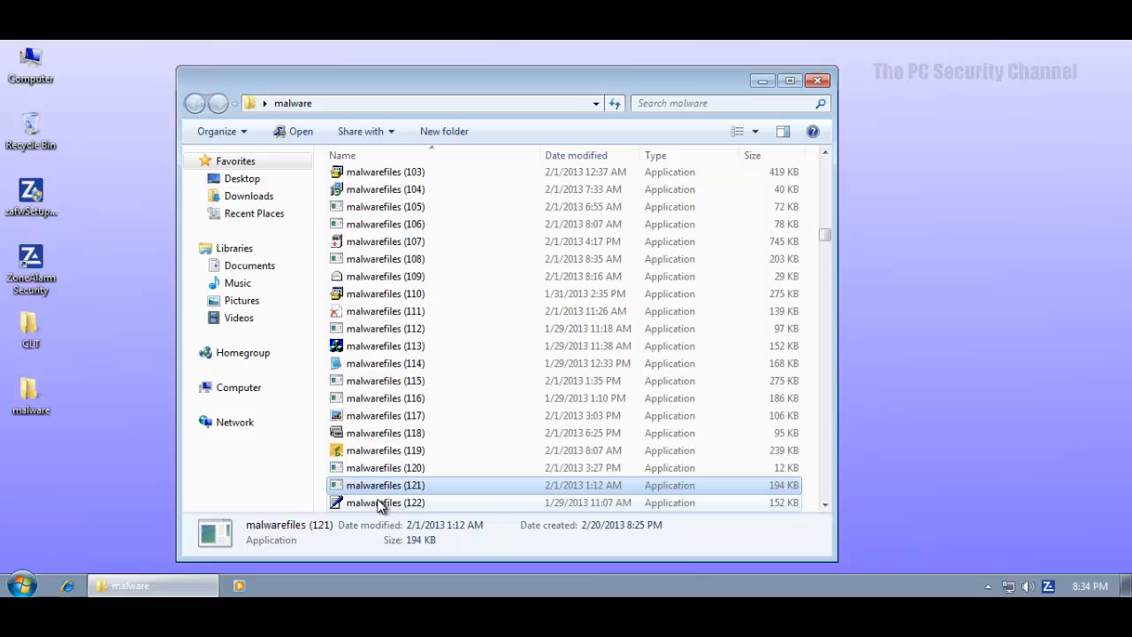
scroll("down", 3)
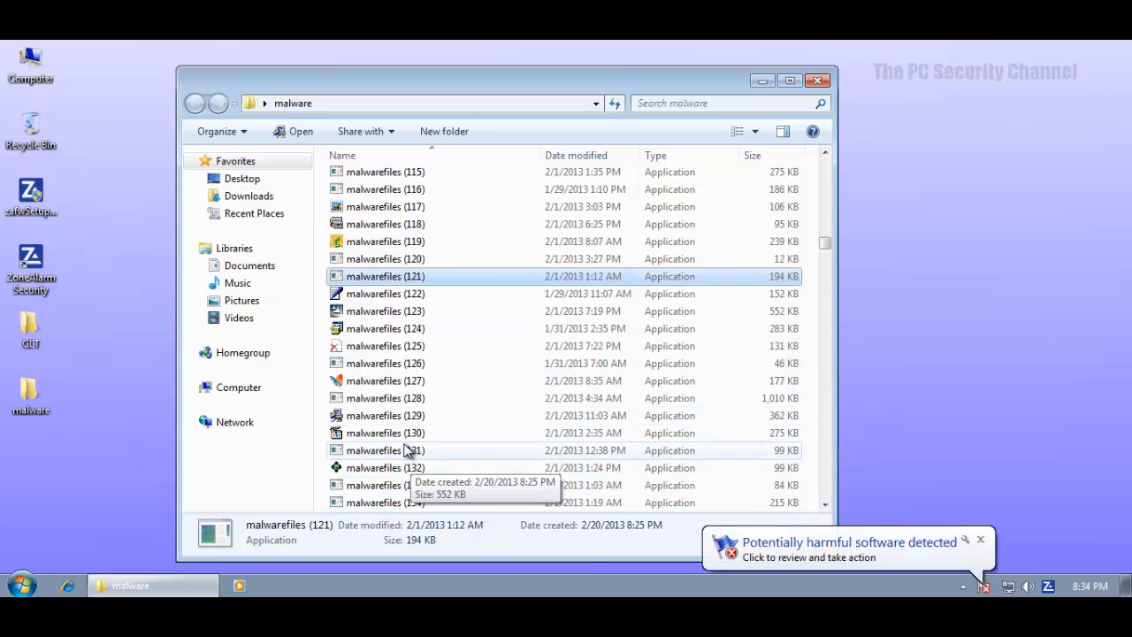
Step: Run malwarefiles (128) and refuse its UAC request posing as Adobe Flash Player
left_click(386, 396)
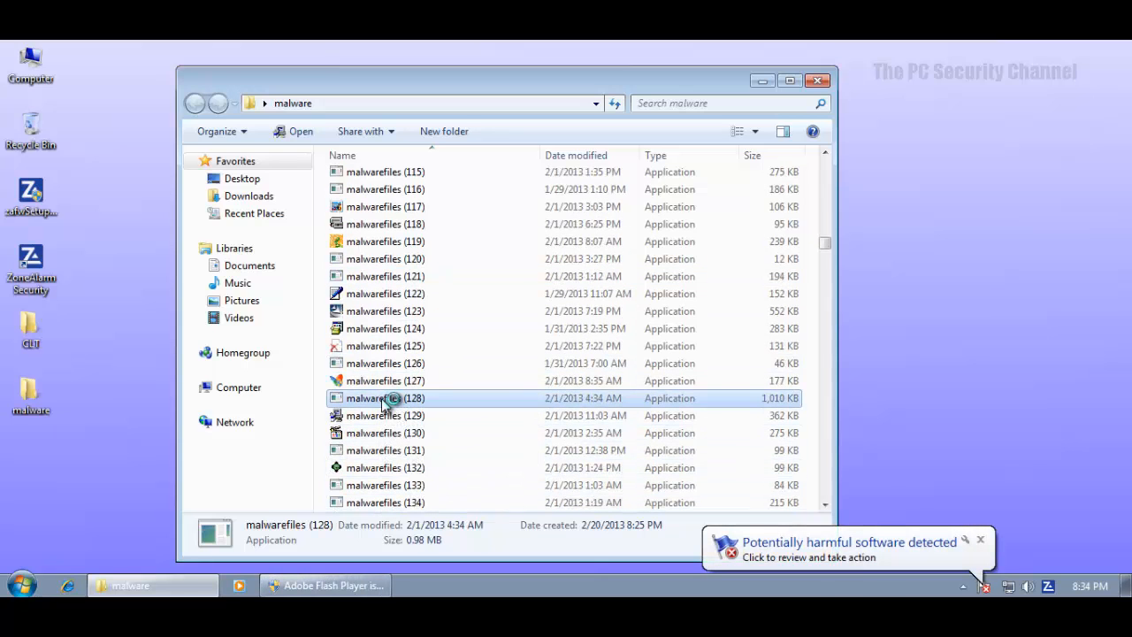
double_click(385, 396)
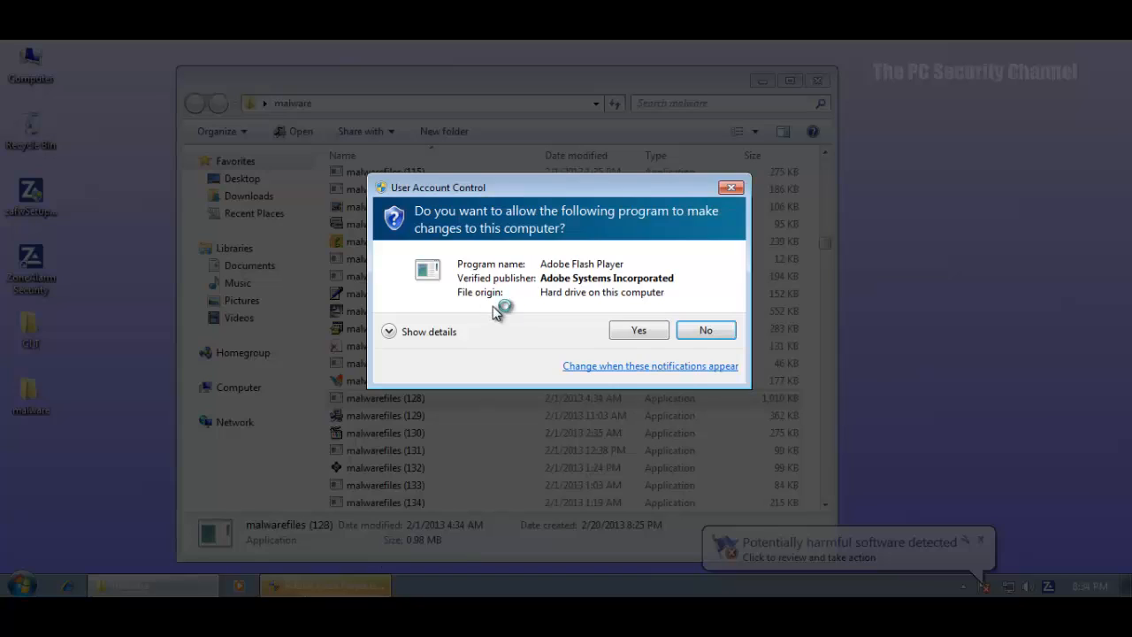
left_click(638, 330)
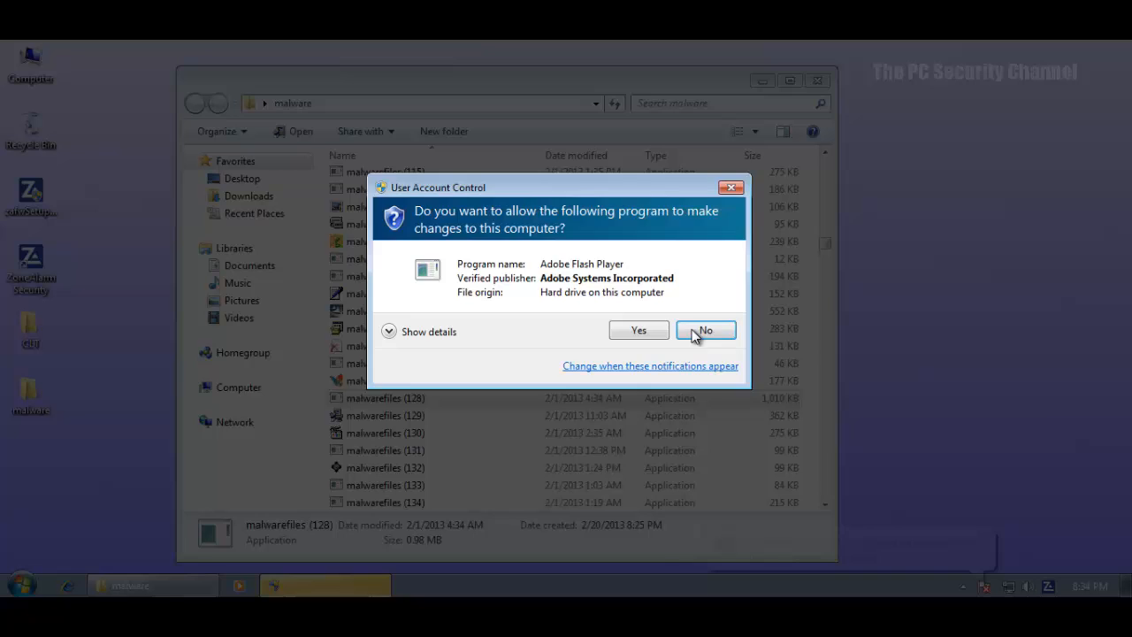
left_click(704, 331)
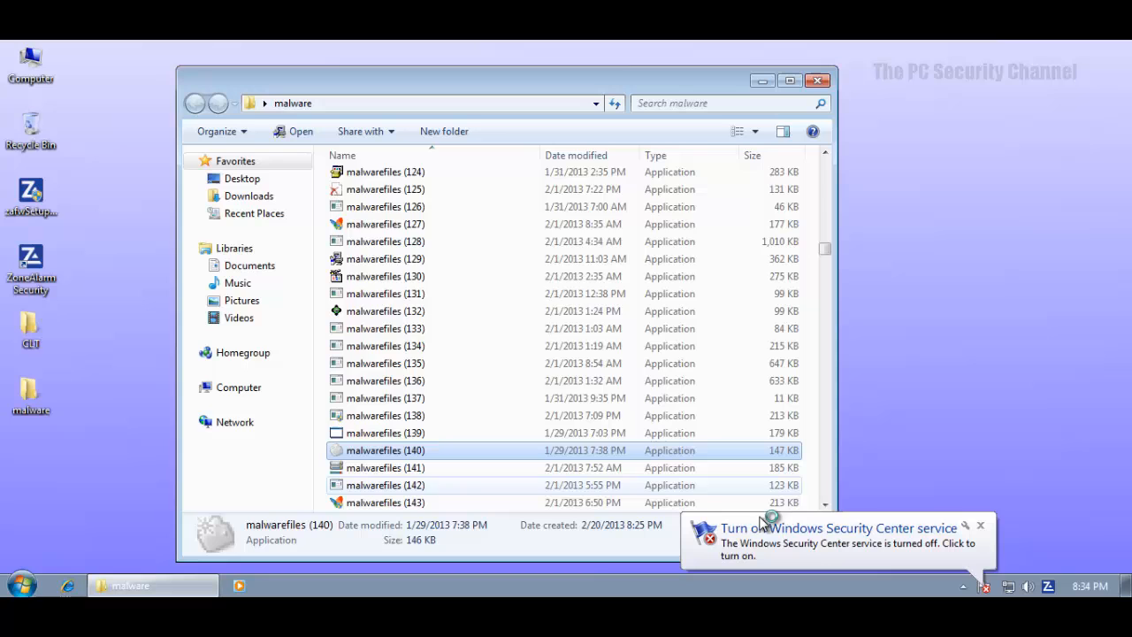
Step: Deny ZoneAlarm alerts for malwarefiles (140) contacting explorer.exe and VBoxTray.exe
scroll("down", 3)
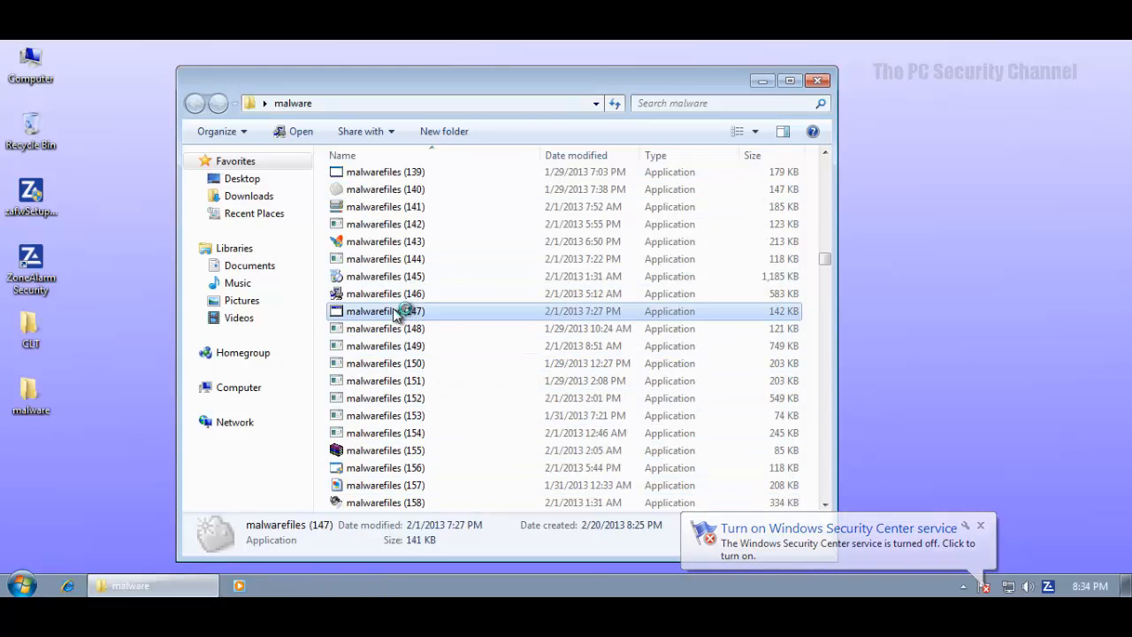
scroll("down", 3)
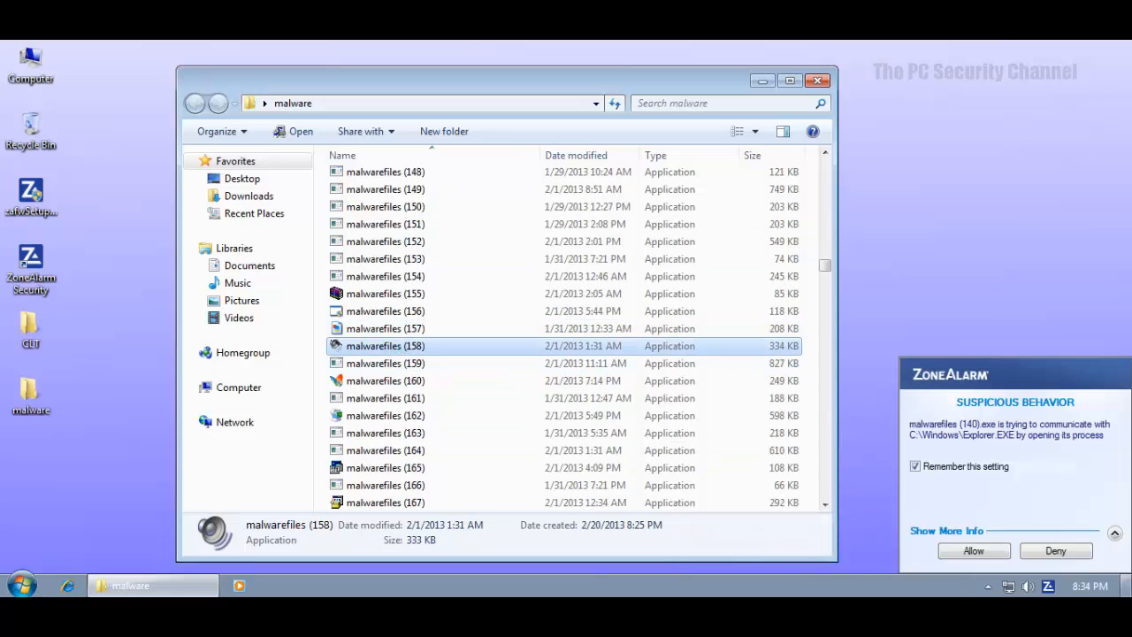
left_click(1054, 550)
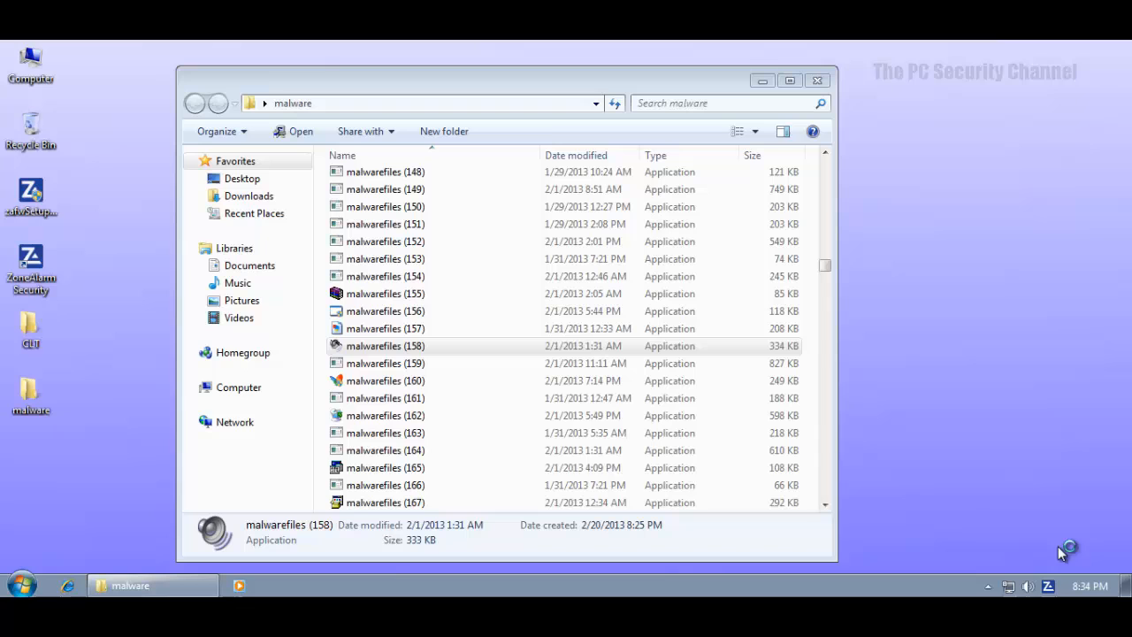
left_click(385, 345)
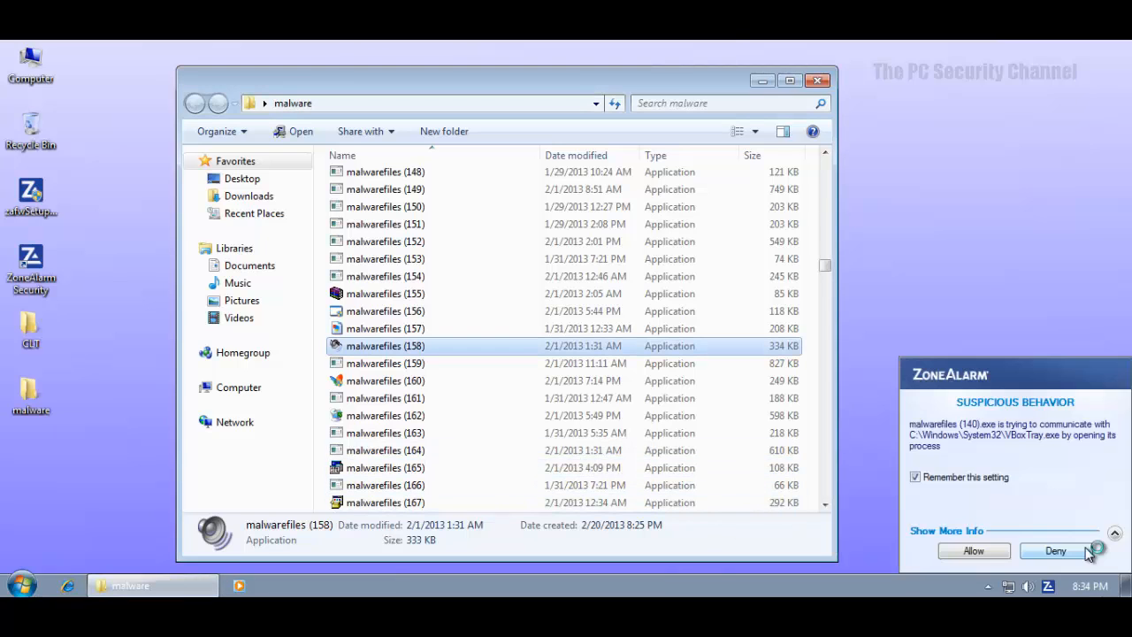
left_click(1056, 550)
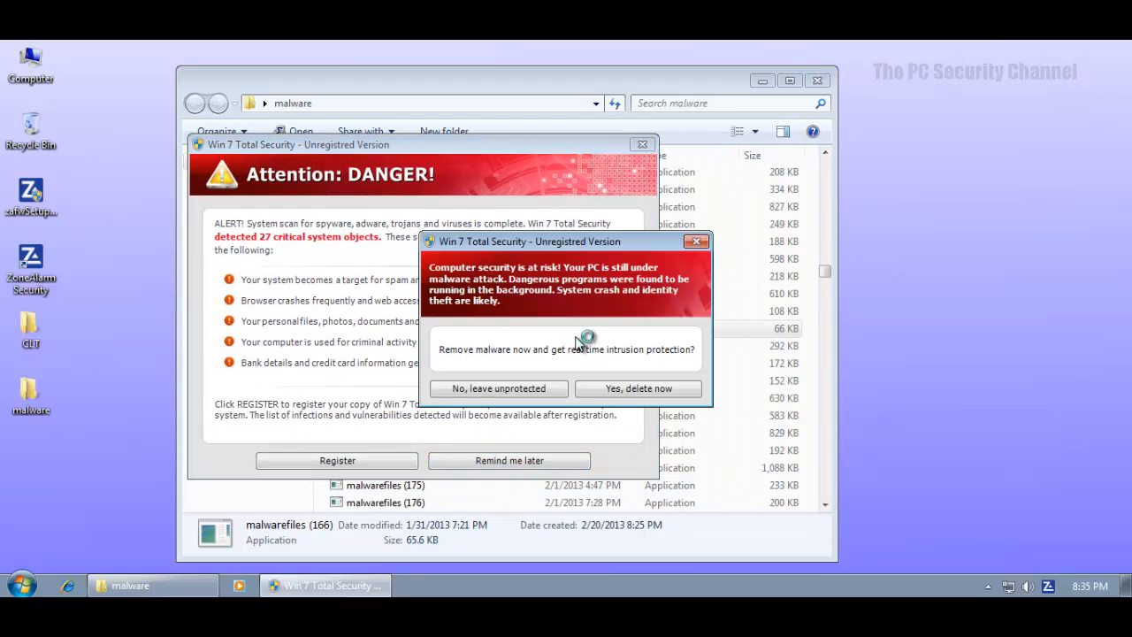
mouse_move(498, 390)
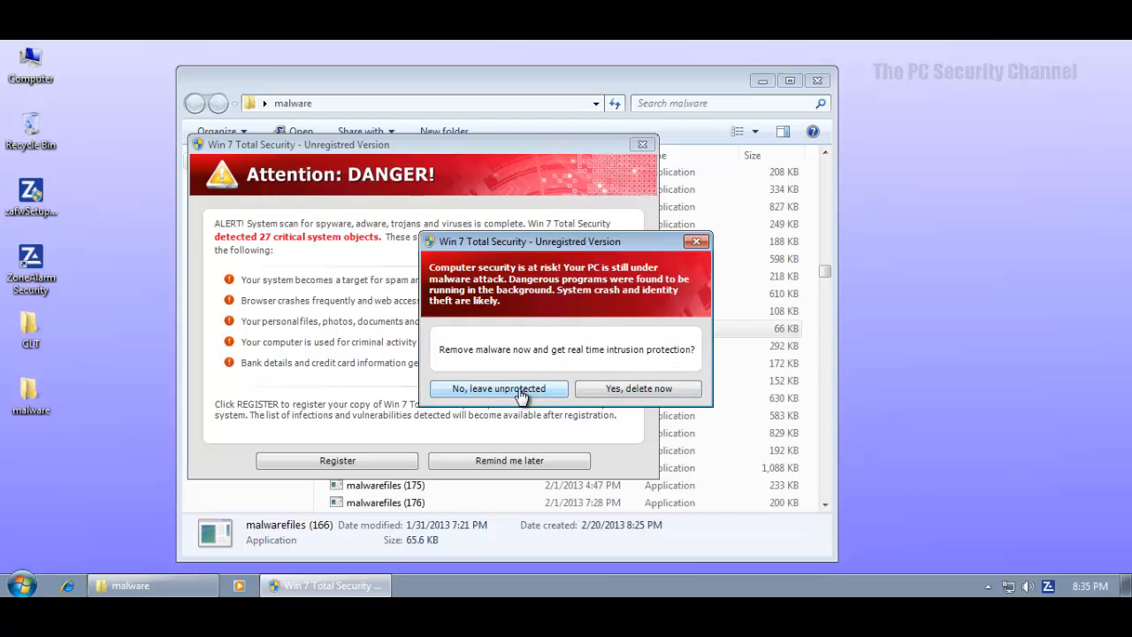
Step: Decline the rogue Win 7 Total Security offer, then deny the unnamed process and malwarefiles (197) startup alerts
left_click(498, 389)
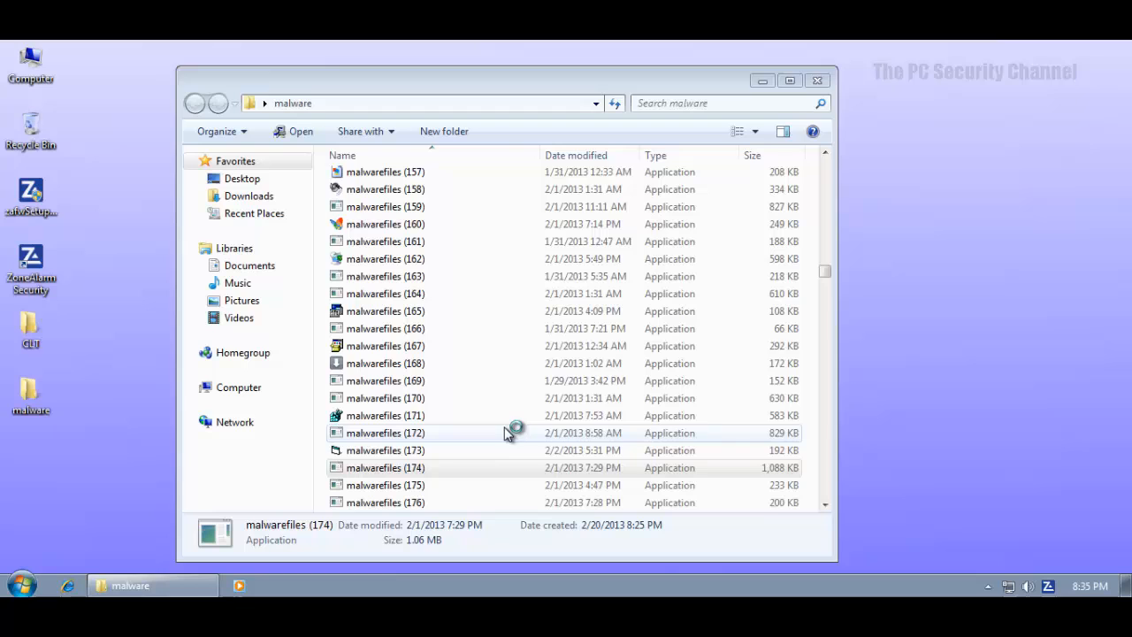
scroll("down", 3)
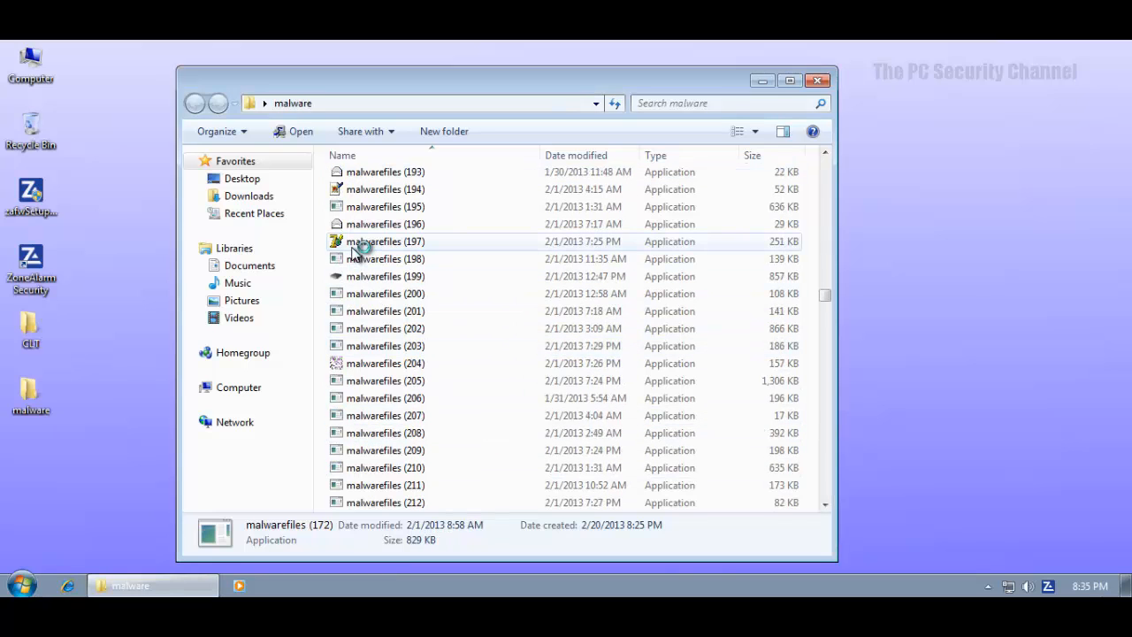
scroll("down", 3)
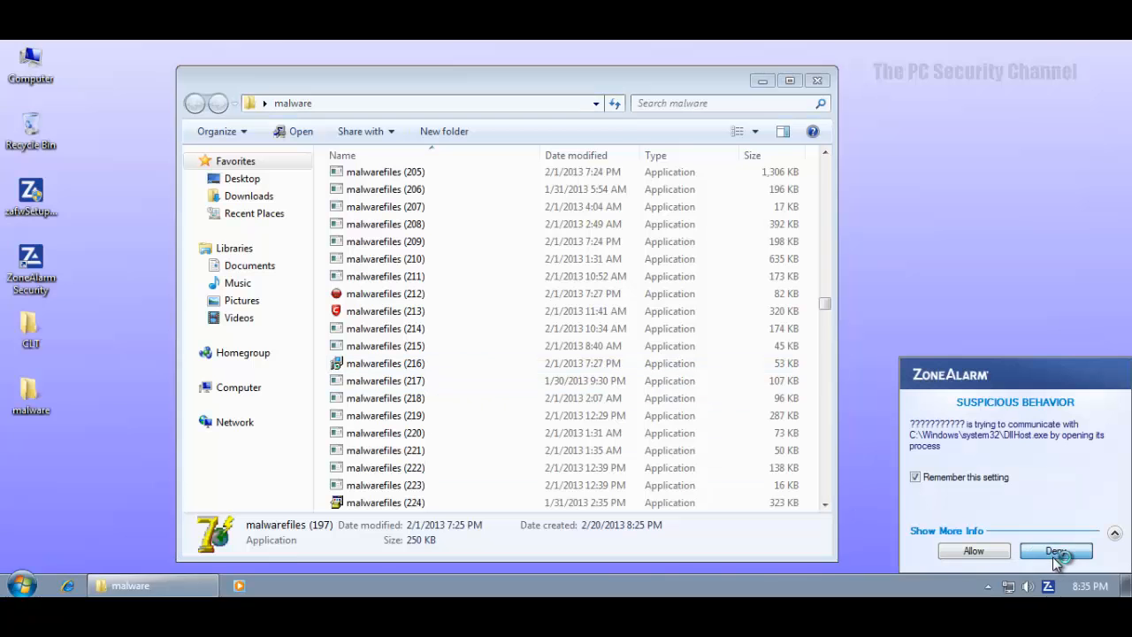
left_click(1054, 550)
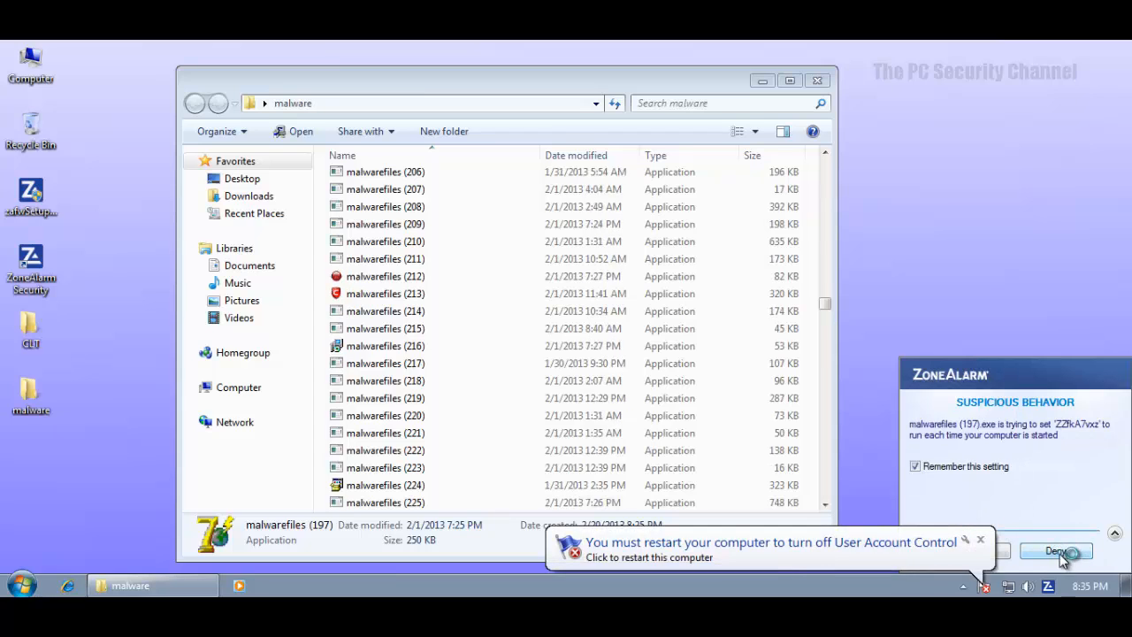
left_click(1056, 551)
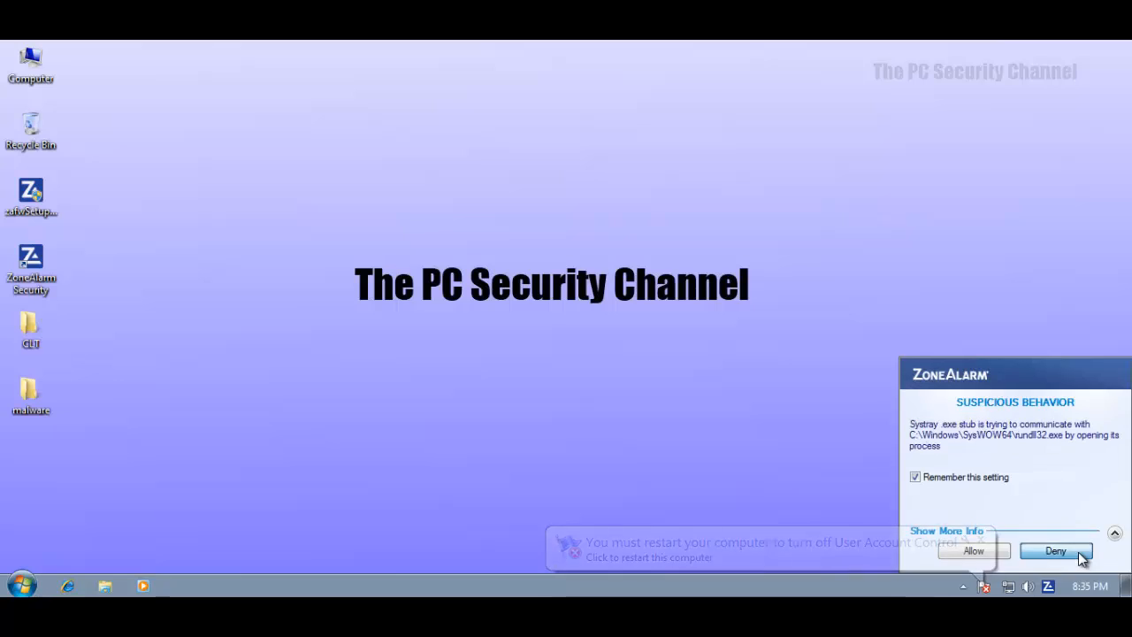
Step: Deny ZoneAlarm alerts for Systray stub contacting rundll32.exe, Dwm.exe and the startup entries
left_click(1054, 550)
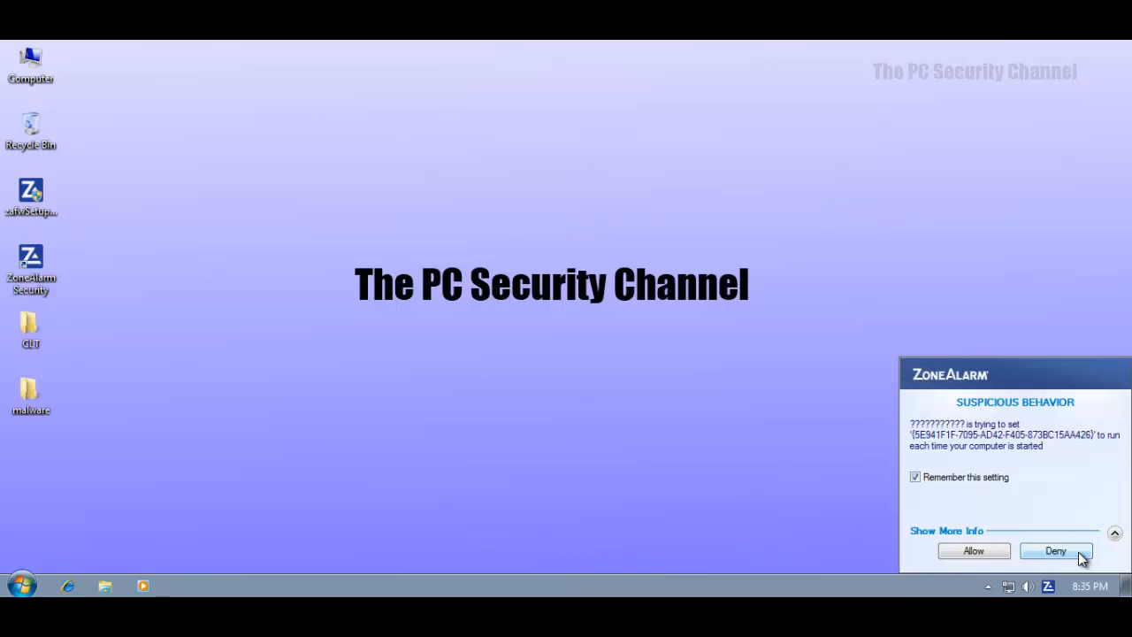
left_click(1054, 550)
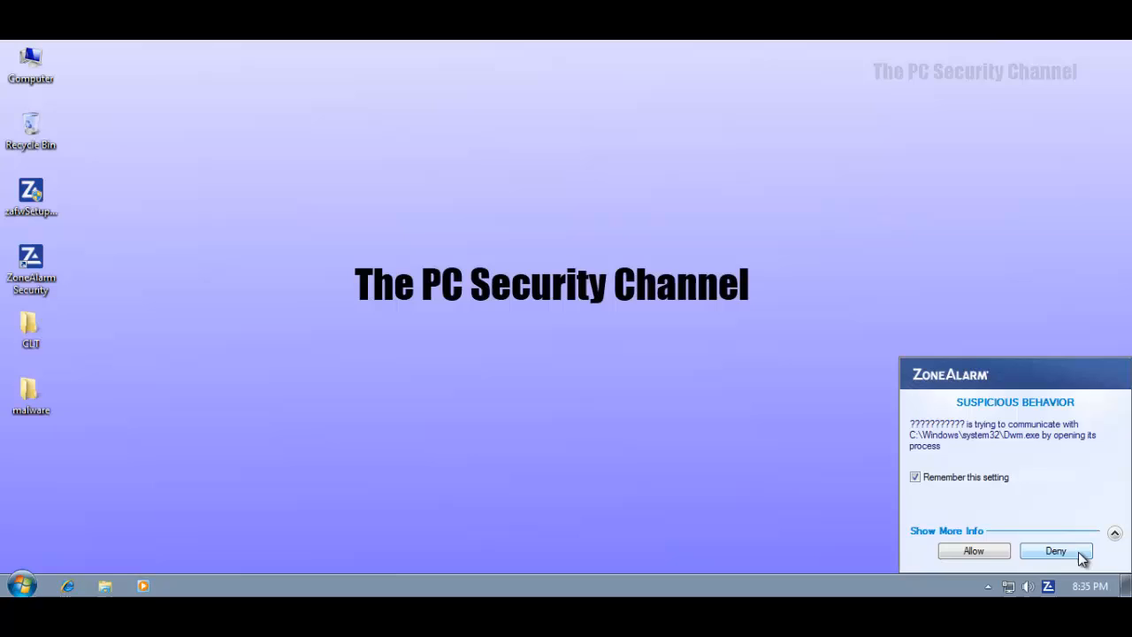
left_click(1055, 550)
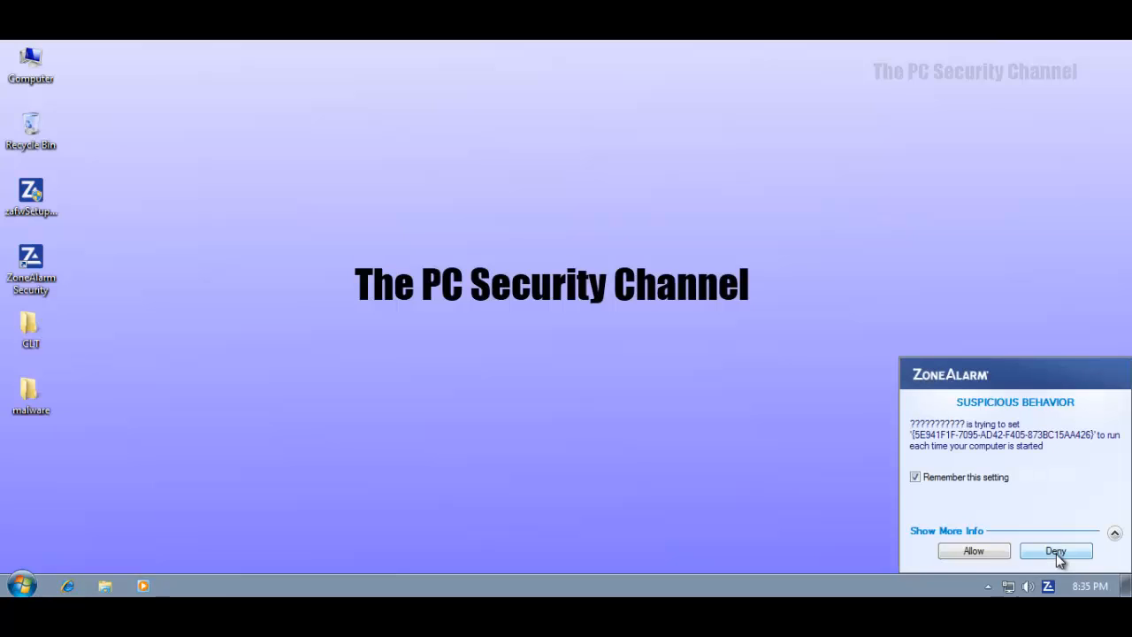
left_click(1054, 550)
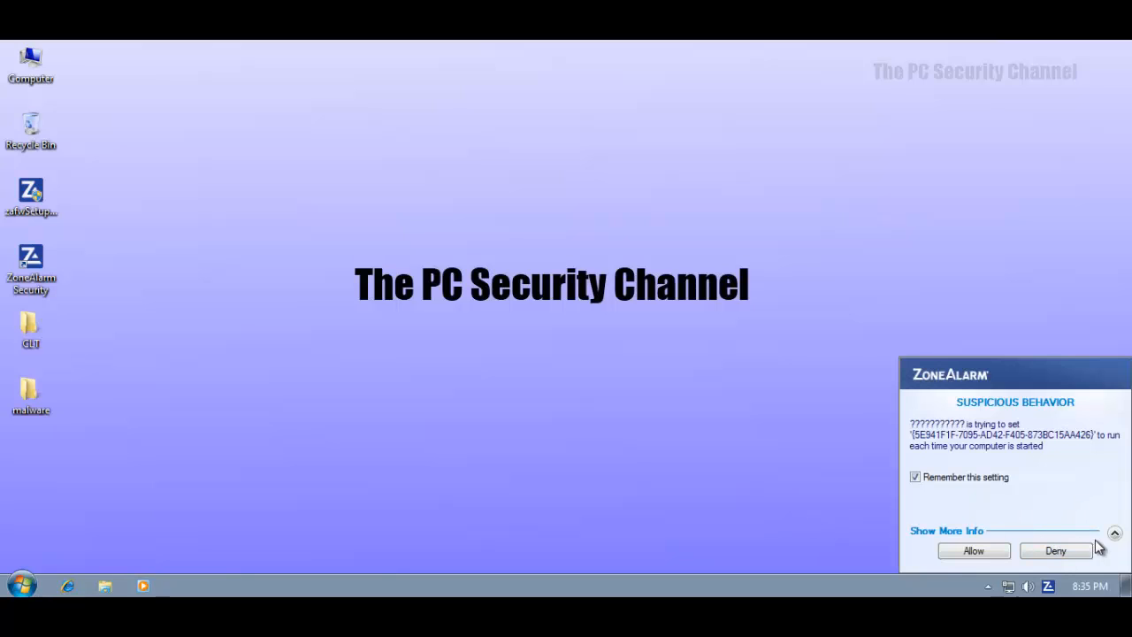
left_click(1054, 550)
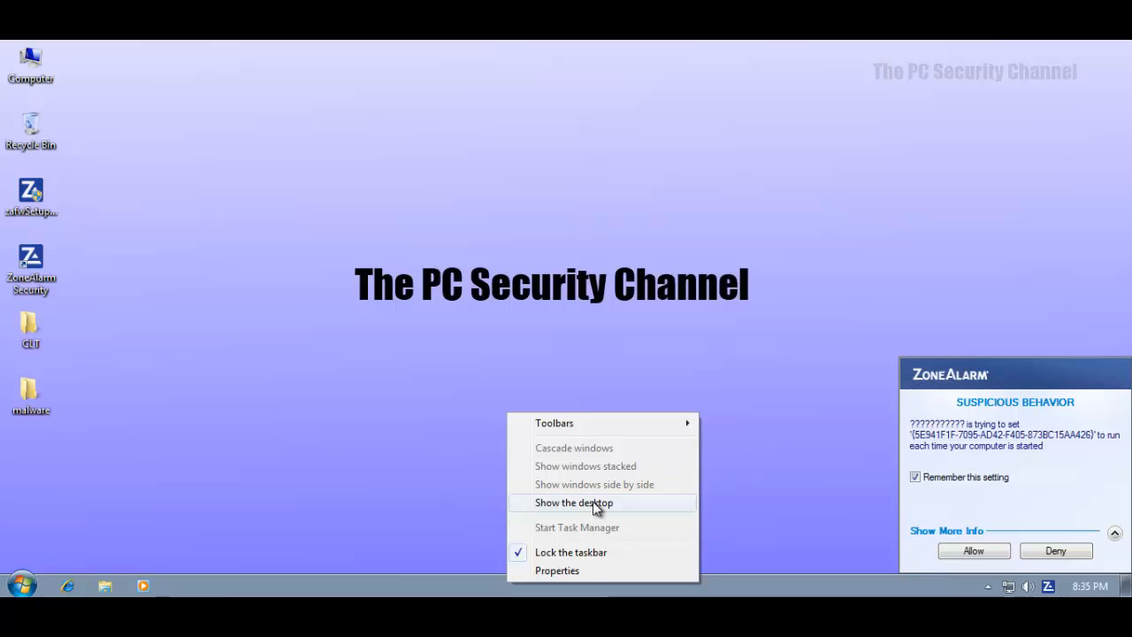
mouse_move(617, 527)
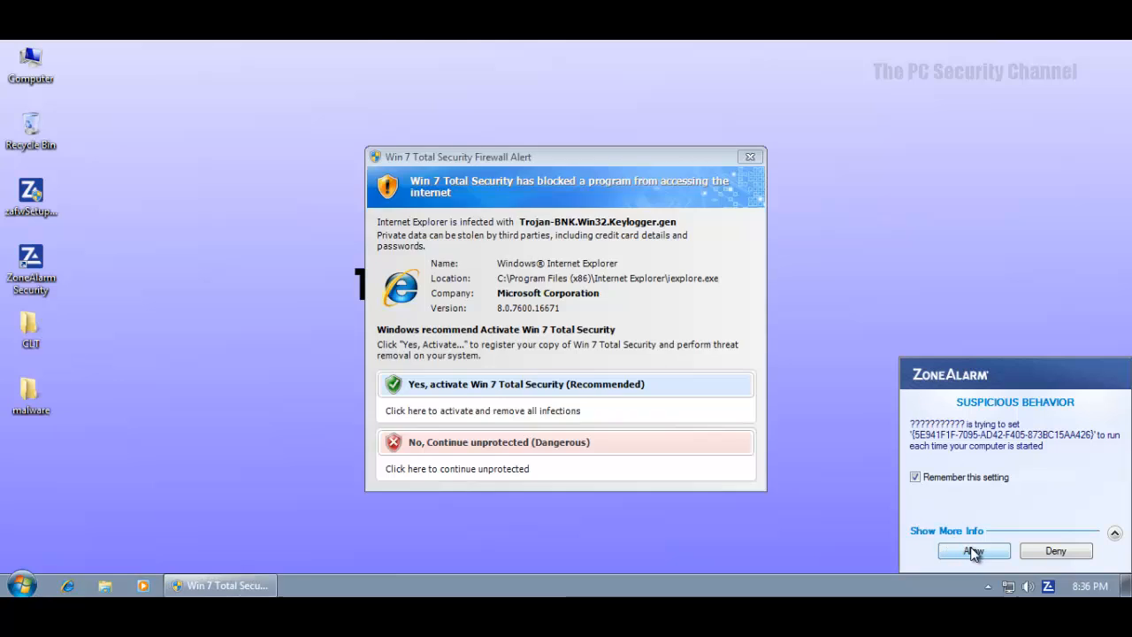
Step: Allow the startup entry flagged by ZoneAlarm and clear the remaining warning
left_click(749, 156)
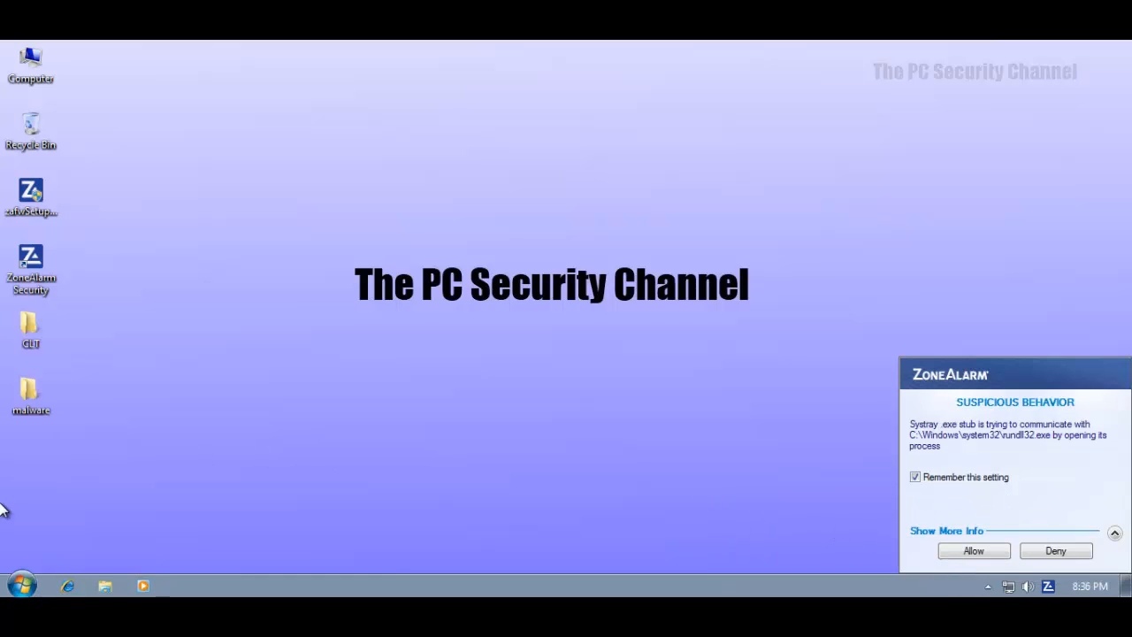
left_click(290, 548)
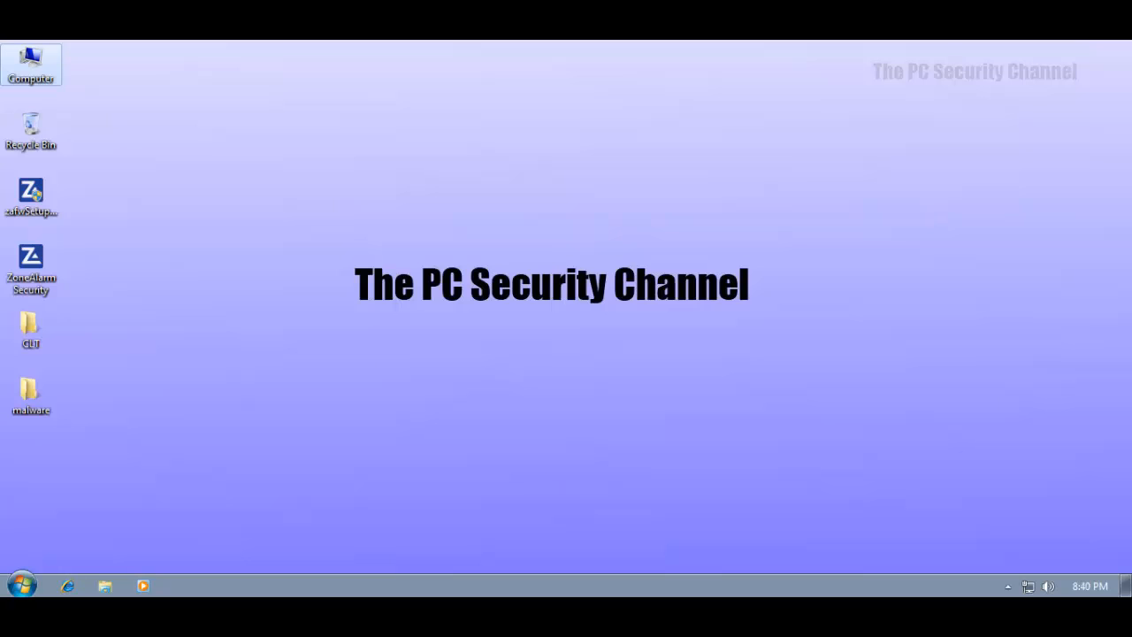
mouse_move(152, 450)
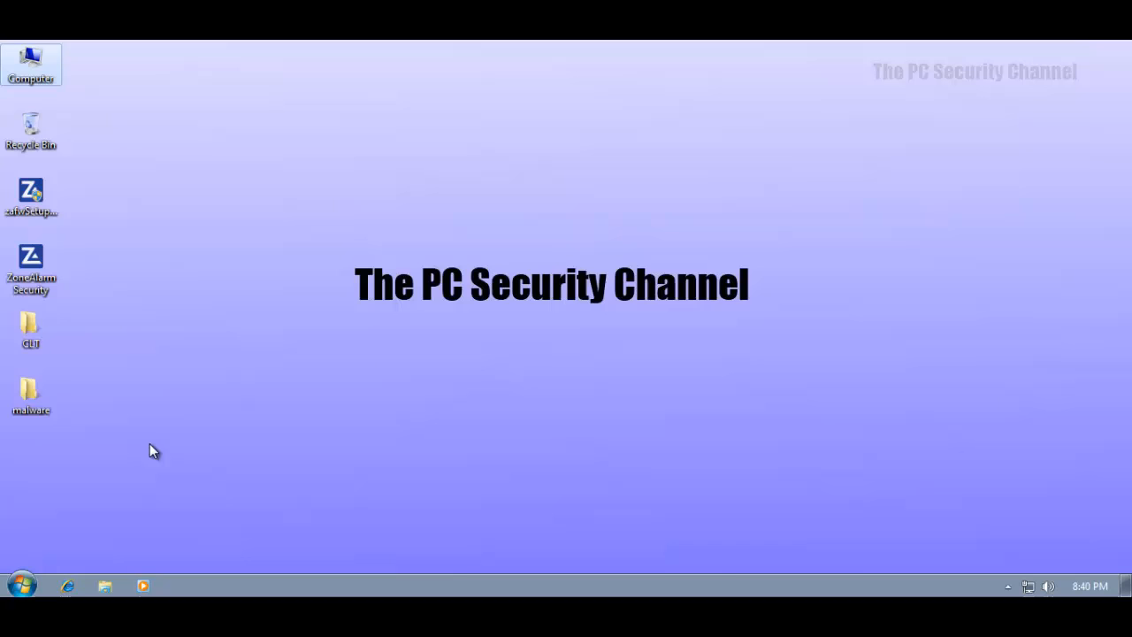
mouse_move(1016, 582)
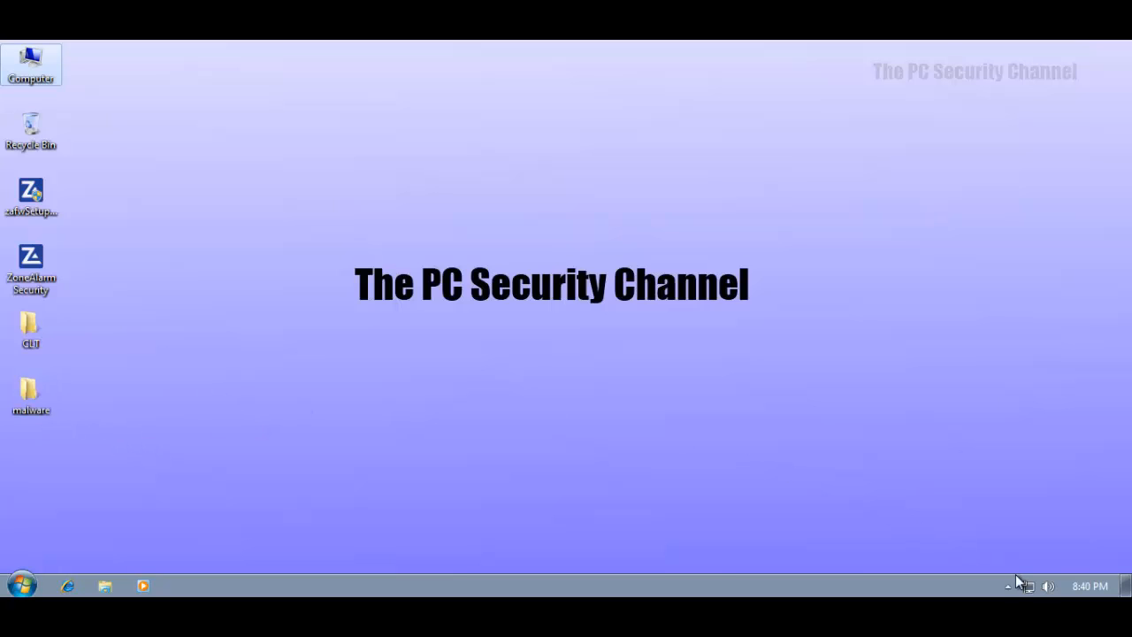
Step: Check the tray's running programs, dismiss the taskbar menu and reopen the malware folder
left_click(1008, 585)
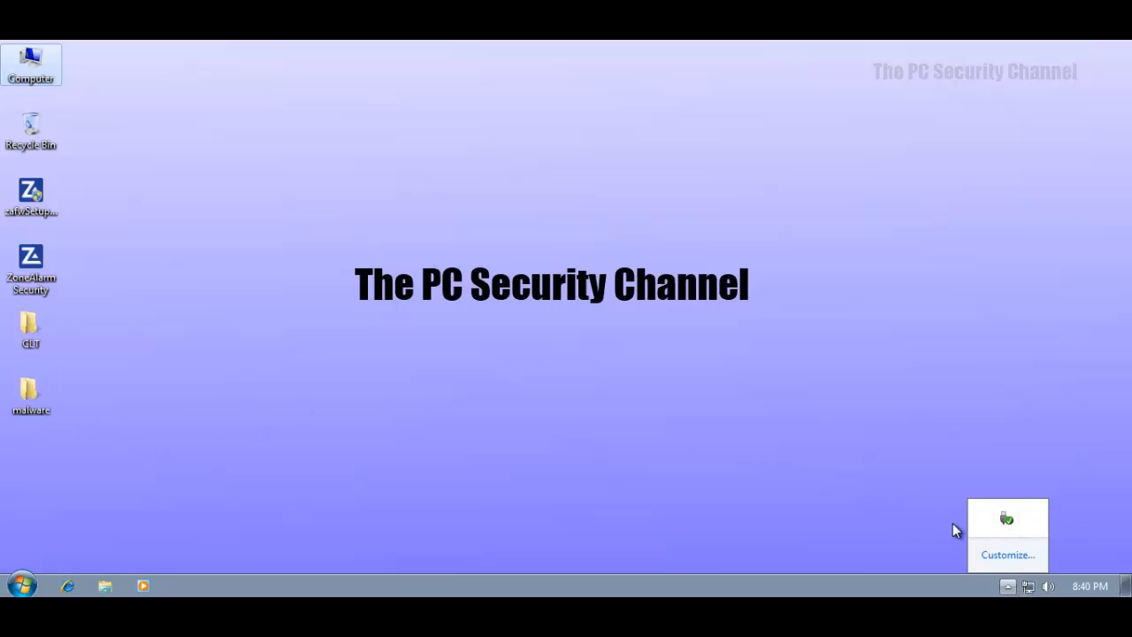
right_click(460, 583)
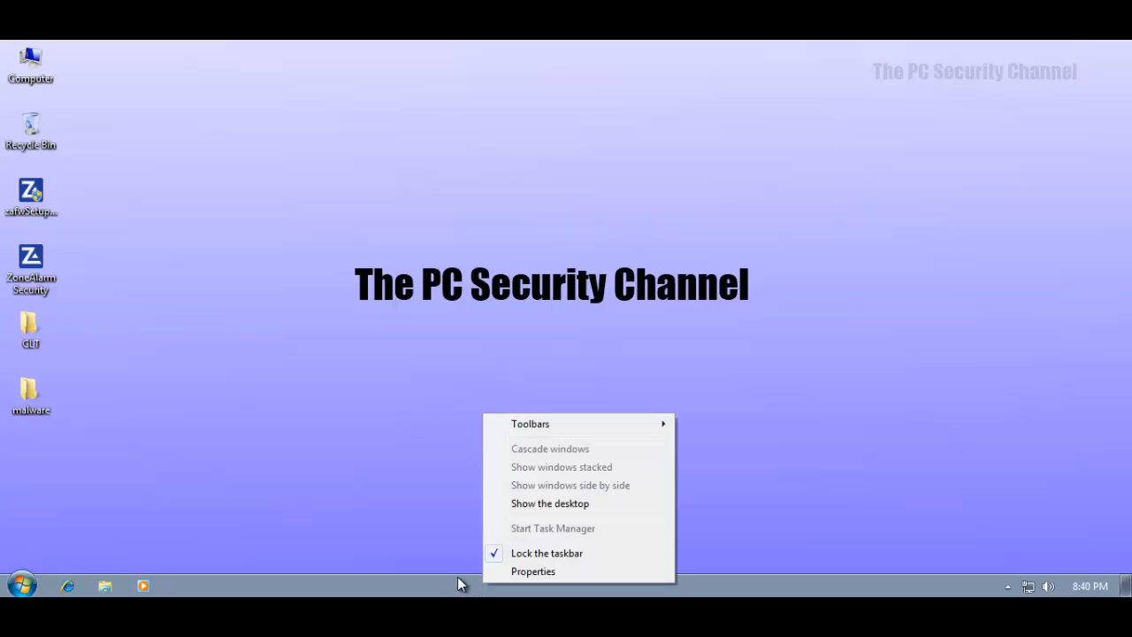
mouse_move(550, 510)
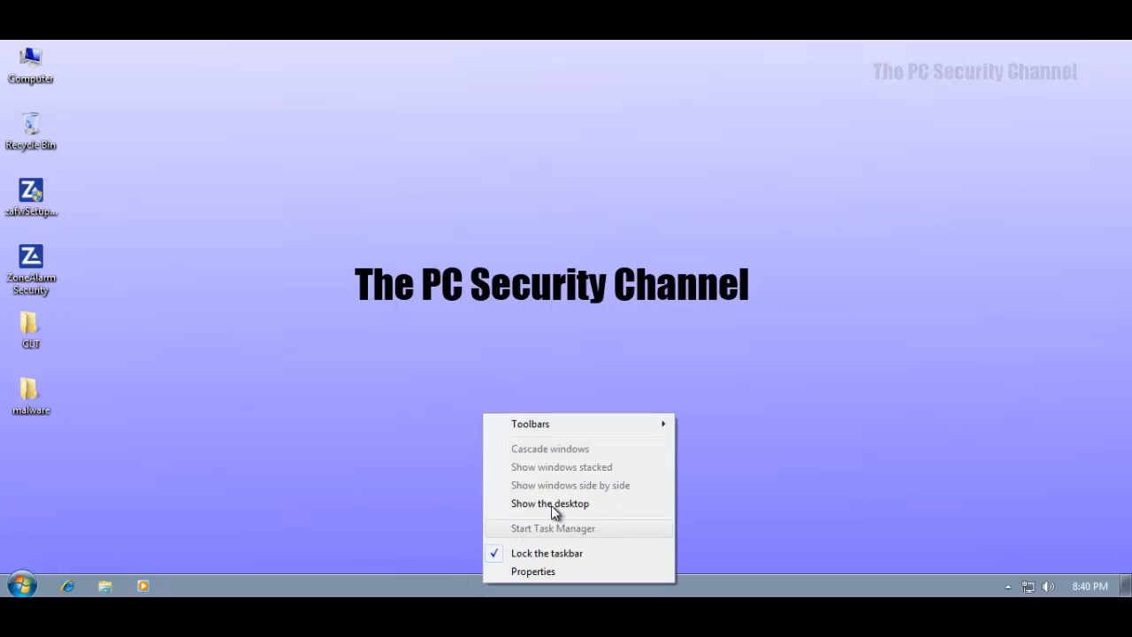
mouse_move(493, 539)
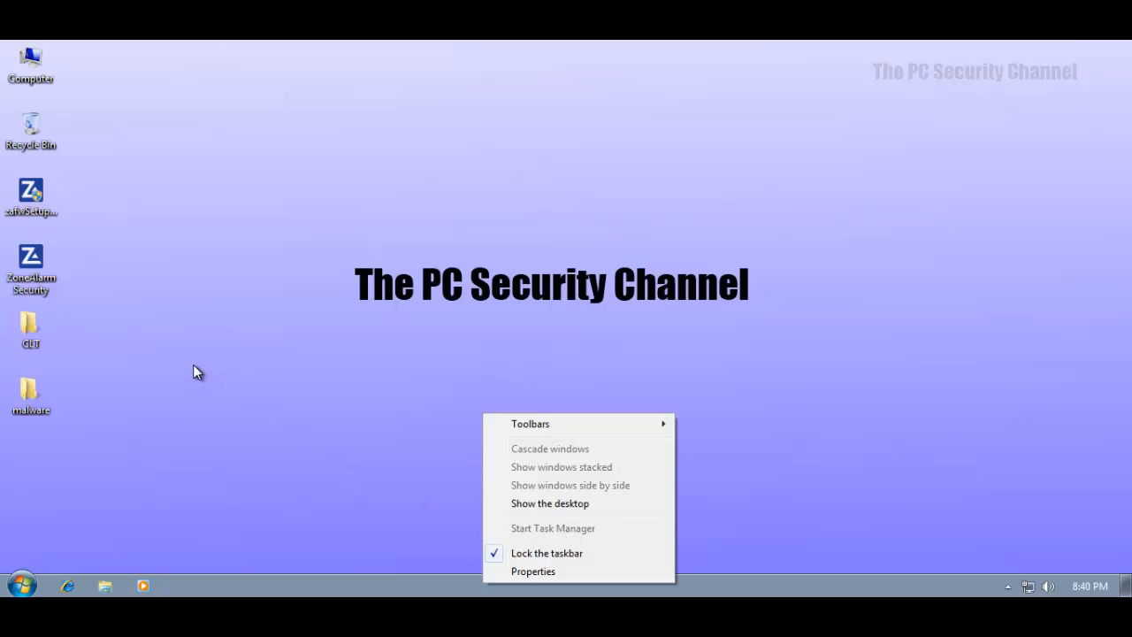
left_click(32, 396)
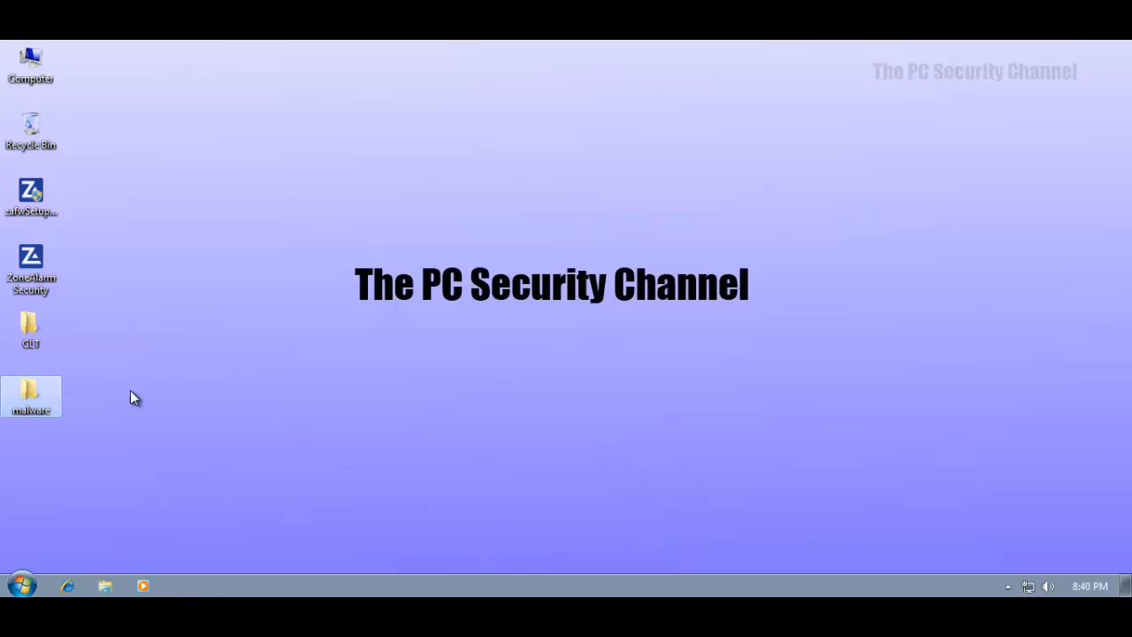
double_click(30, 396)
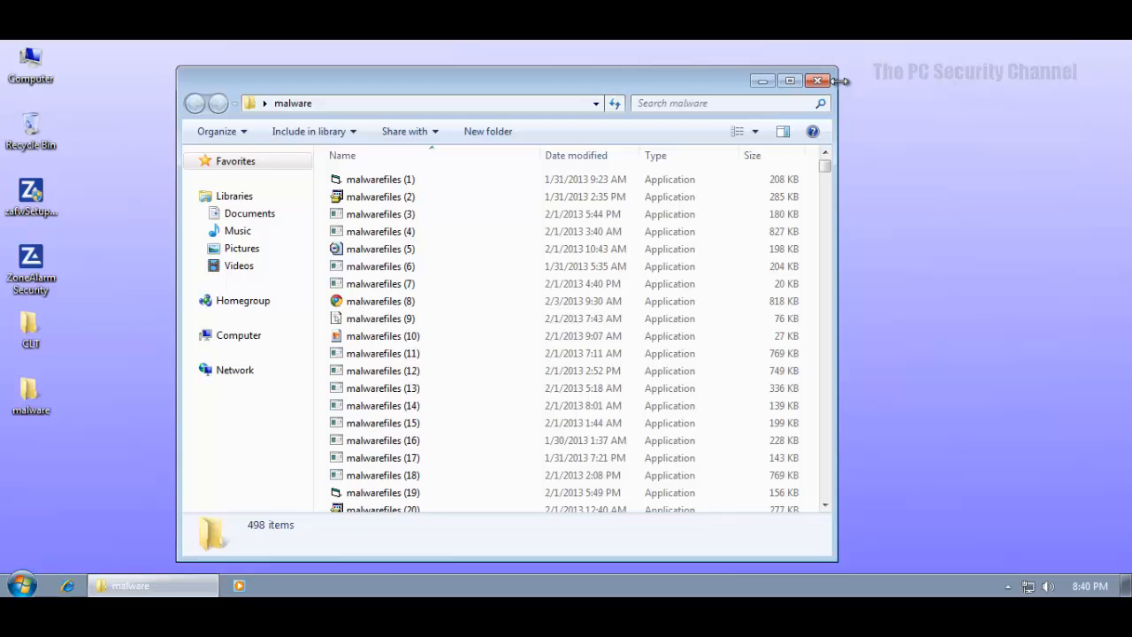
Step: View Computer, close the Explorer window, and select the ZoneAlarm setup file on the desktop
left_click(239, 334)
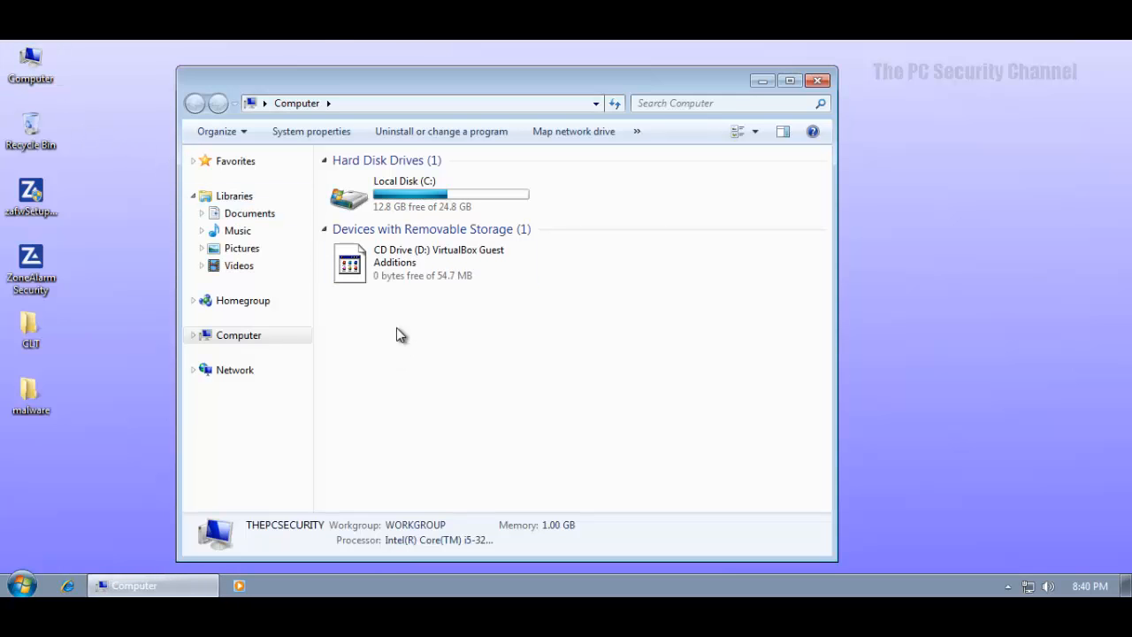
left_click(817, 81)
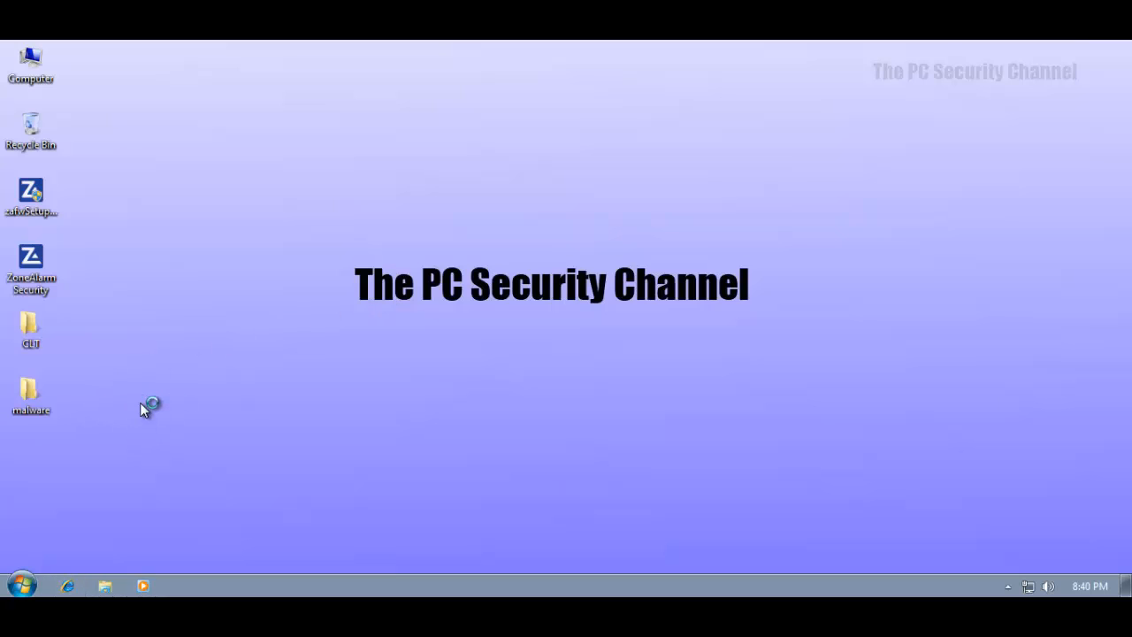
mouse_move(69, 372)
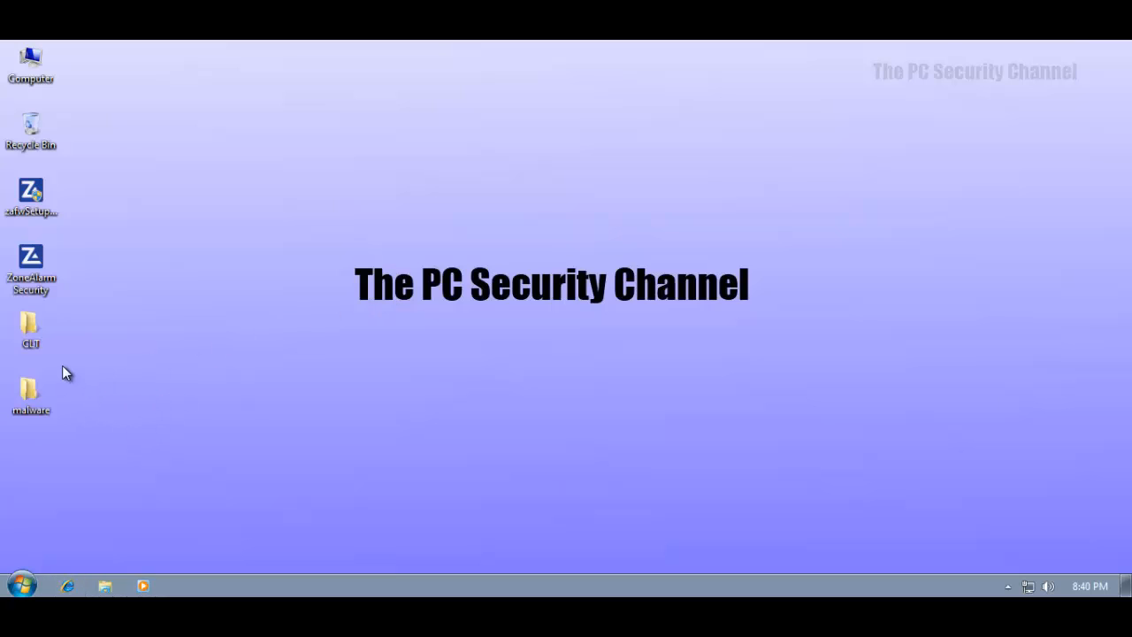
mouse_move(177, 456)
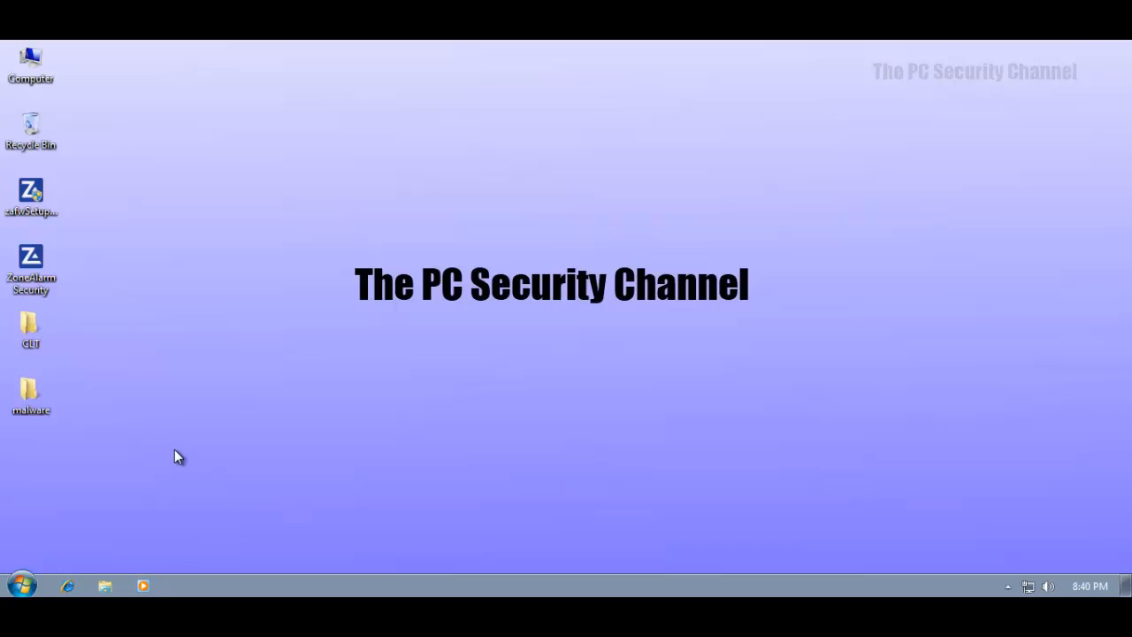
mouse_move(92, 398)
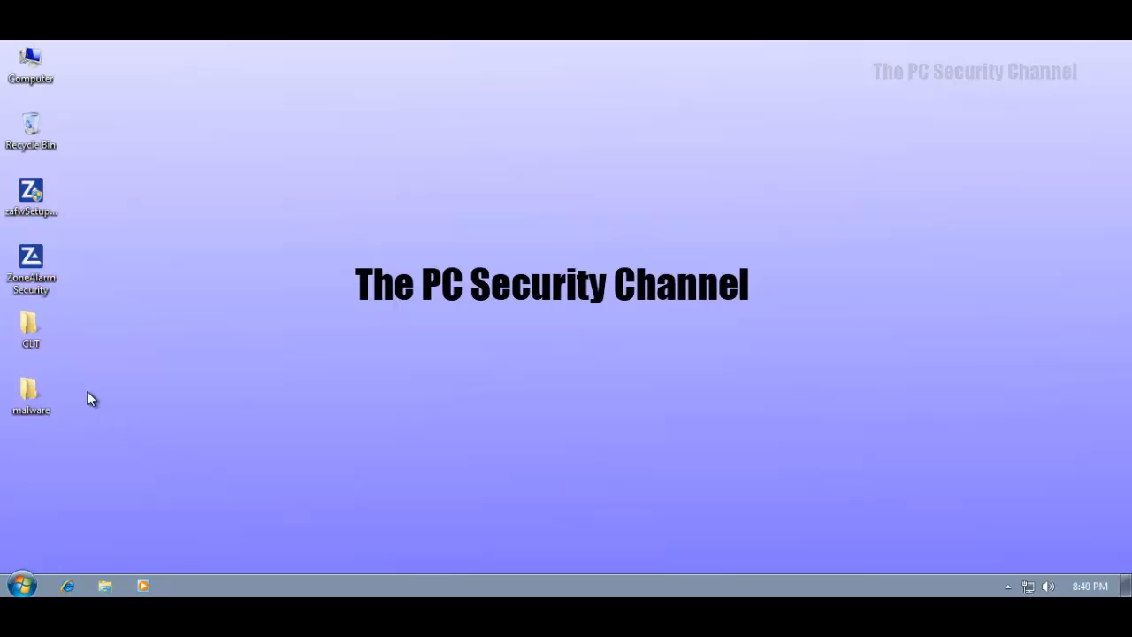
mouse_move(56, 416)
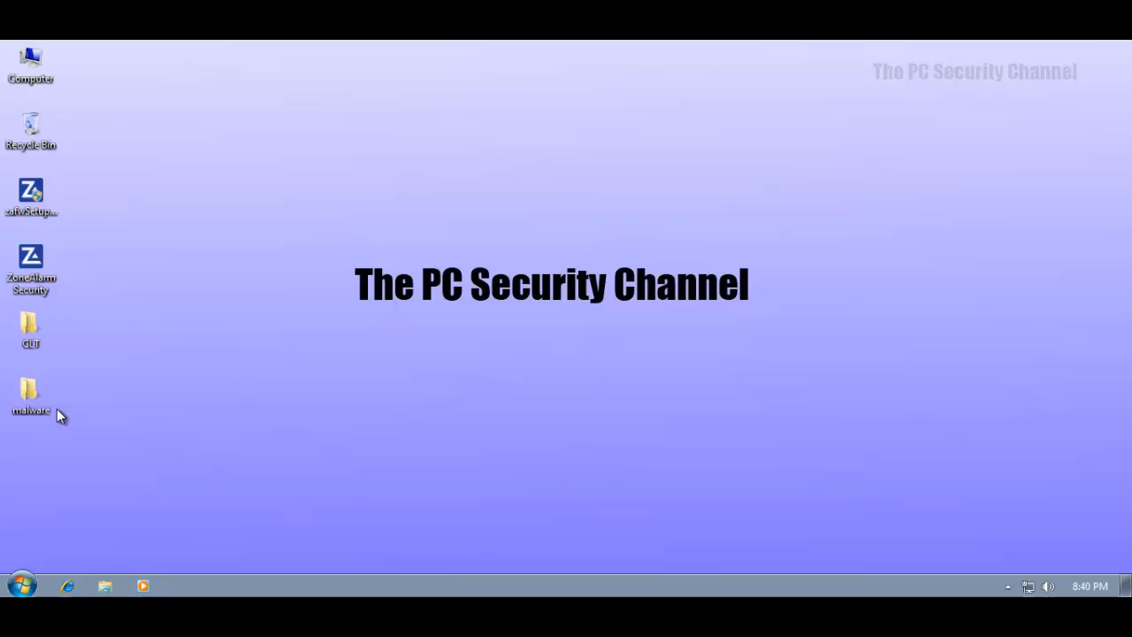
mouse_move(856, 532)
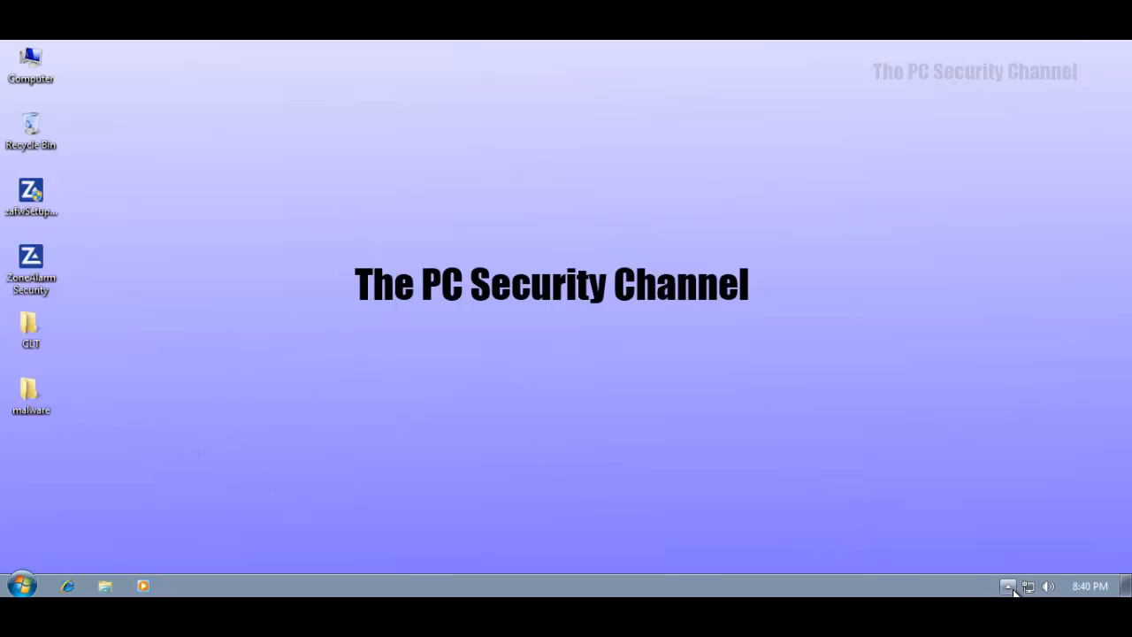
left_click(1008, 587)
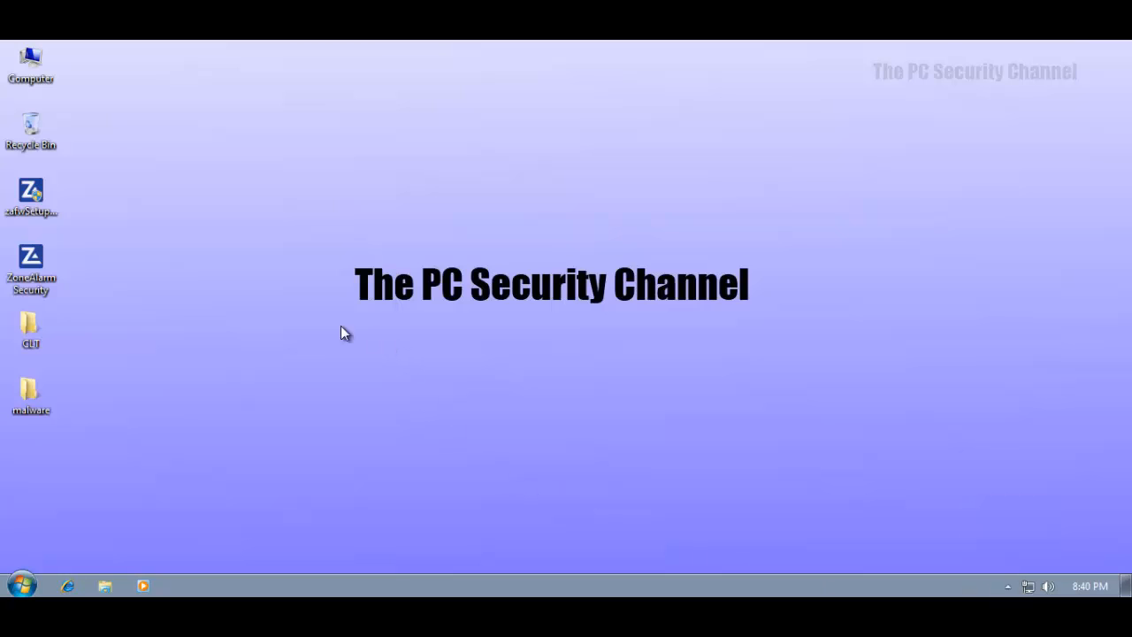
mouse_move(150, 85)
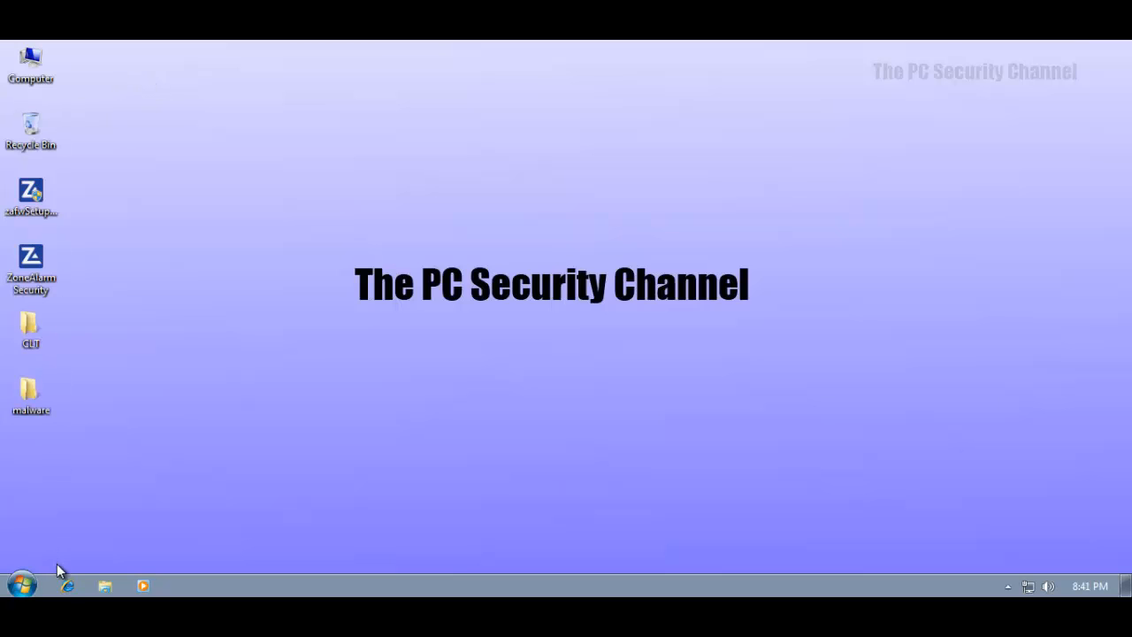
left_click(30, 194)
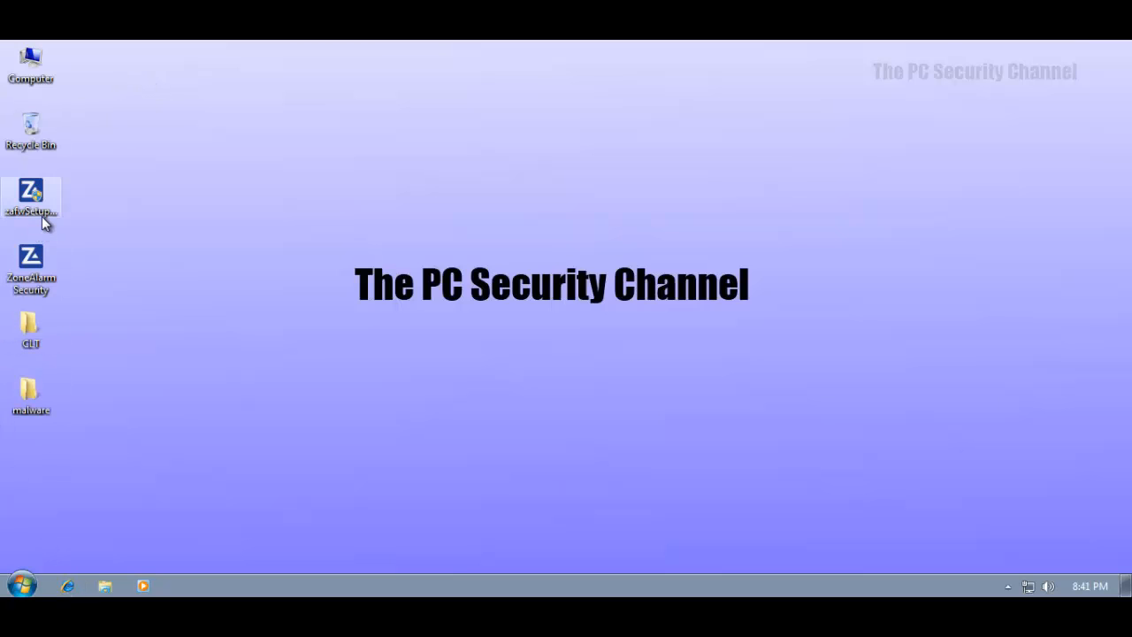
left_click(31, 265)
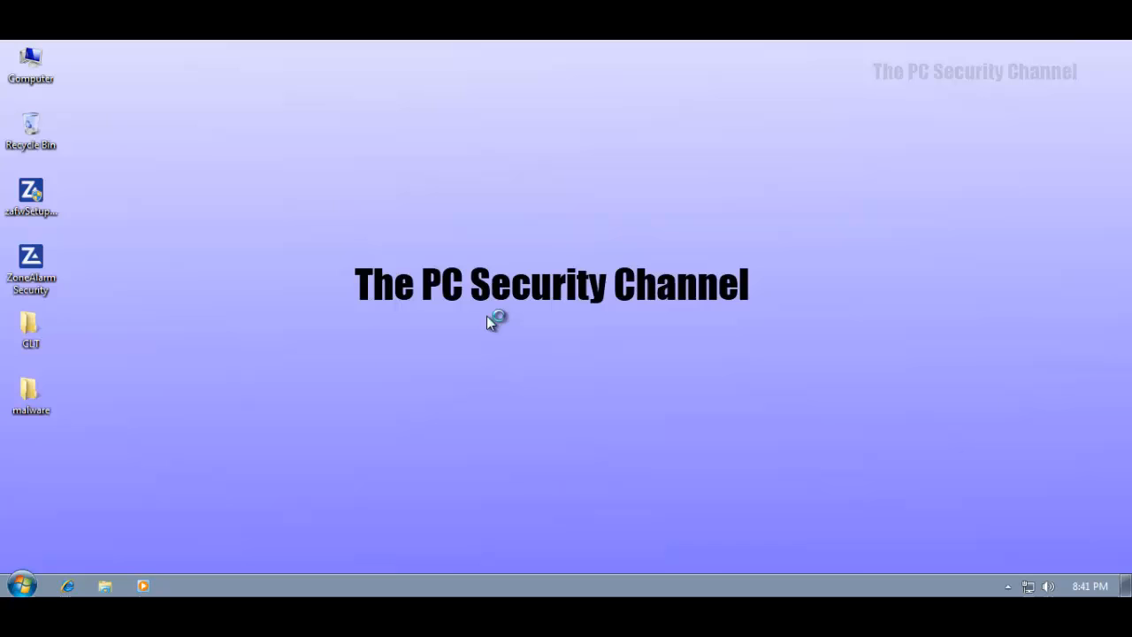
mouse_move(490, 320)
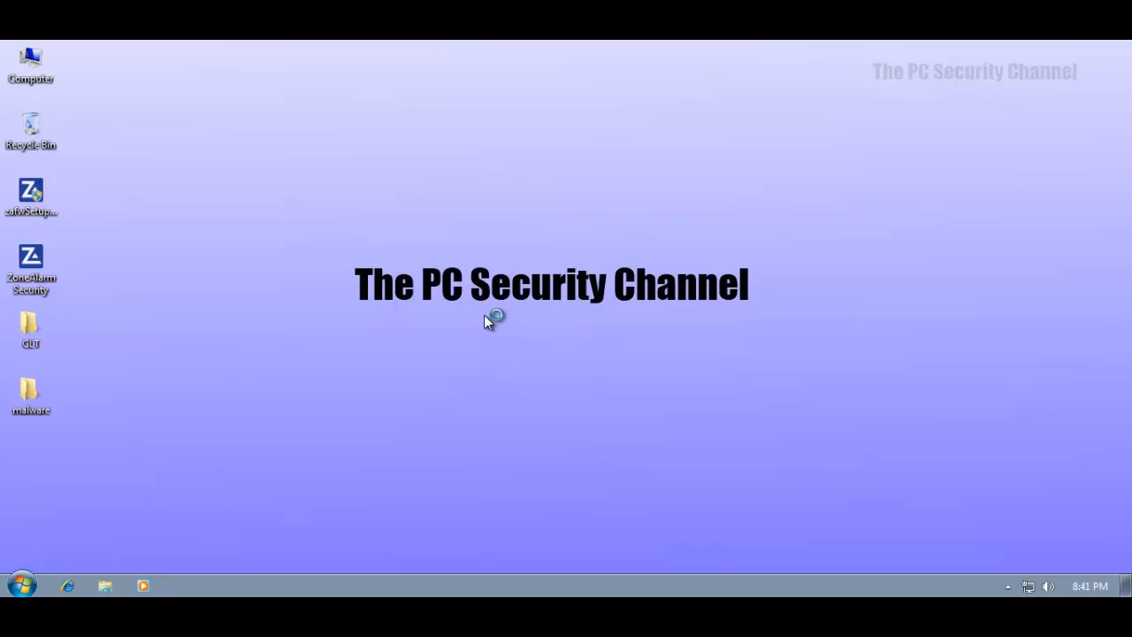
mouse_move(486, 320)
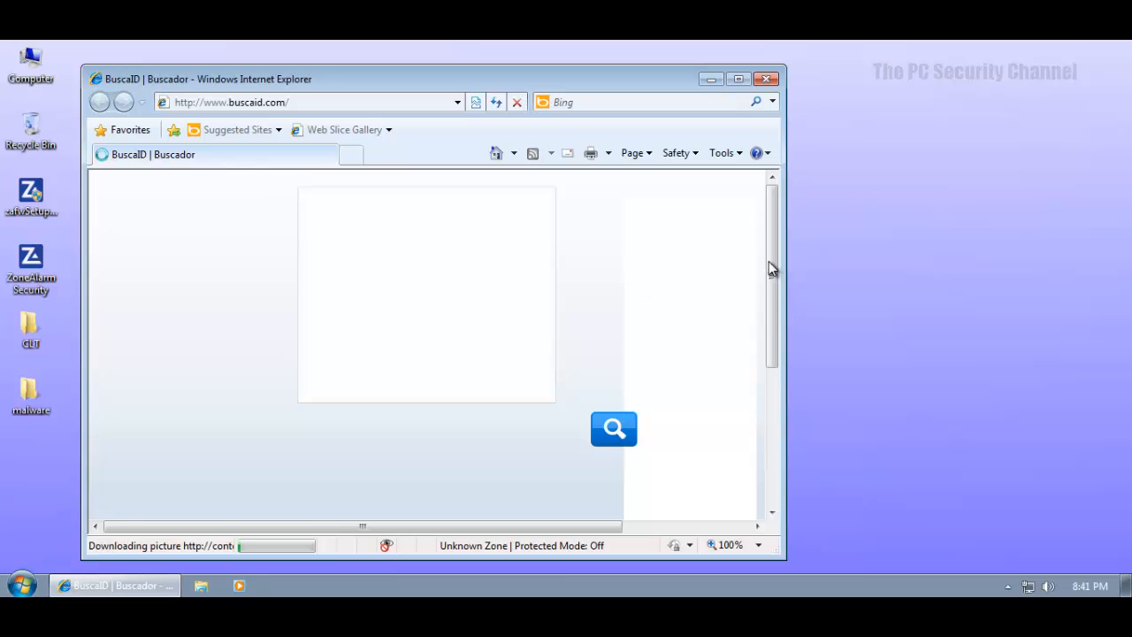
Step: Scroll the Action Center message reporting Win 7 Total Security's virus protection off
scroll("down", 3)
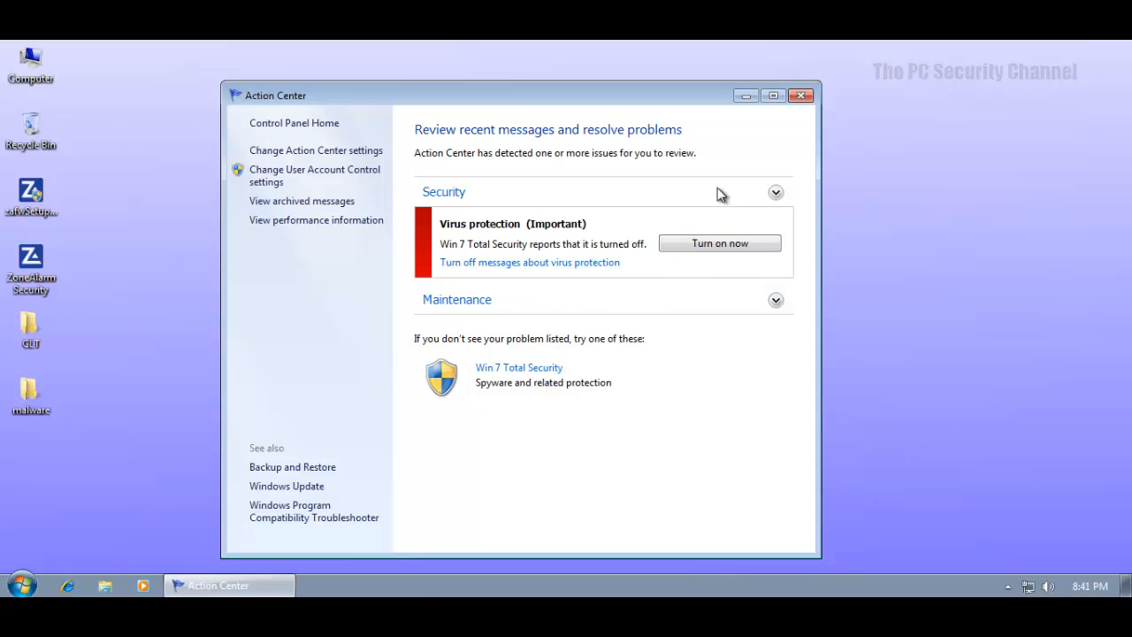
mouse_move(815, 114)
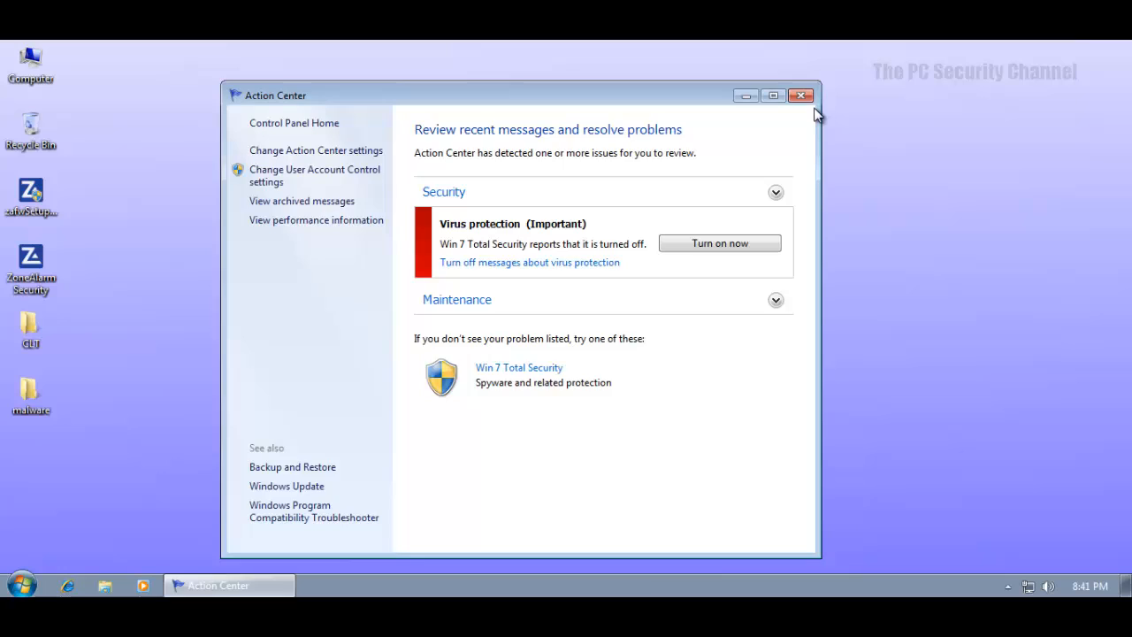
Step: Close the Action Center window, leaving the desktop empty
left_click(800, 96)
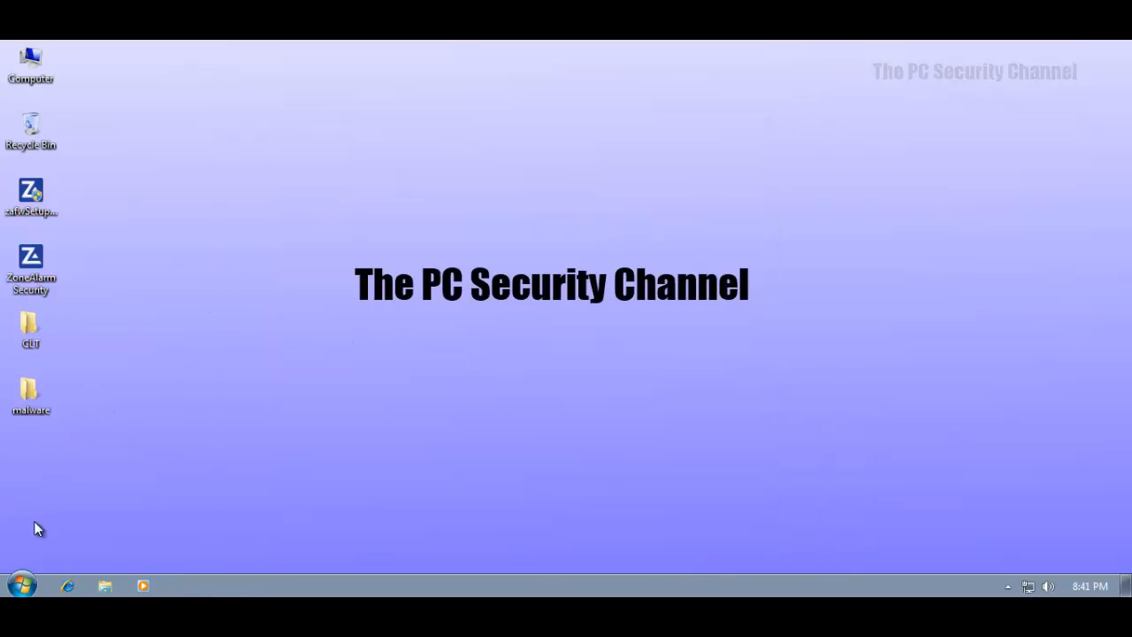
mouse_move(78, 134)
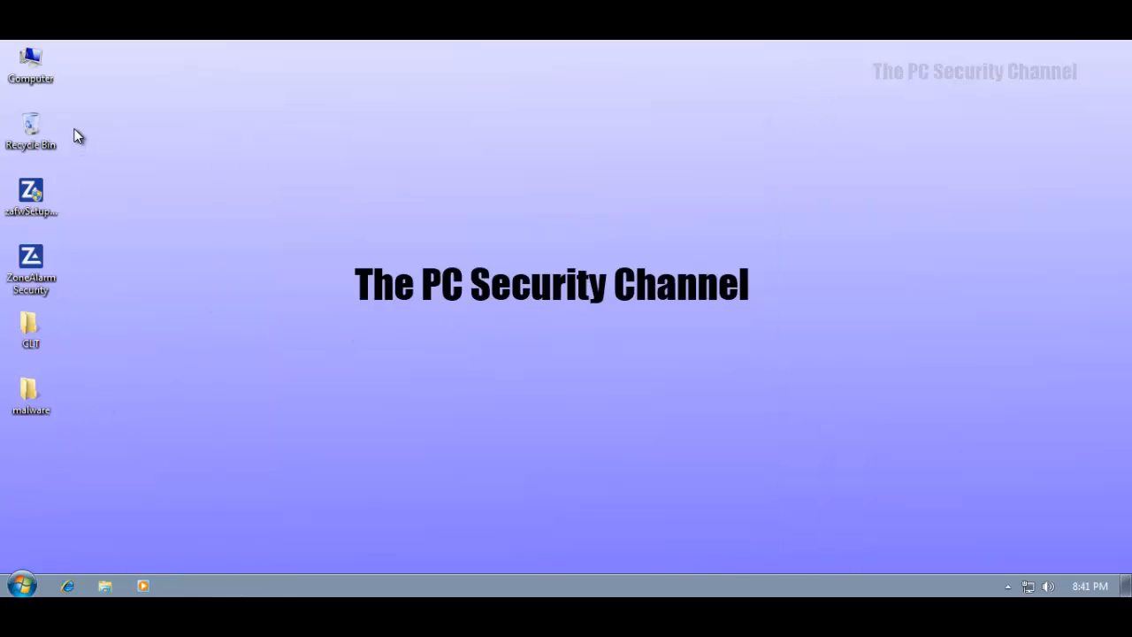
mouse_move(71, 290)
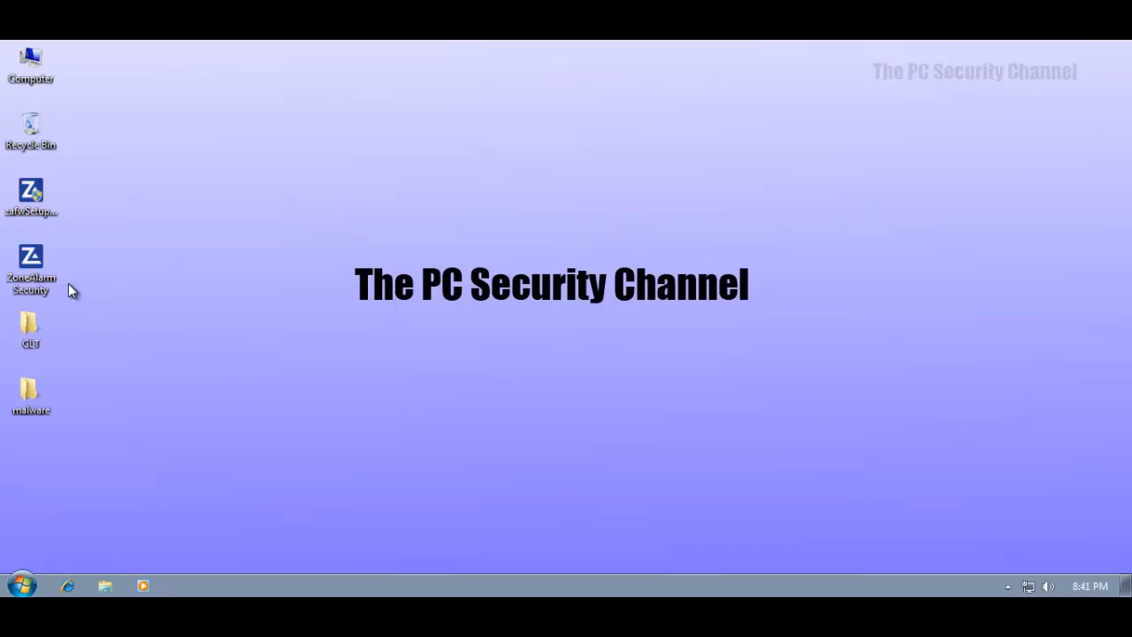
mouse_move(81, 191)
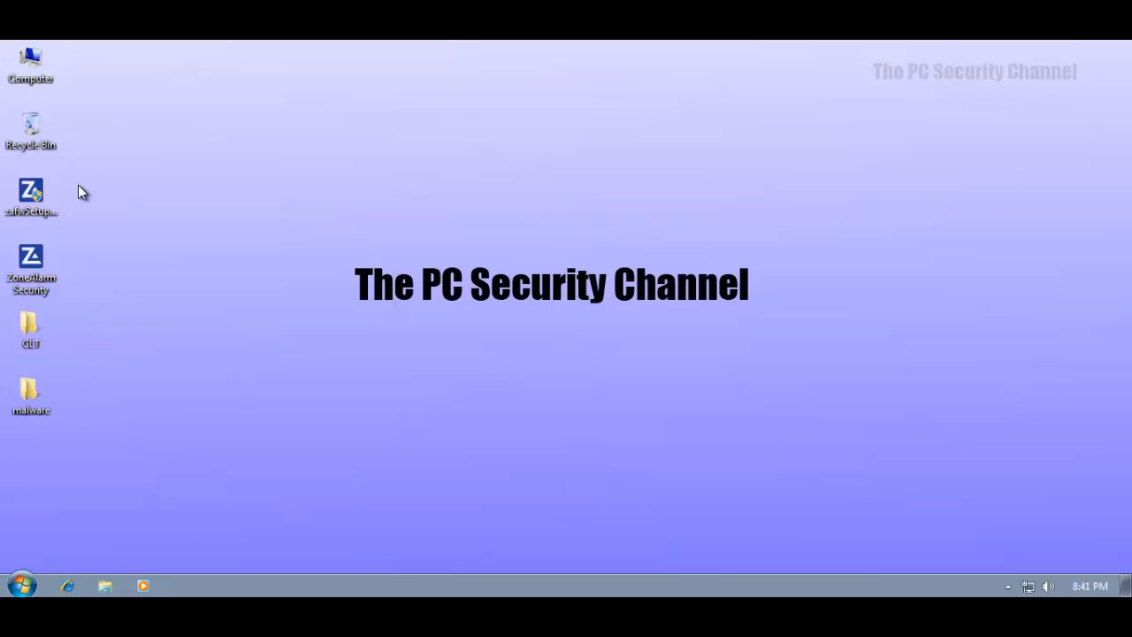
mouse_move(839, 409)
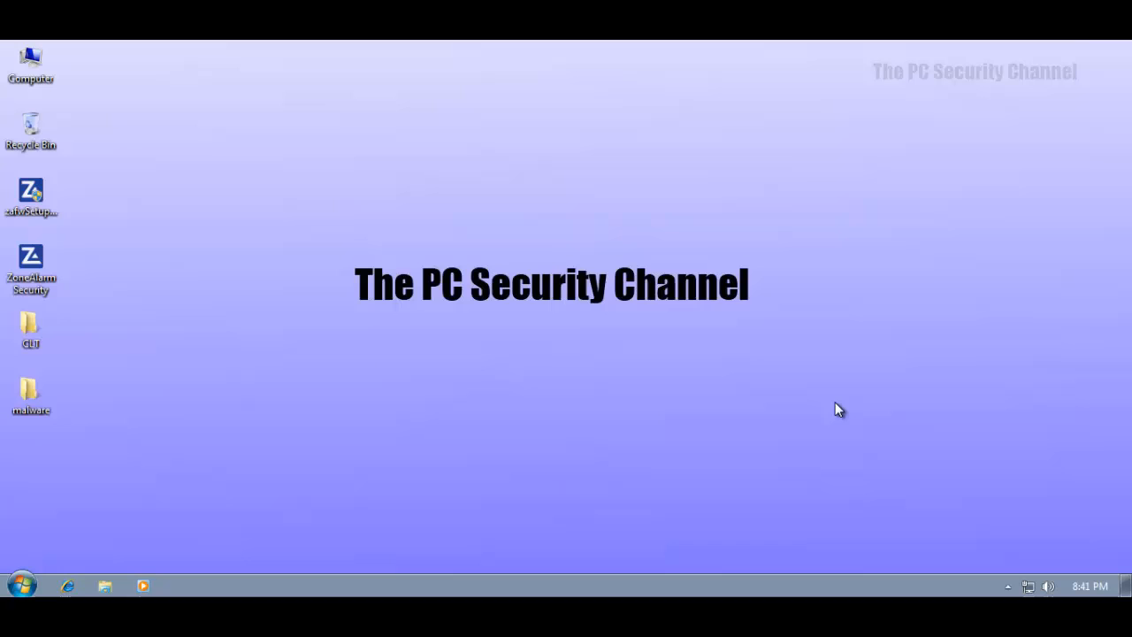
mouse_move(831, 403)
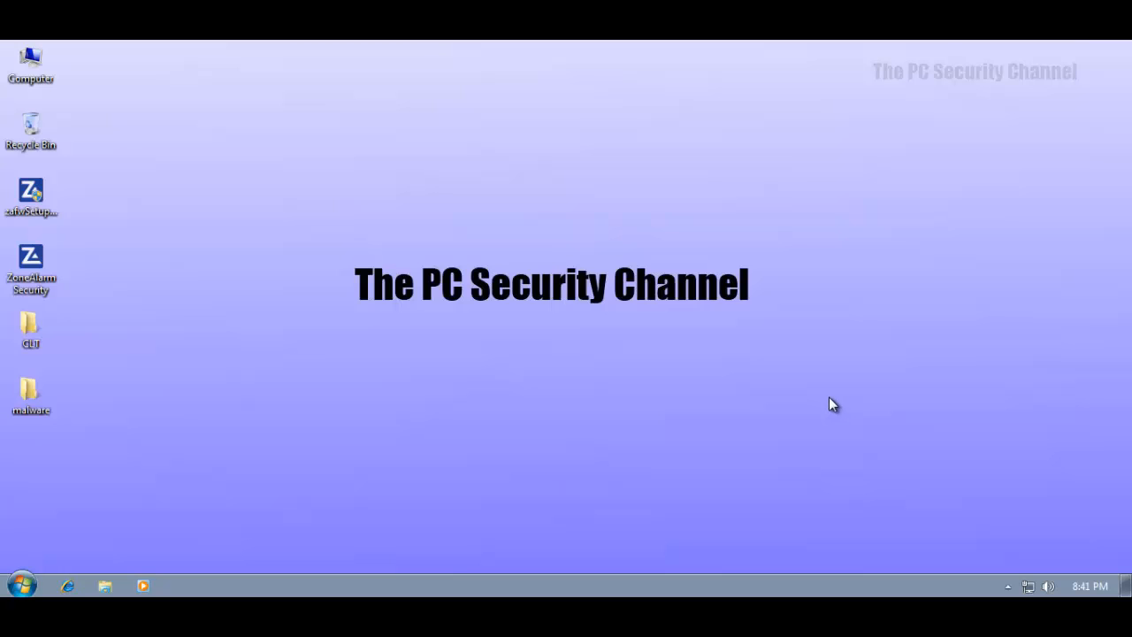
mouse_move(1008, 587)
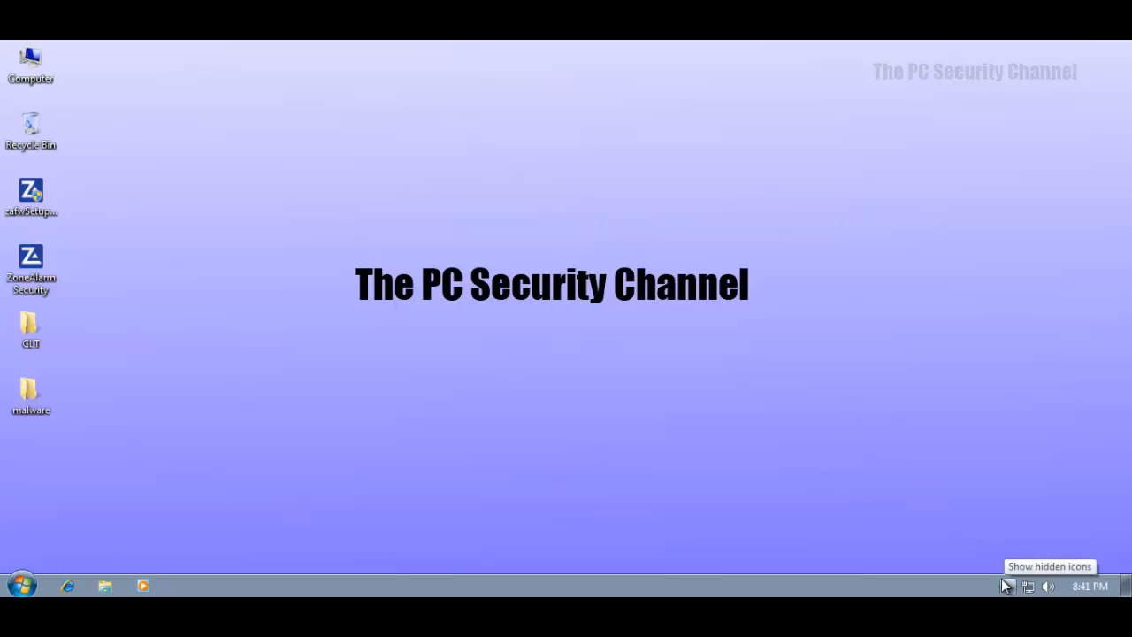